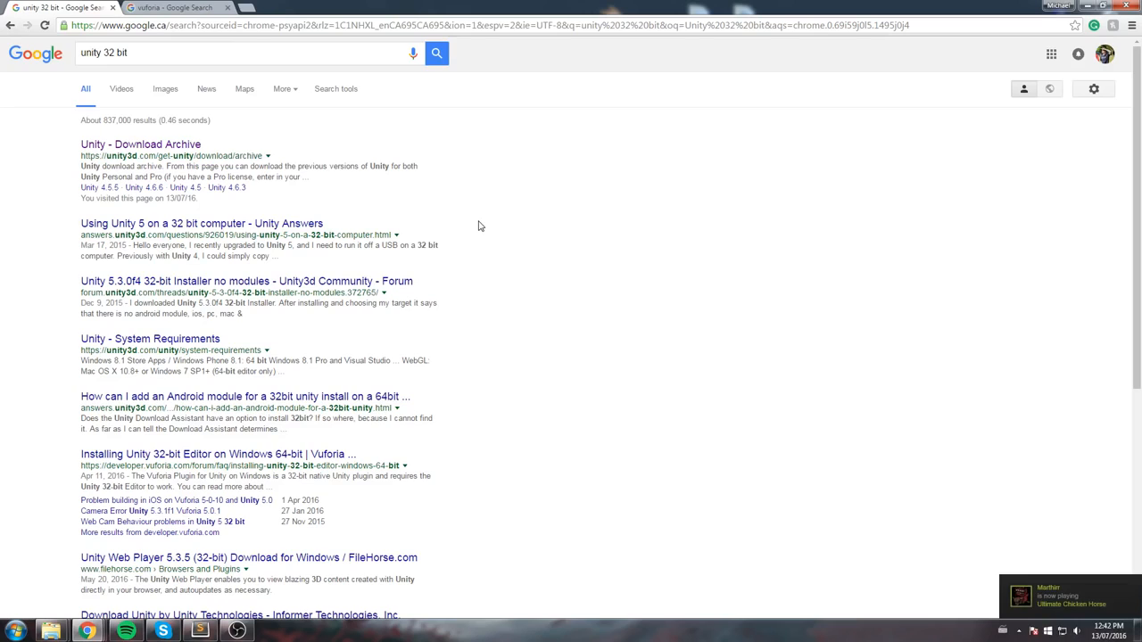
pyautogui.moveTo(232, 143)
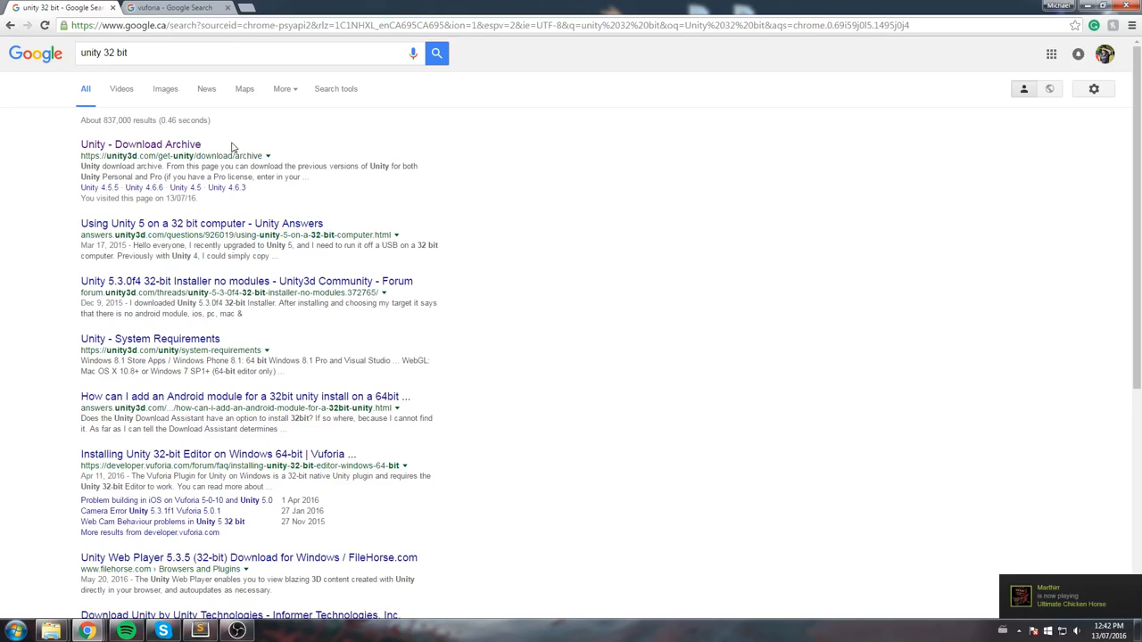
pyautogui.moveTo(170, 144)
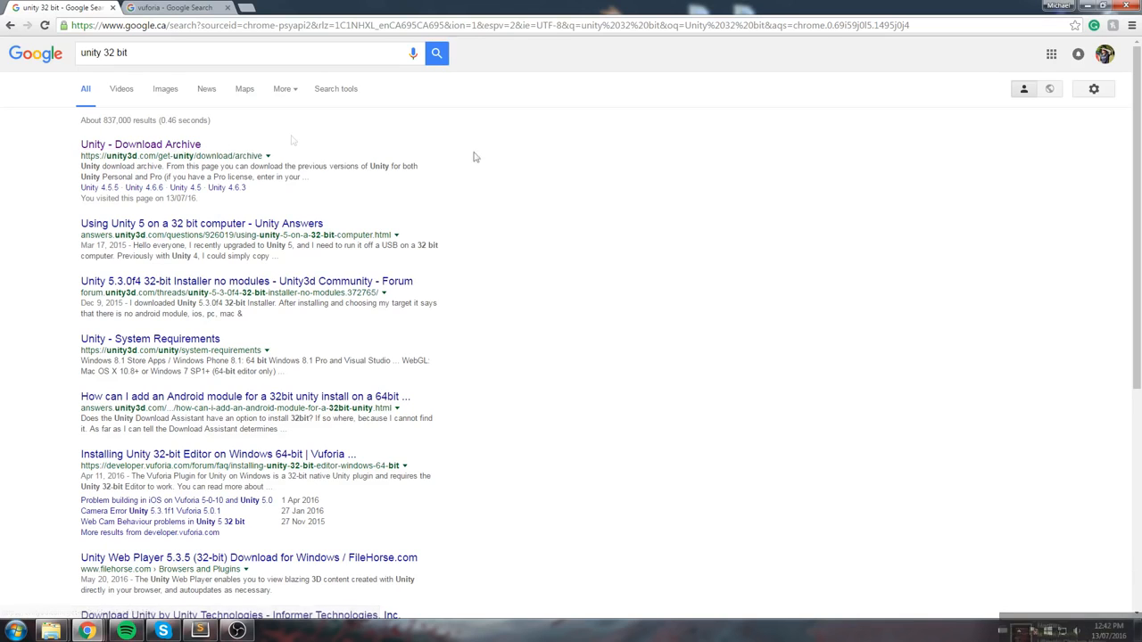
# - Open the Unity Download Archive result from the 'unity 32 bit' Google search
pyautogui.click(140, 143)
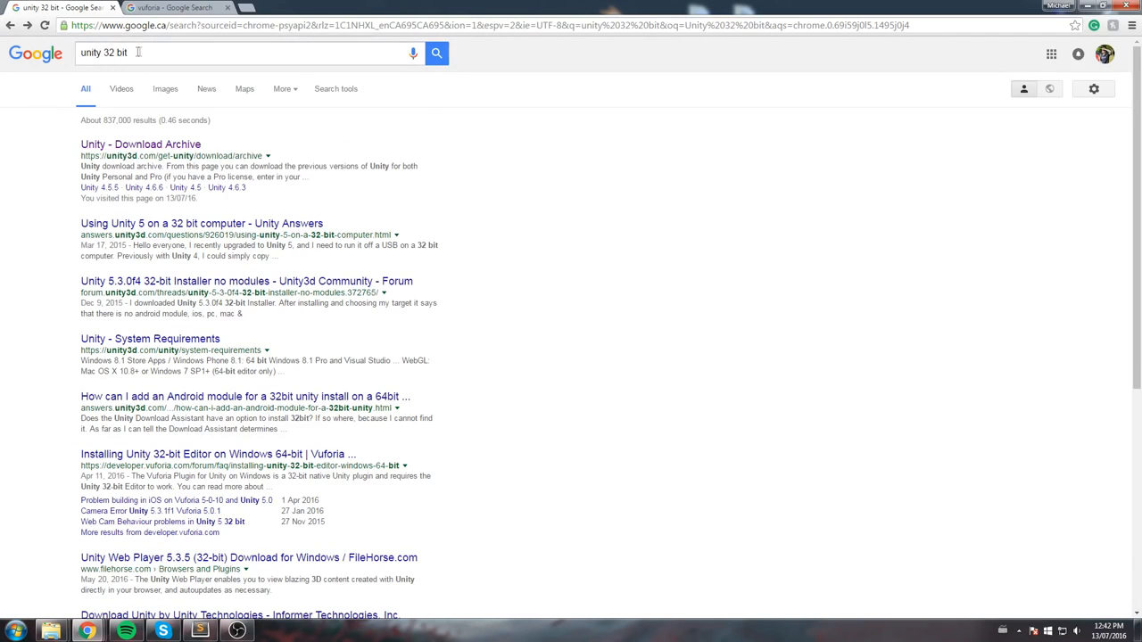
pyautogui.click(139, 144)
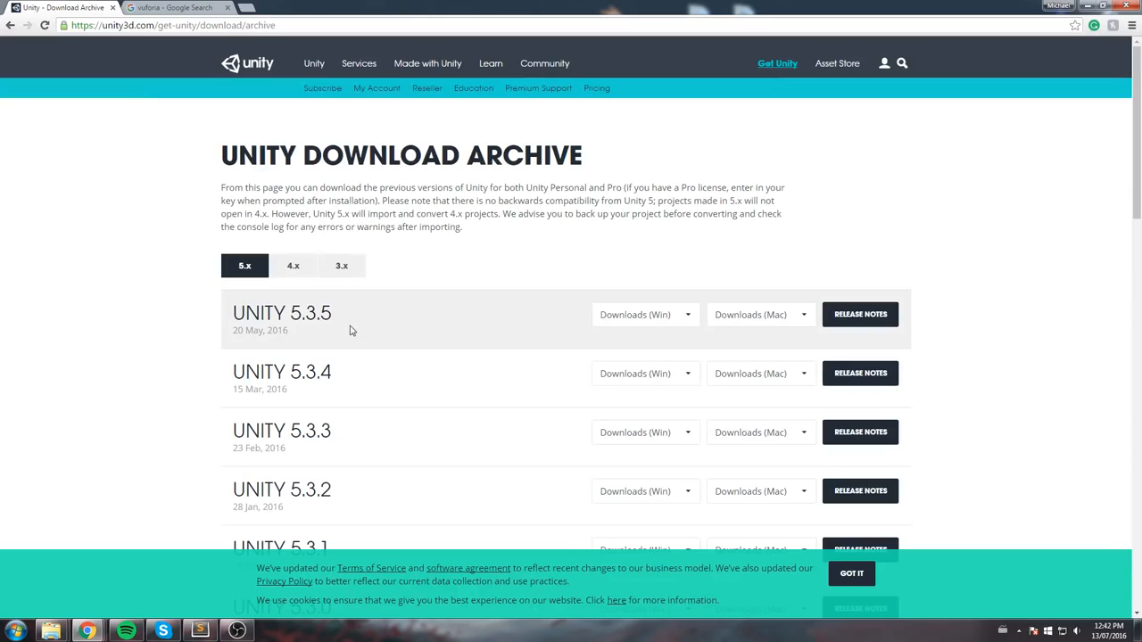
pyautogui.click(642, 314)
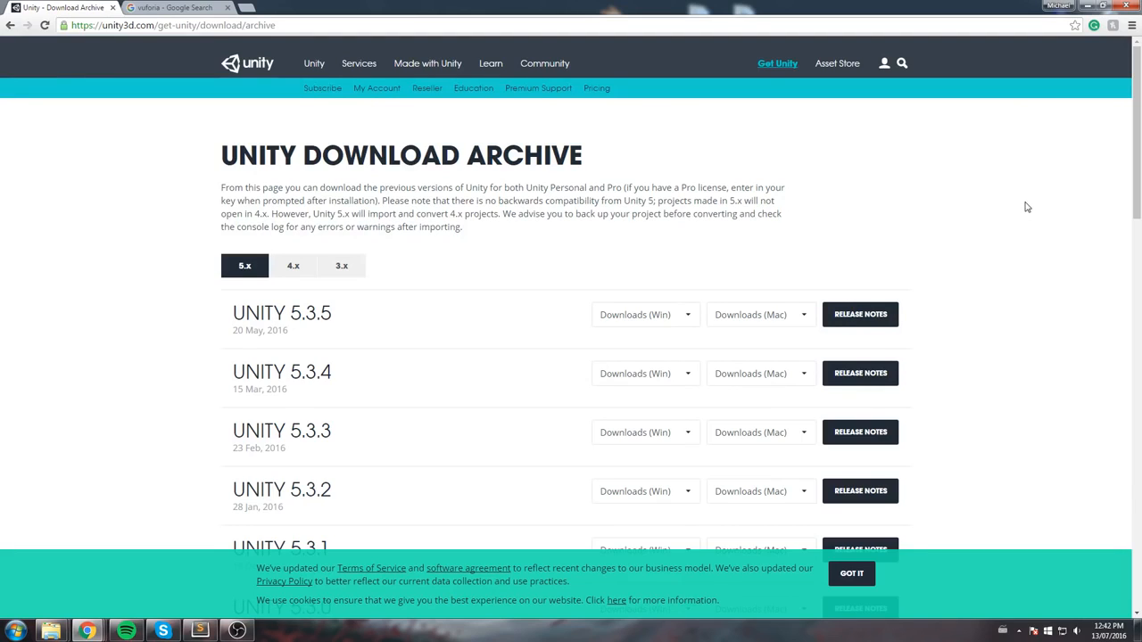
pyautogui.moveTo(332, 271)
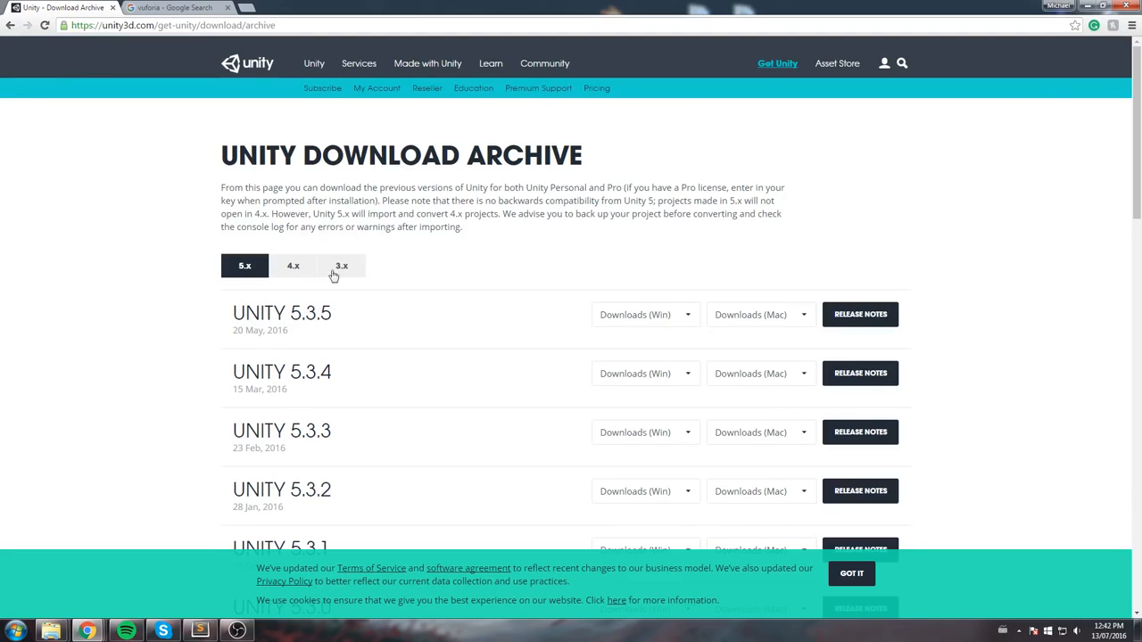
pyautogui.moveTo(72, 581)
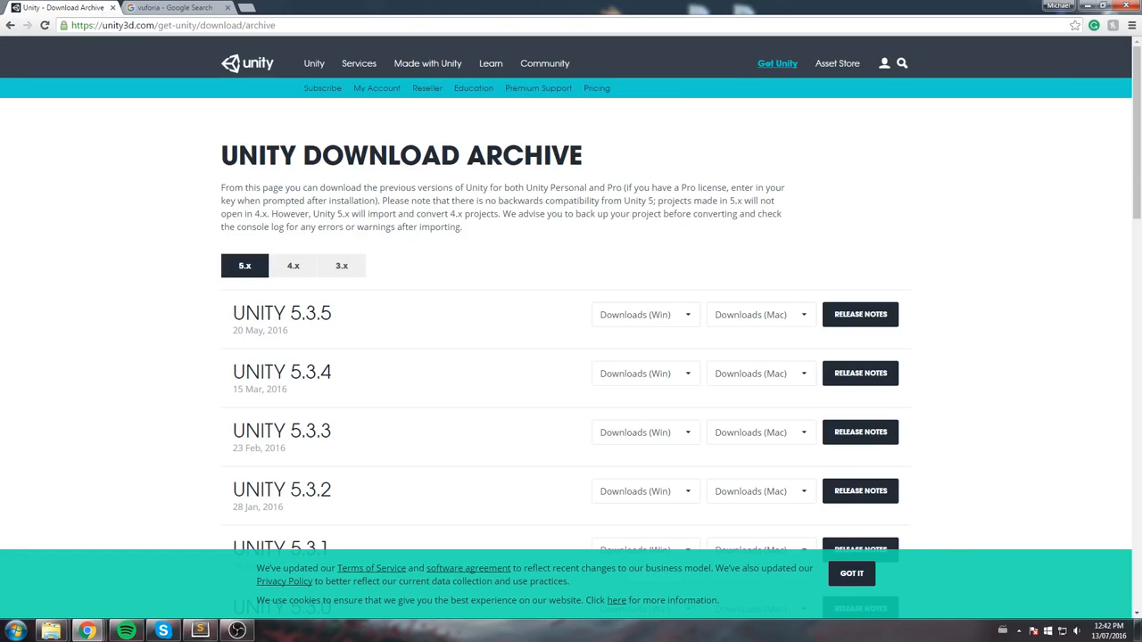
pyautogui.moveTo(1084, 193)
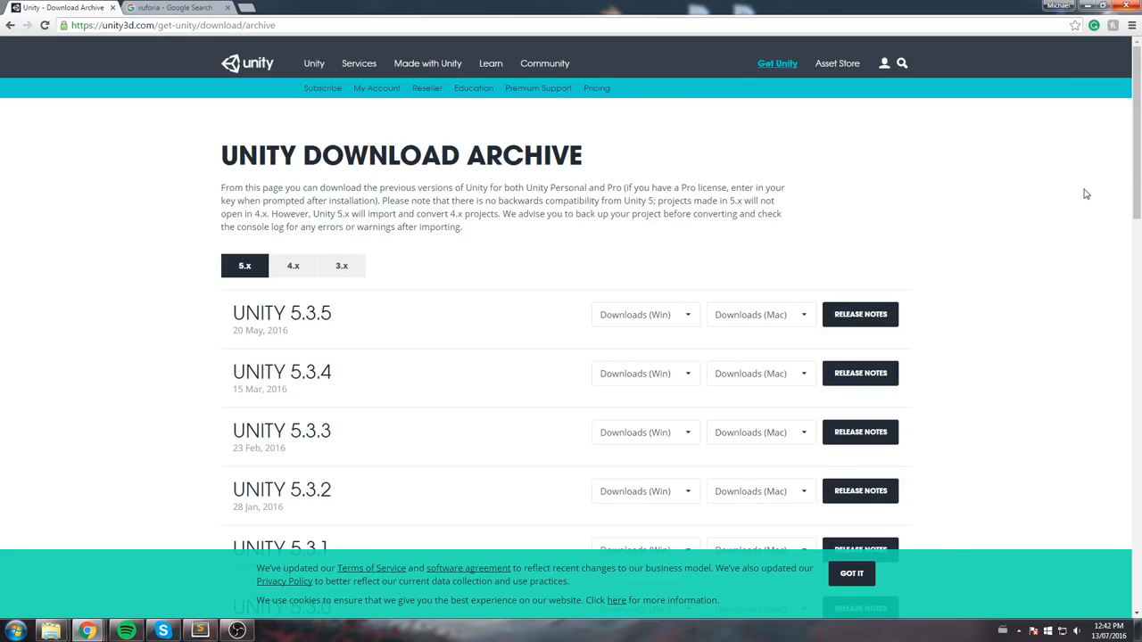
# - Reach the Vuforia SDK downloads page via the vuforia search result and Tools & Resources
pyautogui.click(179, 7)
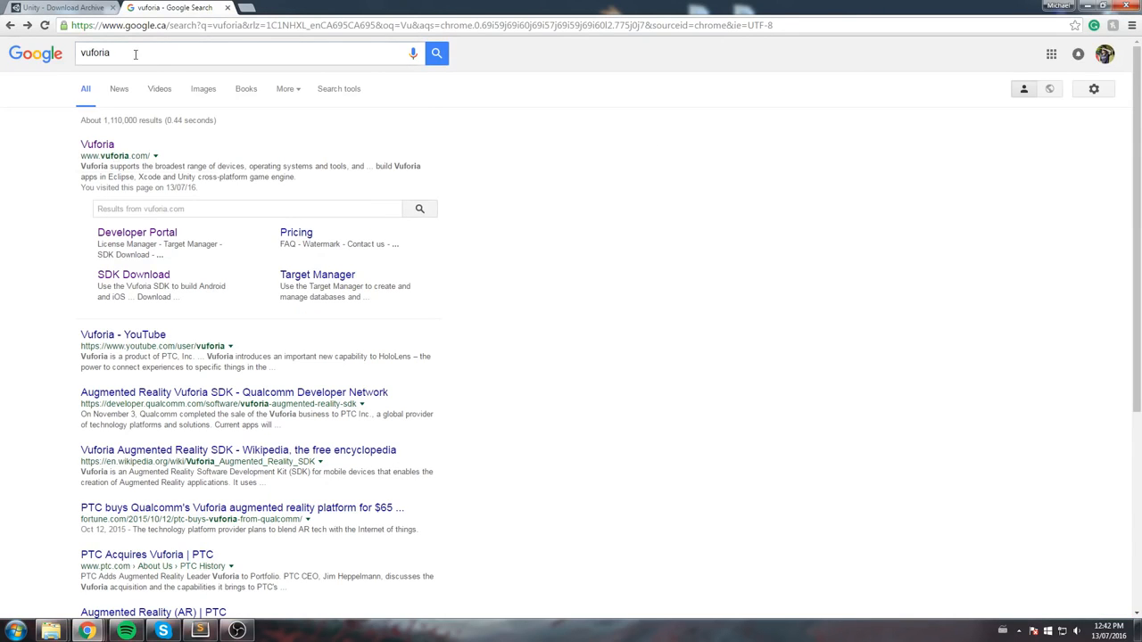
pyautogui.click(132, 55)
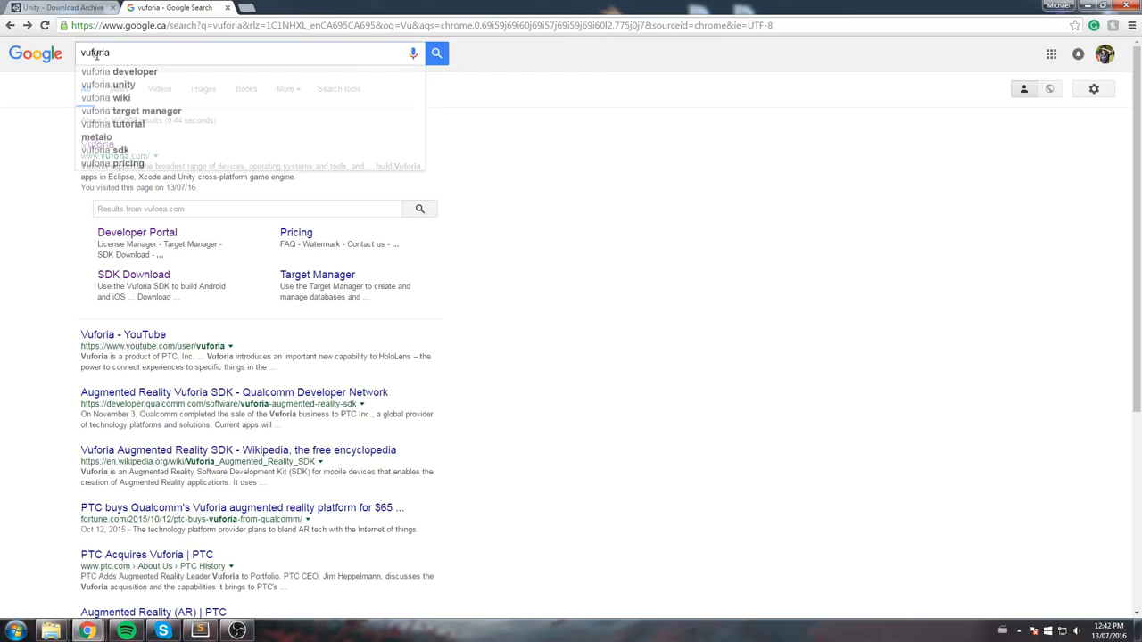
pyautogui.click(90, 148)
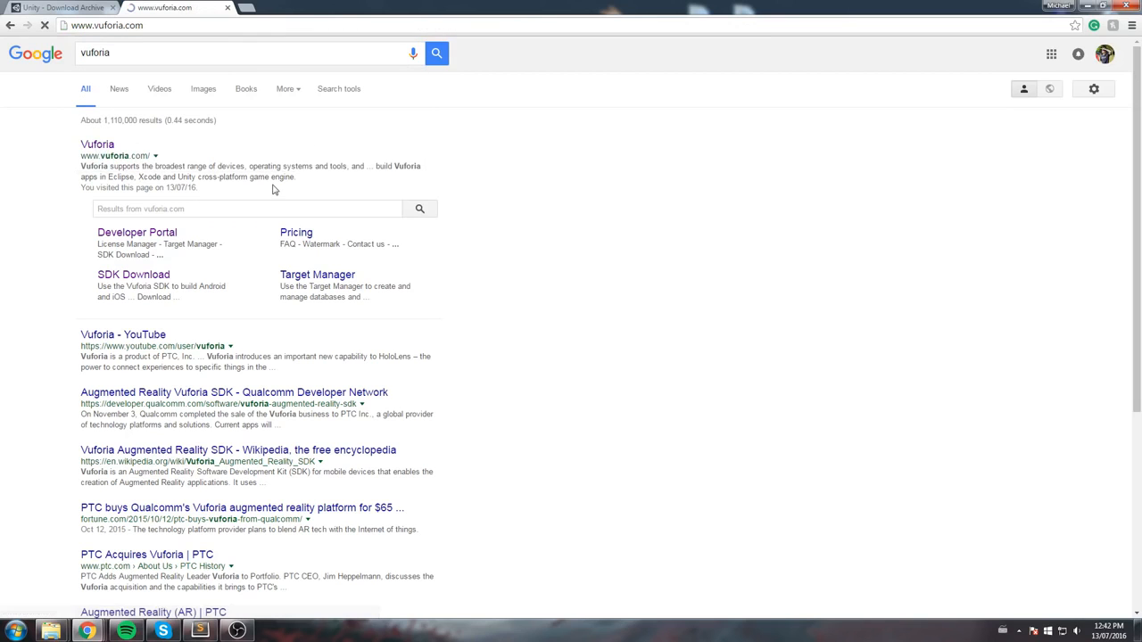
pyautogui.click(89, 146)
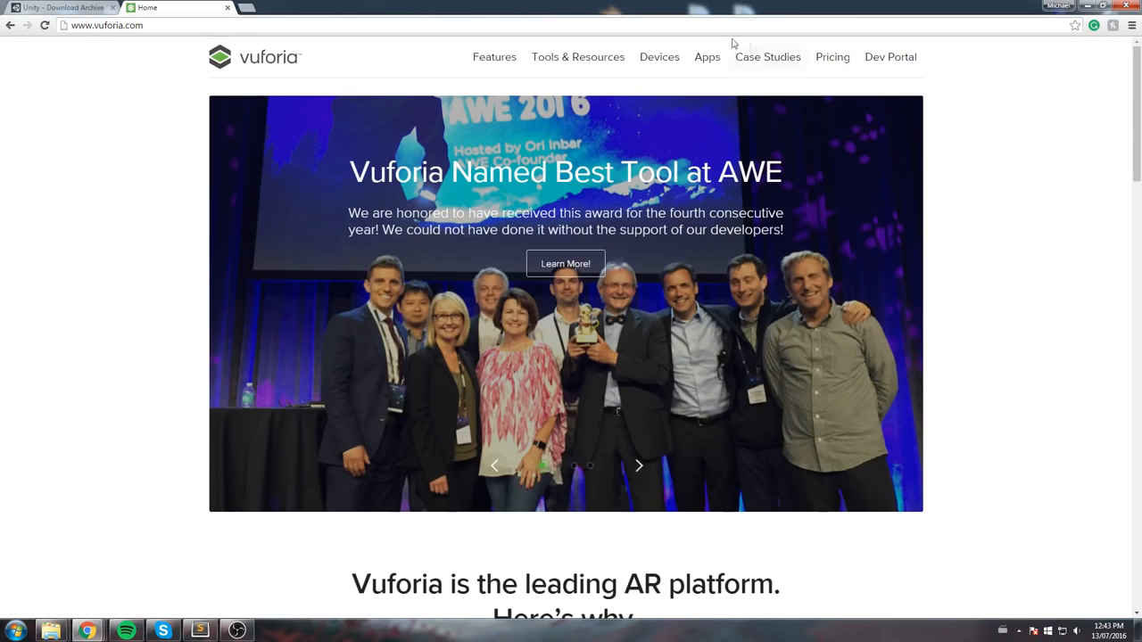
pyautogui.moveTo(578, 57)
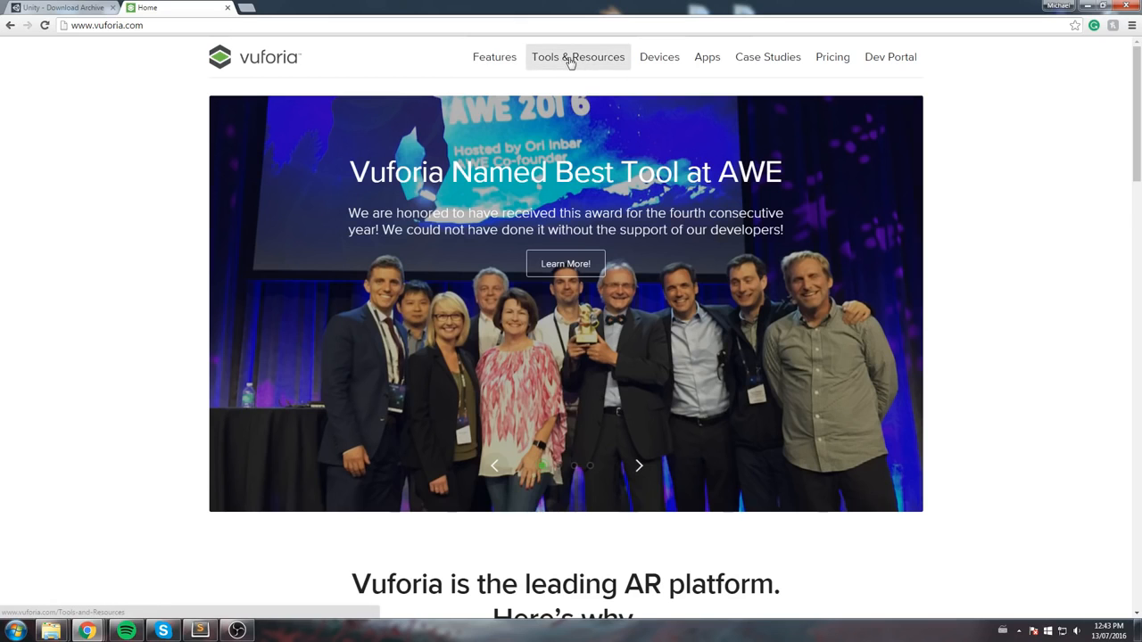
pyautogui.click(578, 57)
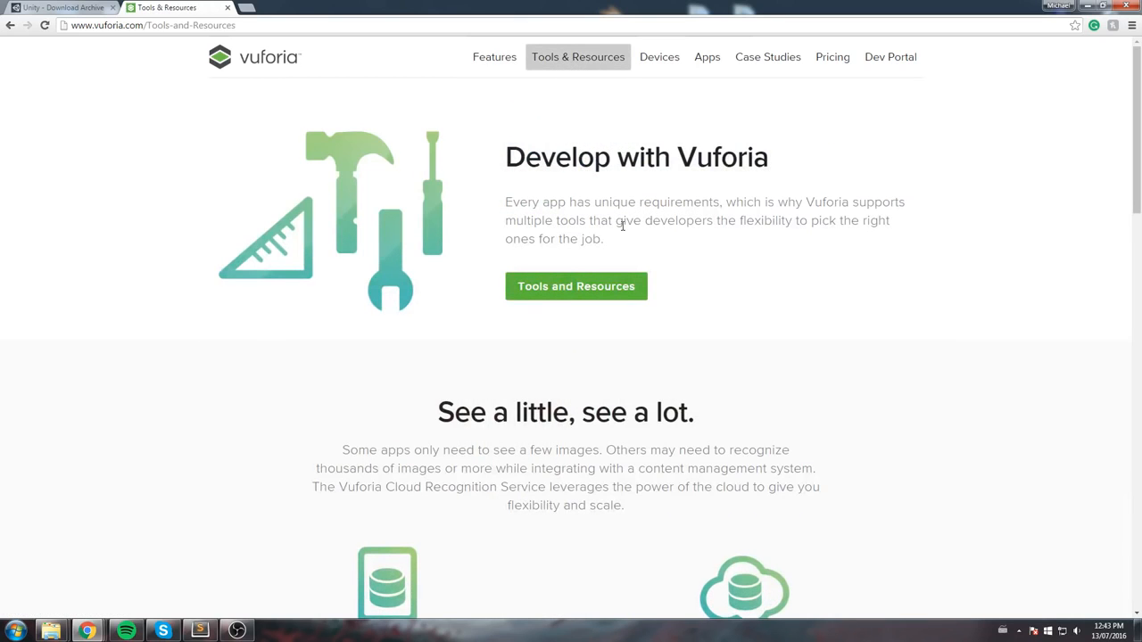
pyautogui.moveTo(566, 106)
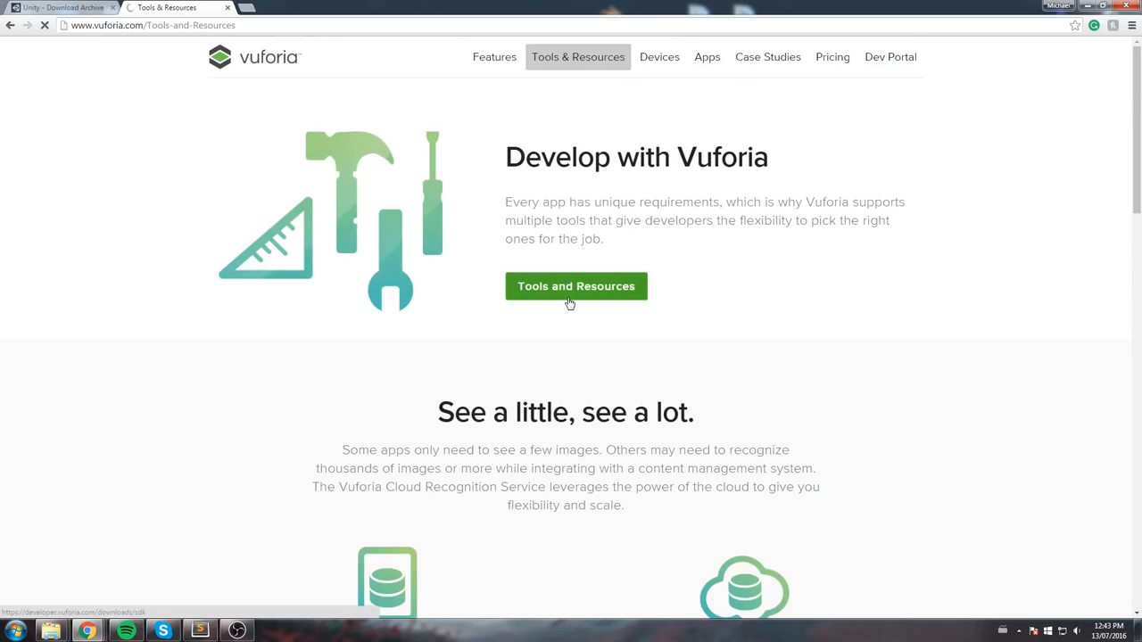
pyautogui.click(575, 285)
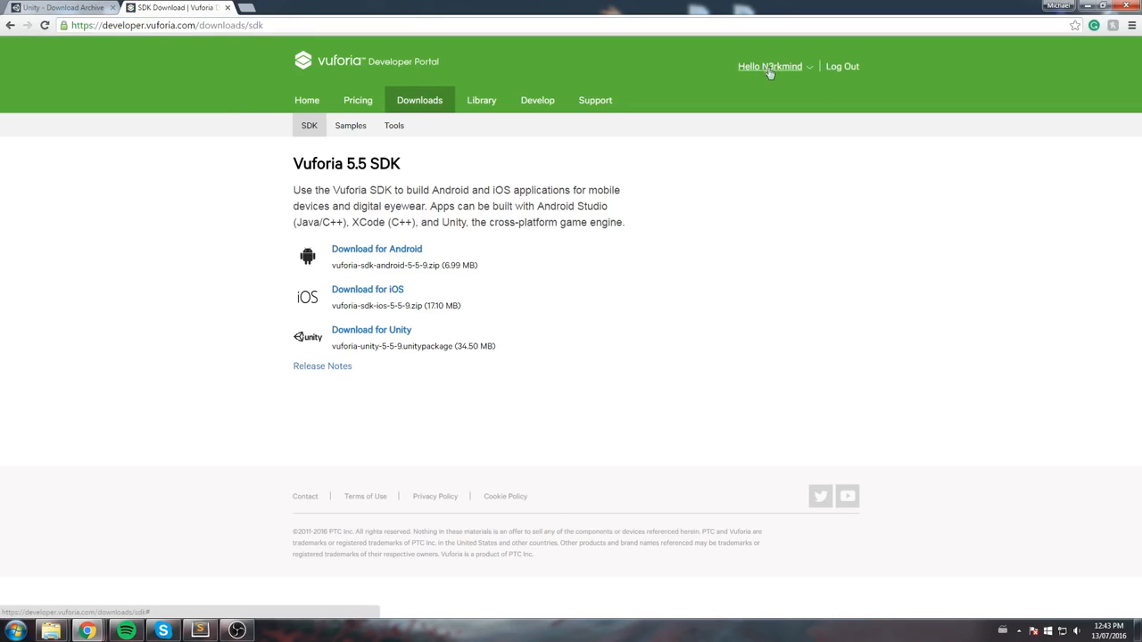
pyautogui.click(771, 66)
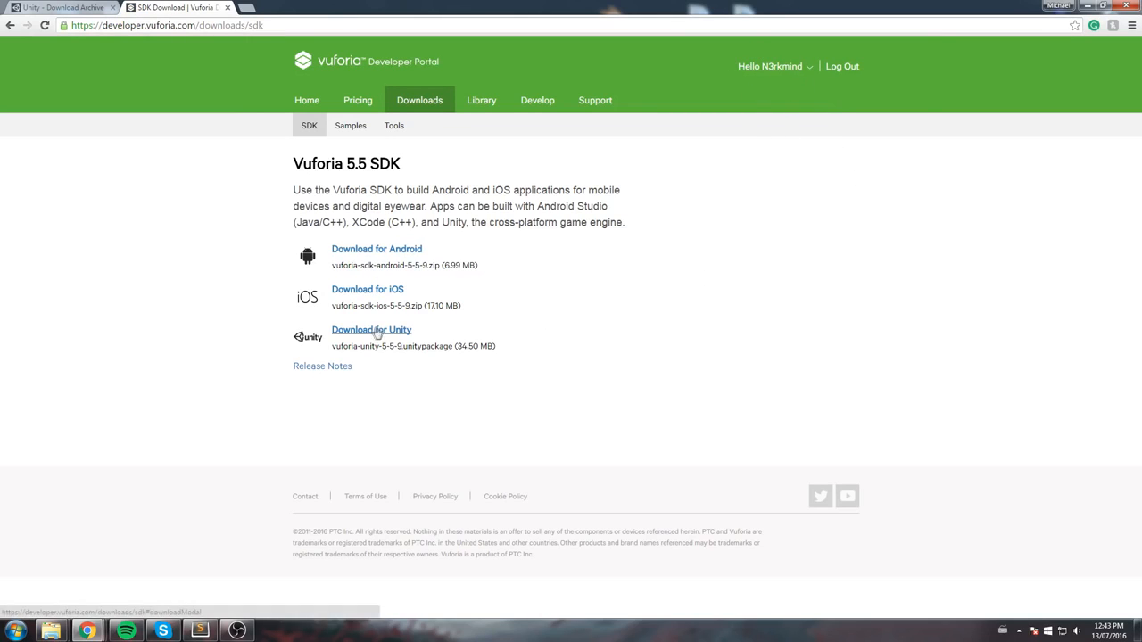
# - Start the Vuforia 5.5 SDK for Unity download, agreeing to the software license
pyautogui.click(371, 330)
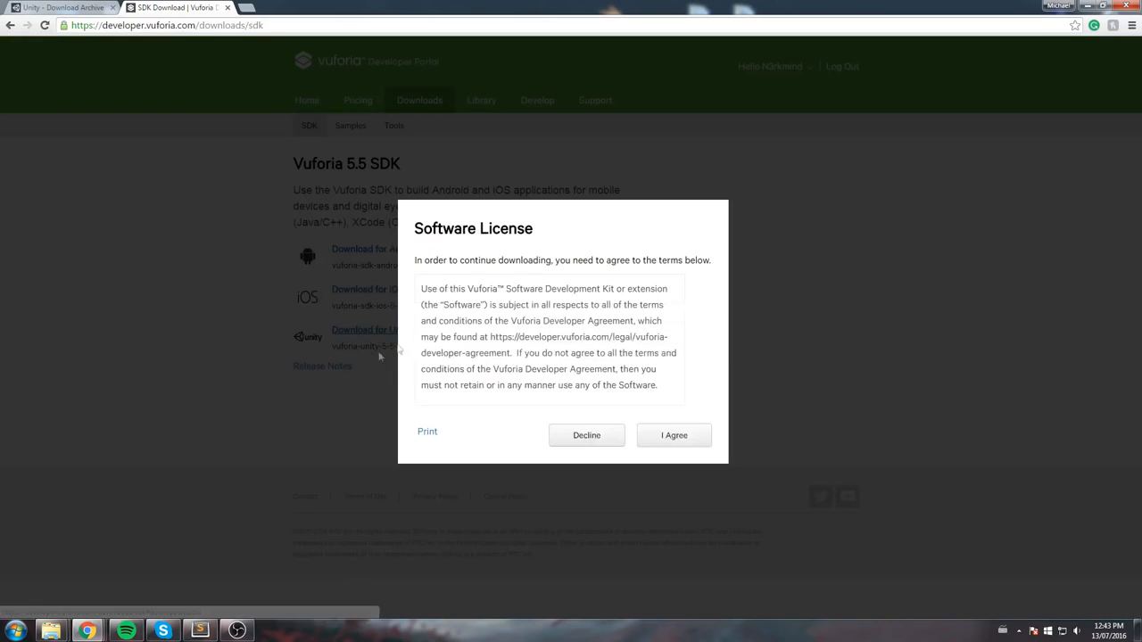
pyautogui.moveTo(453, 288); pyautogui.dragTo(658, 385)
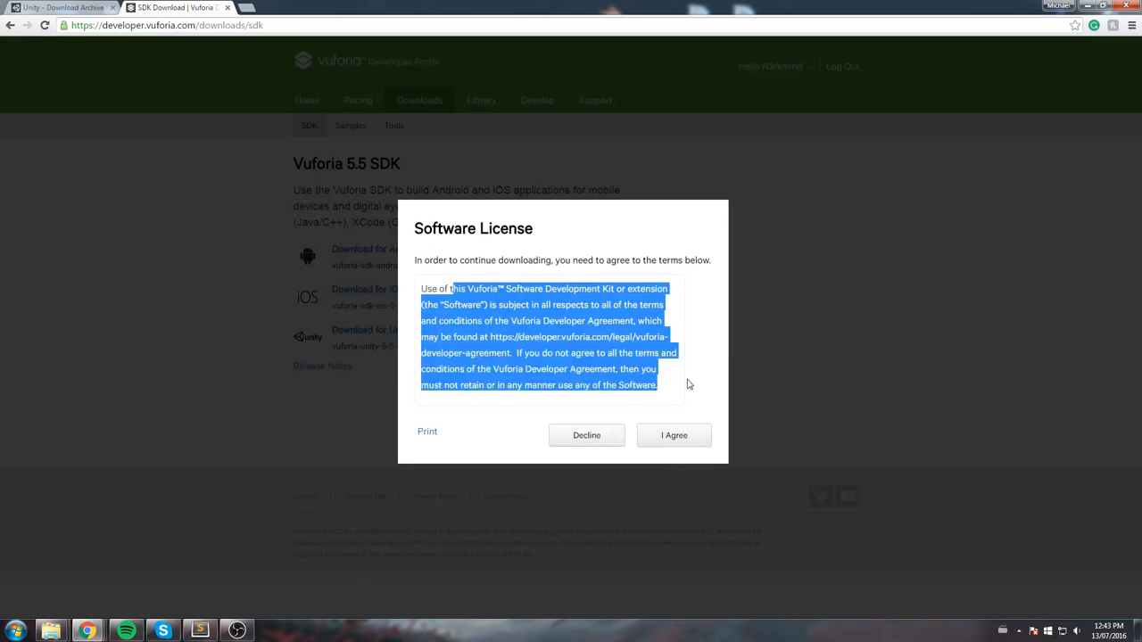
pyautogui.click(674, 436)
pyautogui.write('unity')
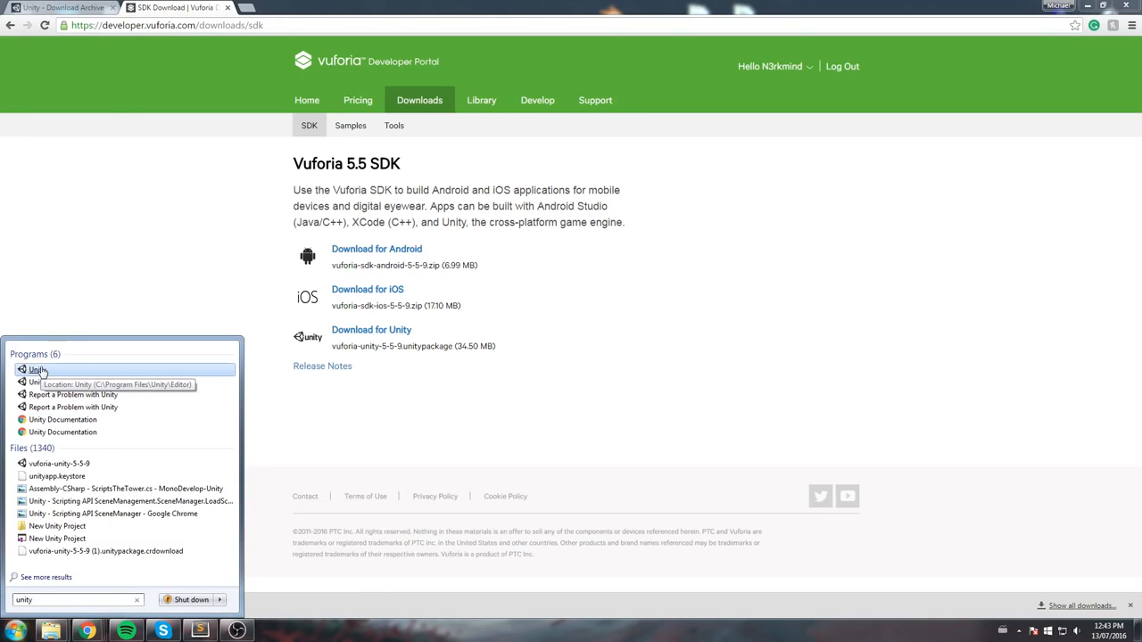
pyautogui.moveTo(46, 384)
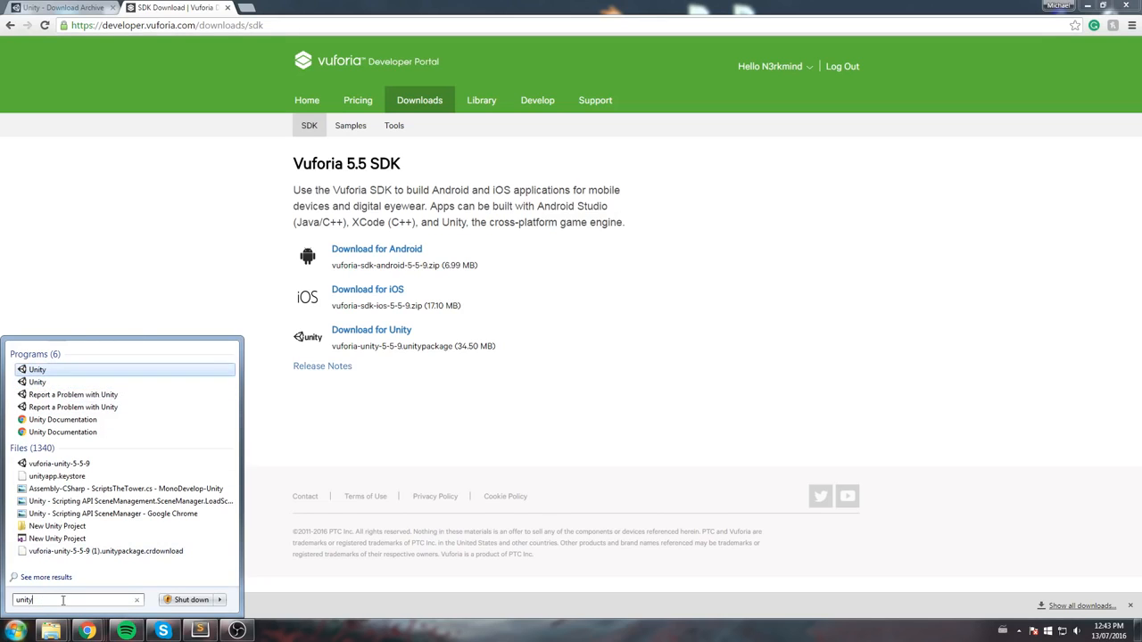
pyautogui.moveTo(39, 375)
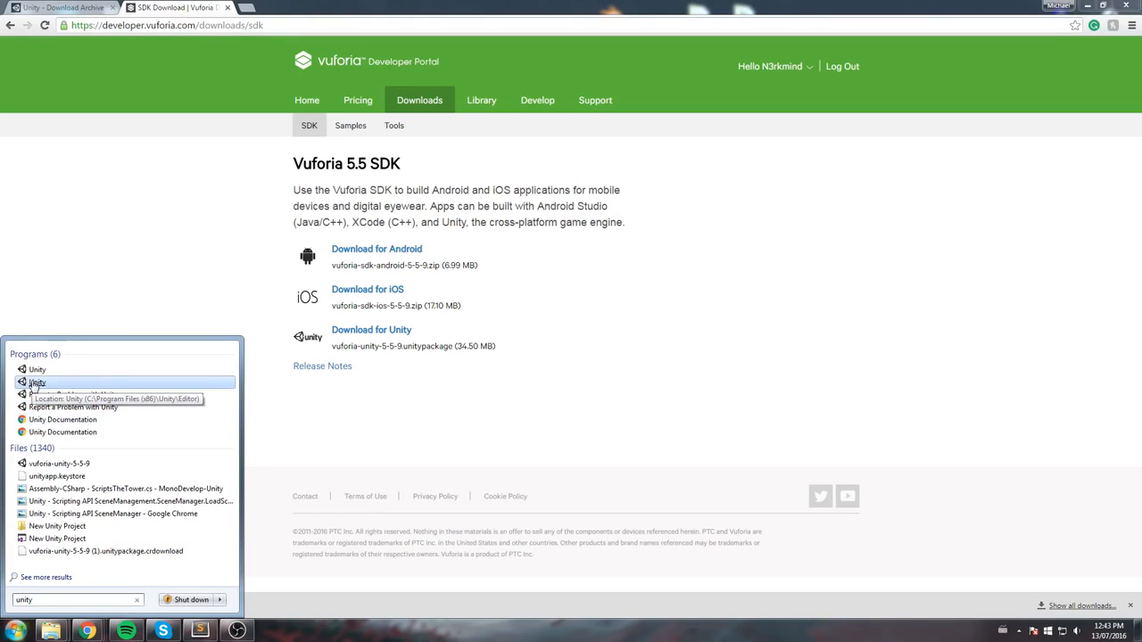
# - Launch the Unity editor from the Start menu search
pyautogui.click(38, 386)
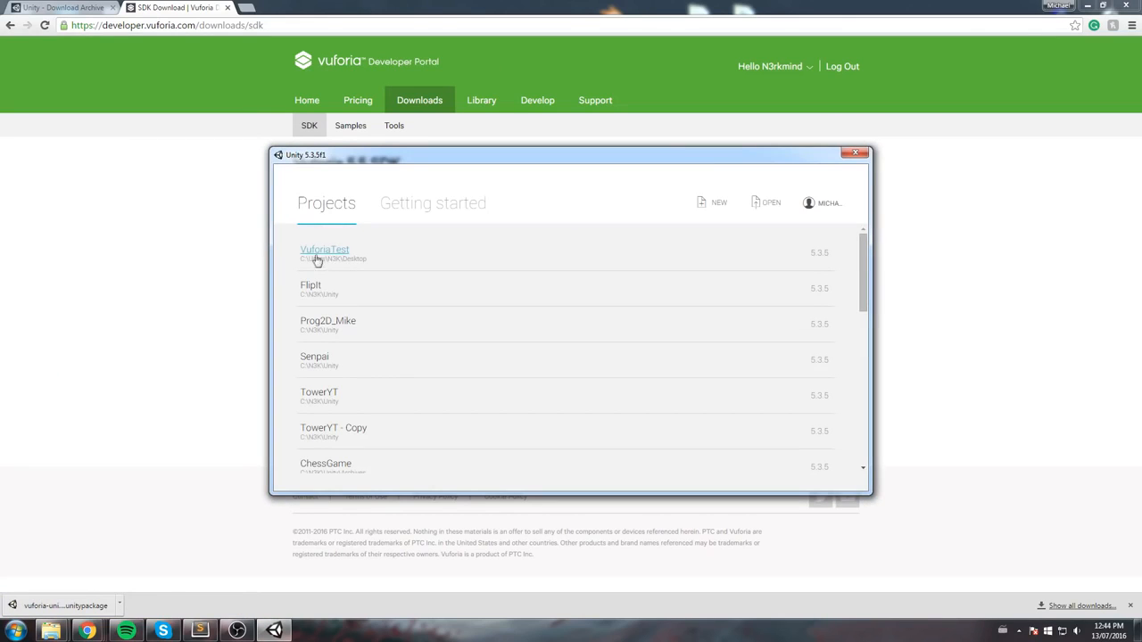
# - Create a new 3D project named 'Wolf Battle' in the default Desktop location
pyautogui.click(710, 203)
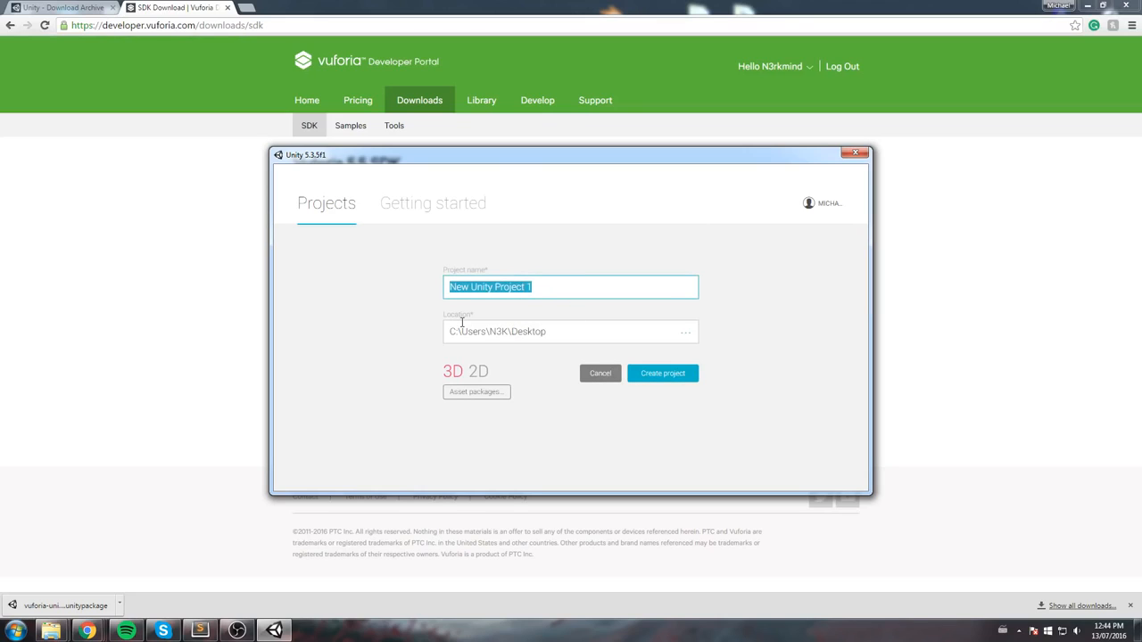
pyautogui.write('AR')
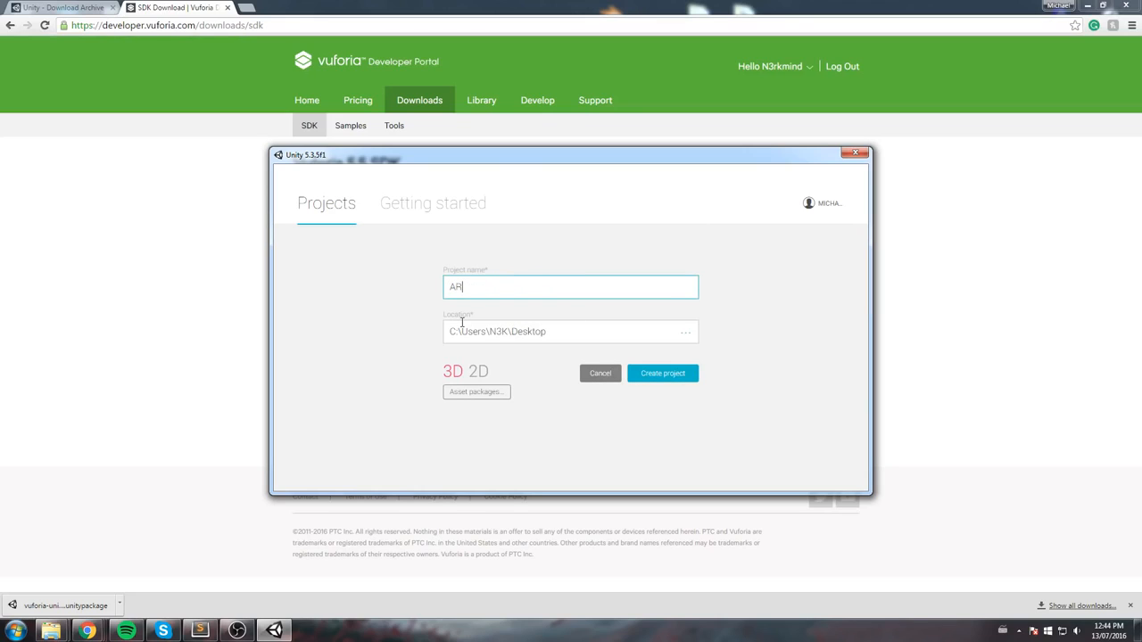
pyautogui.write('W')
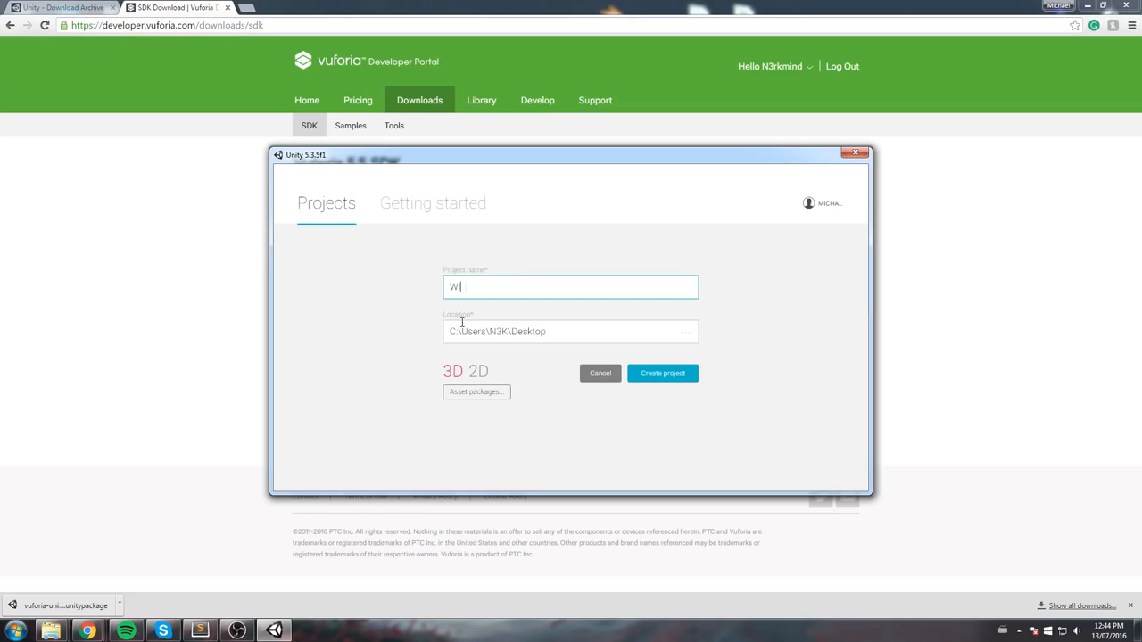
pyautogui.write('olf Battle')
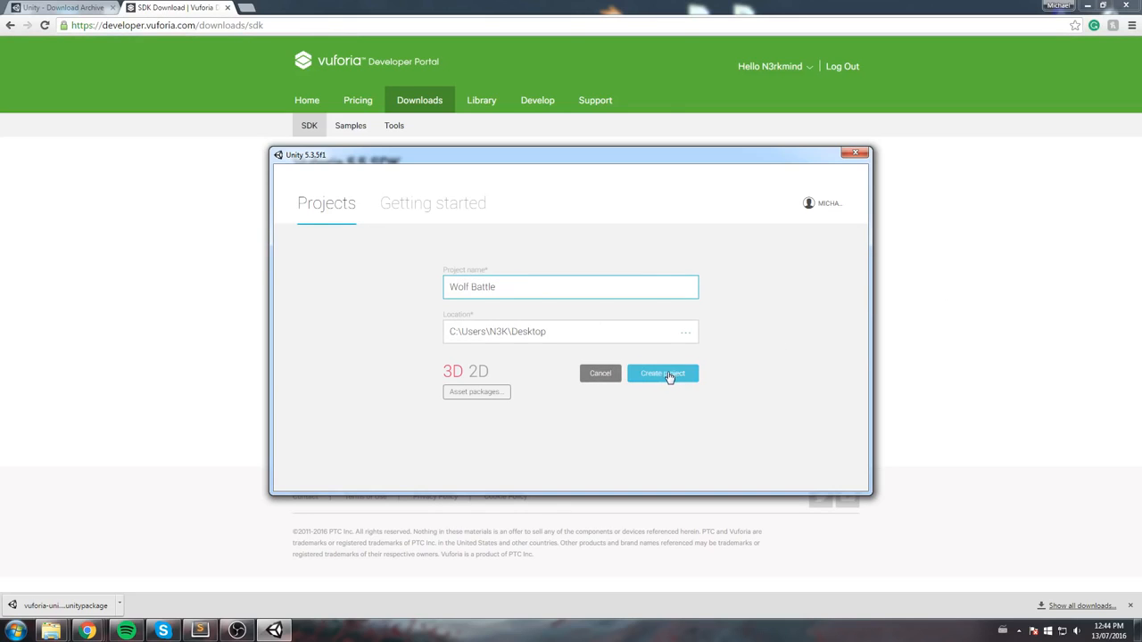
pyautogui.click(664, 372)
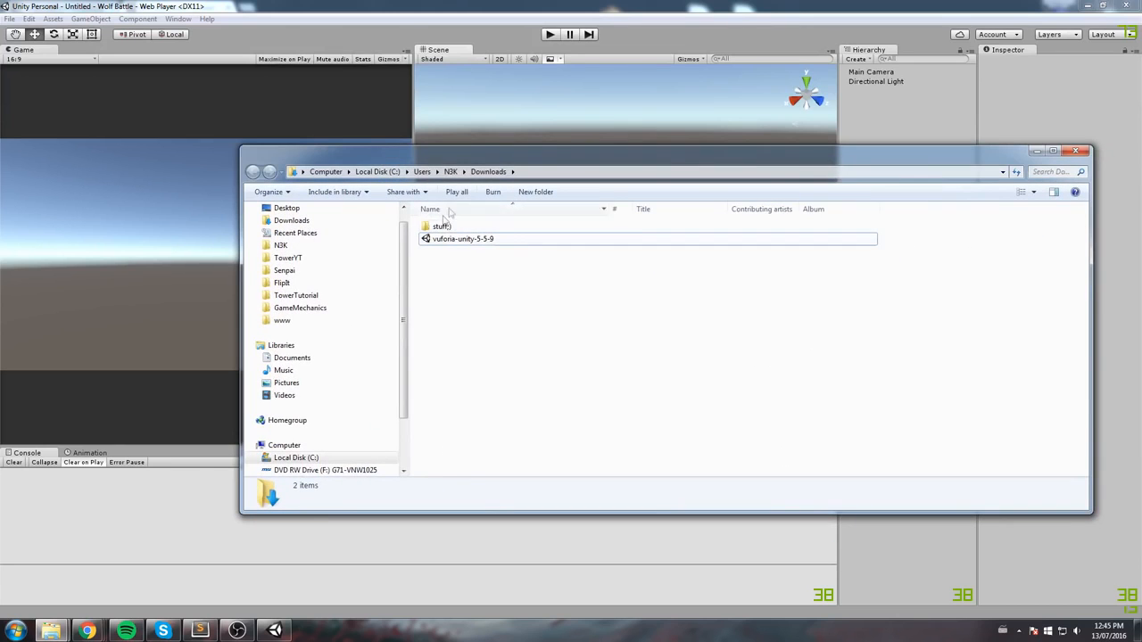
# - Import all files of the vuforia-unity-5-5-9 package into the project
pyautogui.click(462, 239)
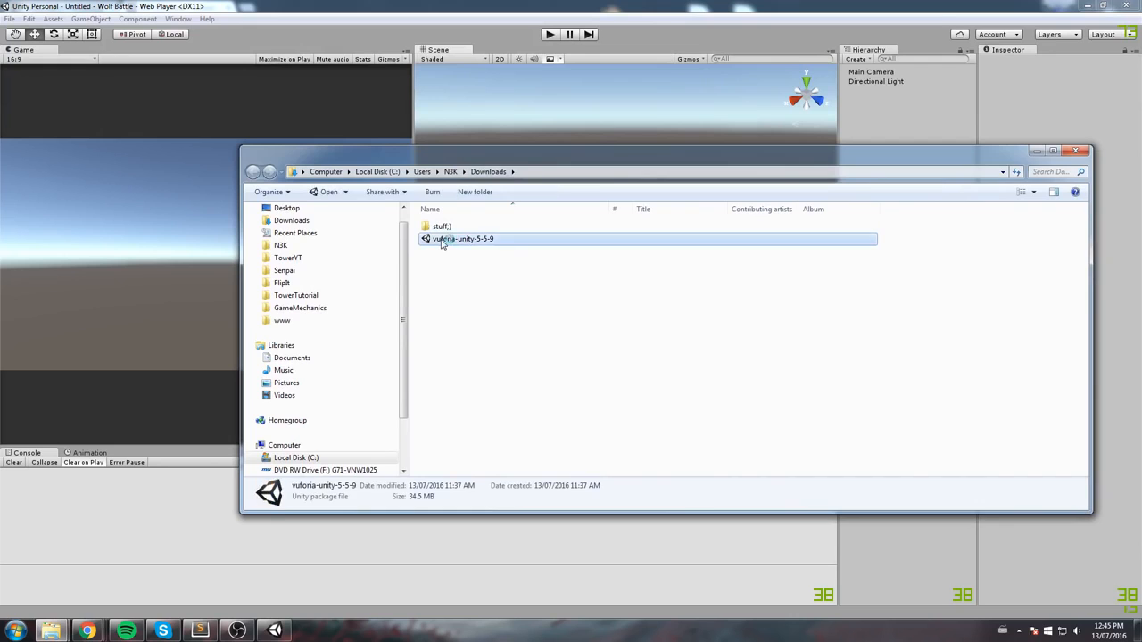
pyautogui.doubleClick(461, 239)
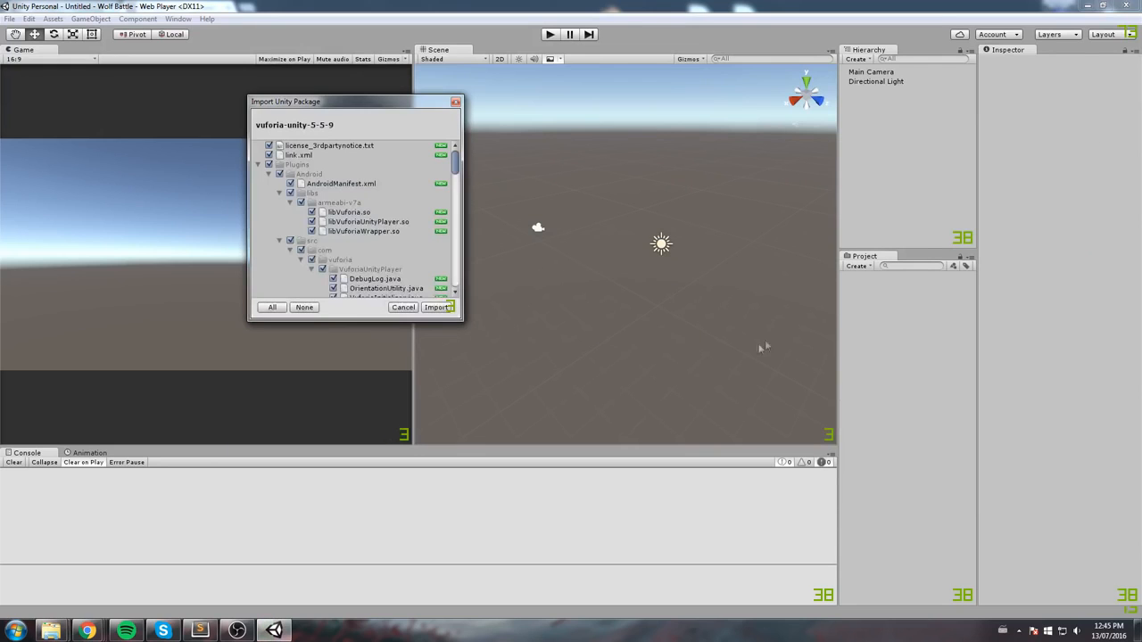
pyautogui.scroll(-3)
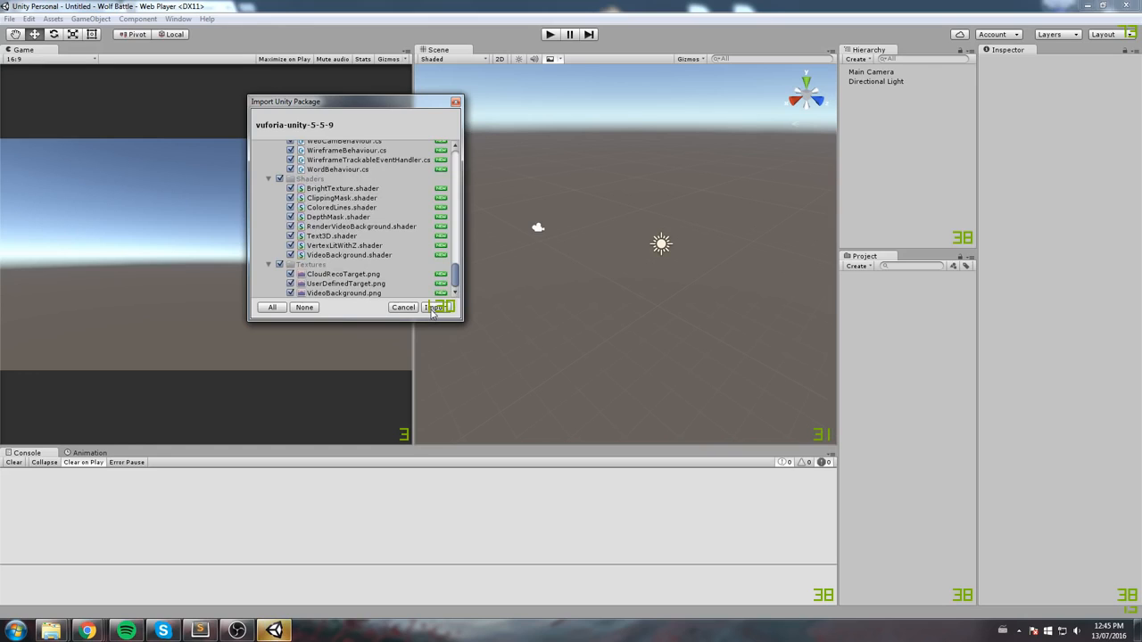
pyautogui.click(439, 307)
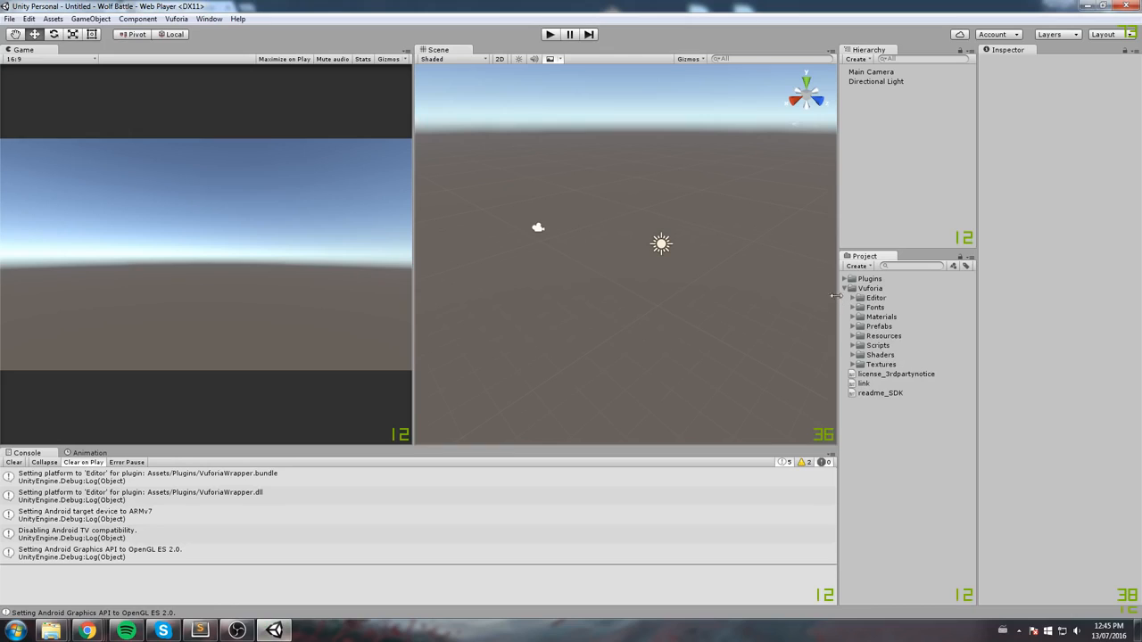
# - Collapse the Vuforia folder in the Project panel
pyautogui.click(846, 288)
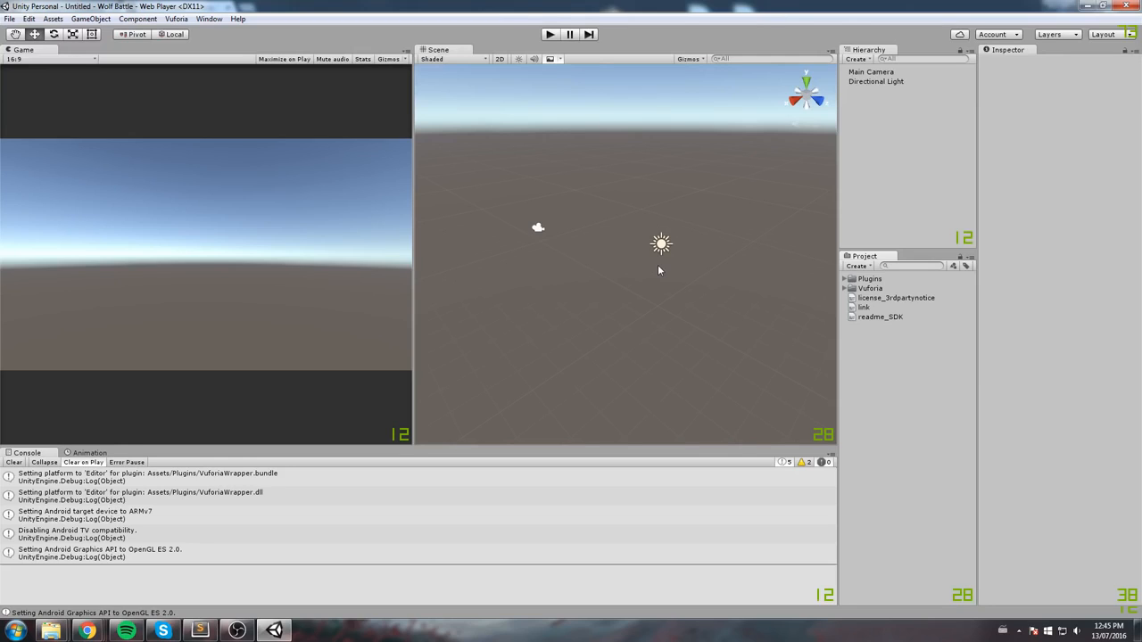
pyautogui.moveTo(805, 200)
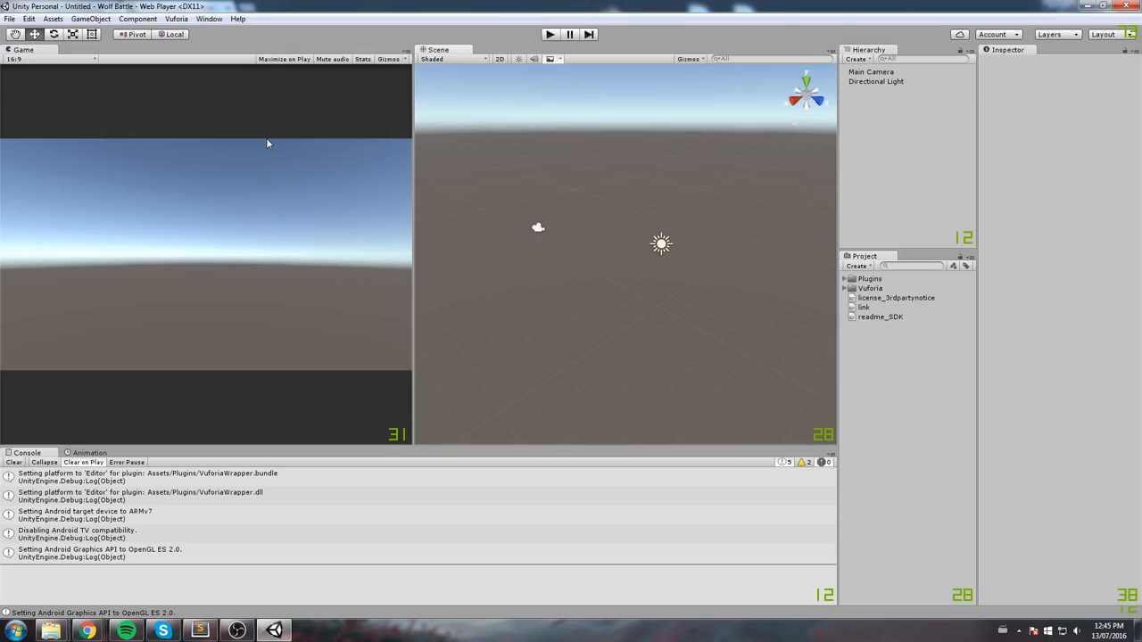
pyautogui.moveTo(499, 7)
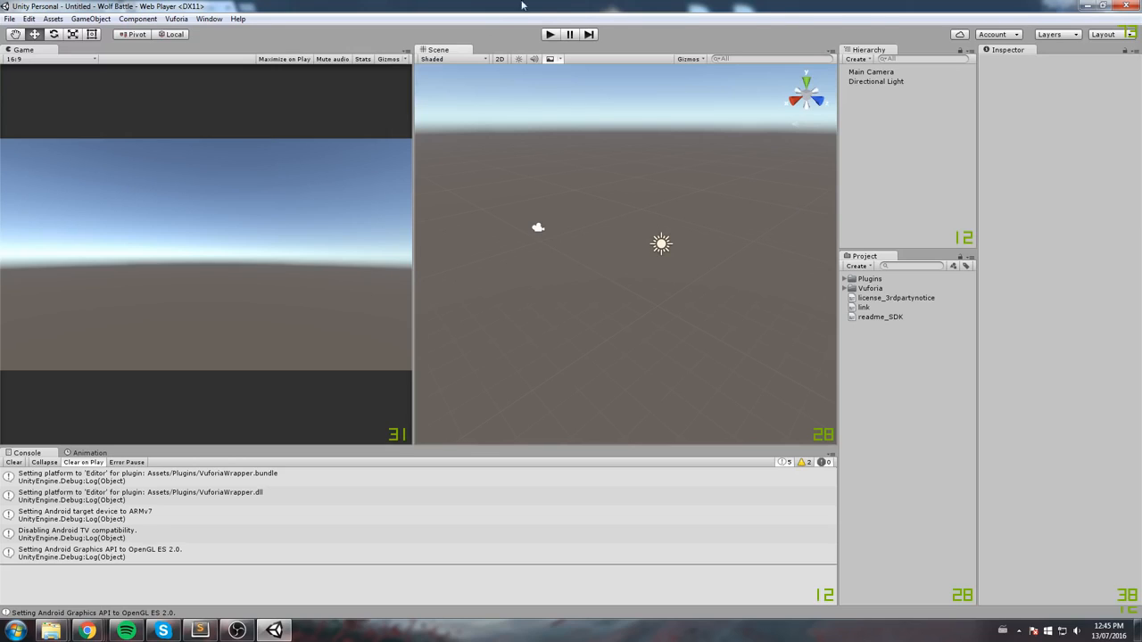
pyautogui.moveTo(521, 7)
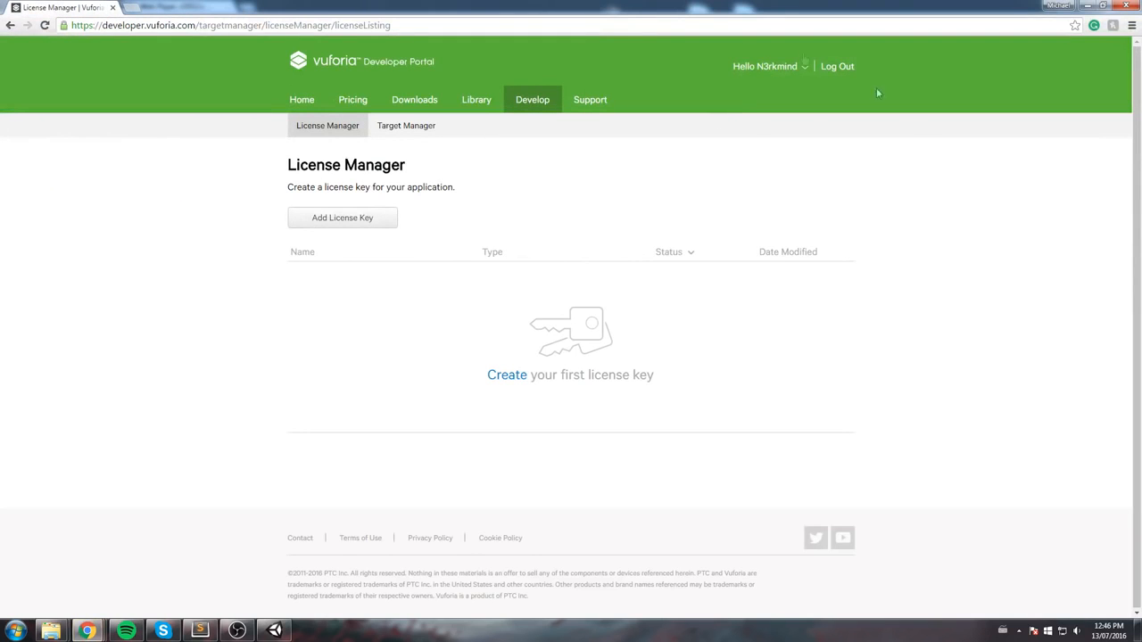
# - Navigate to the License Manager and start adding a new license key
pyautogui.click(761, 66)
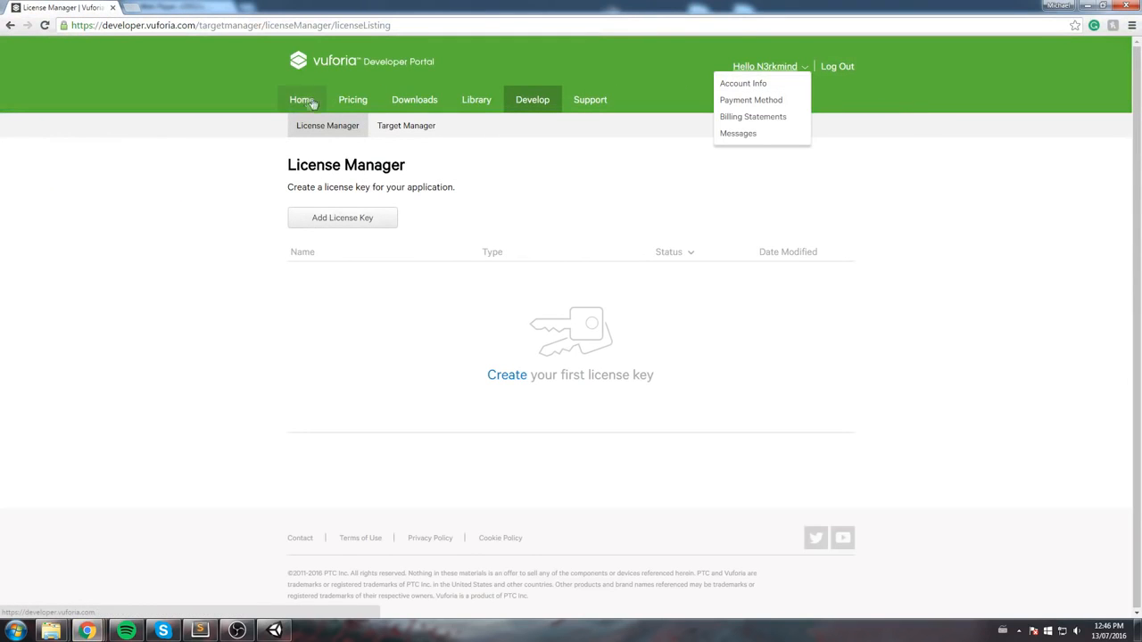
pyautogui.click(302, 100)
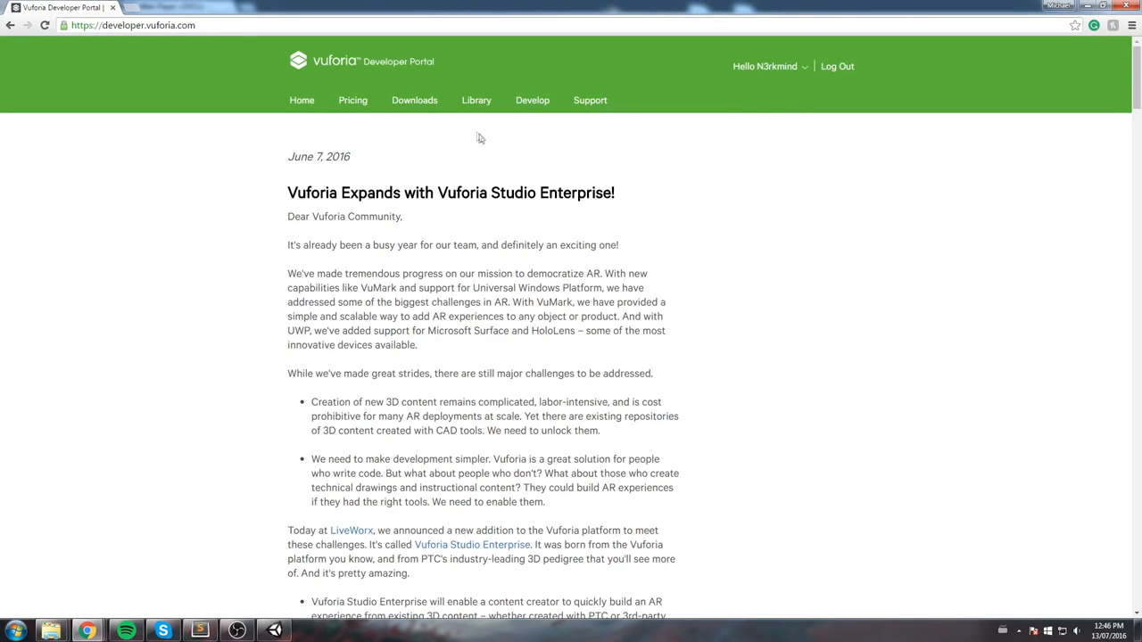
pyautogui.click(532, 100)
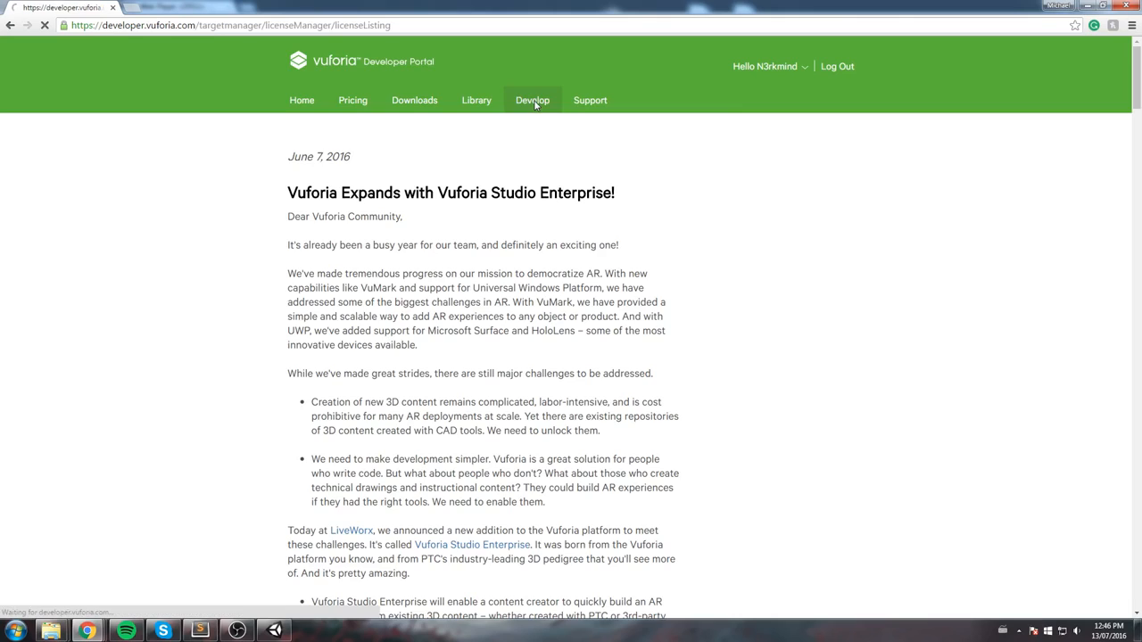
pyautogui.click(531, 100)
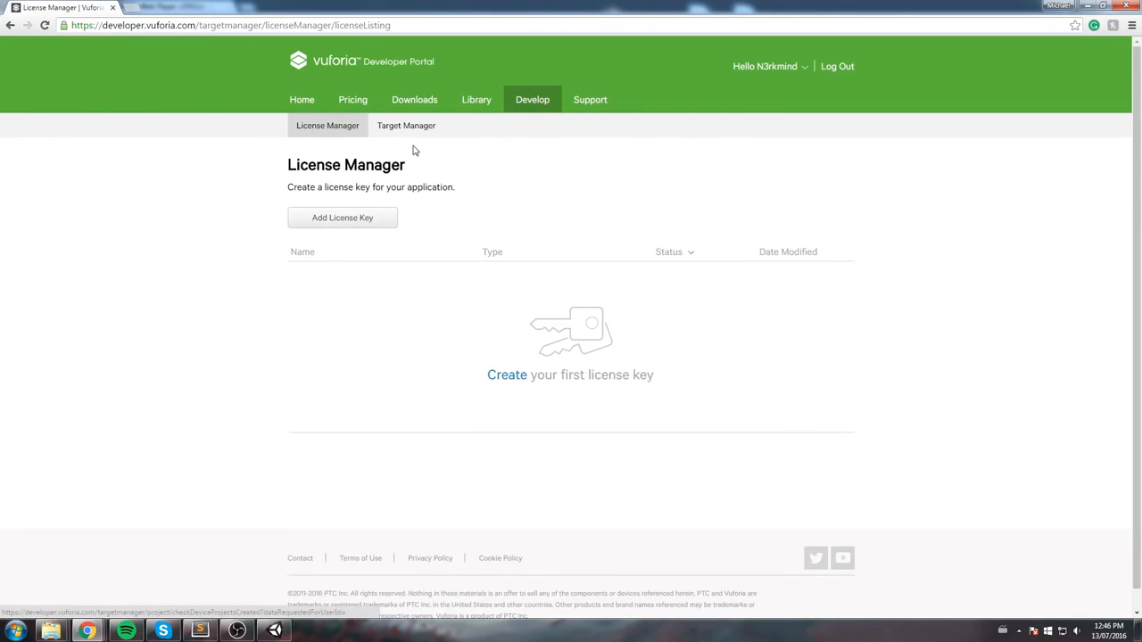
pyautogui.moveTo(415, 143)
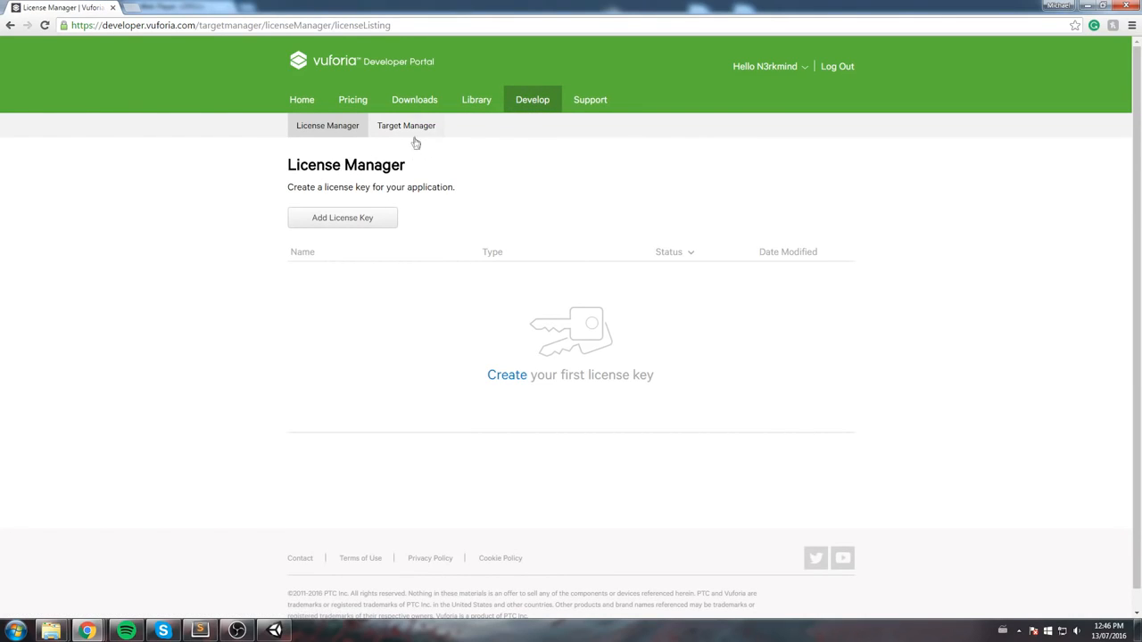
pyautogui.click(342, 218)
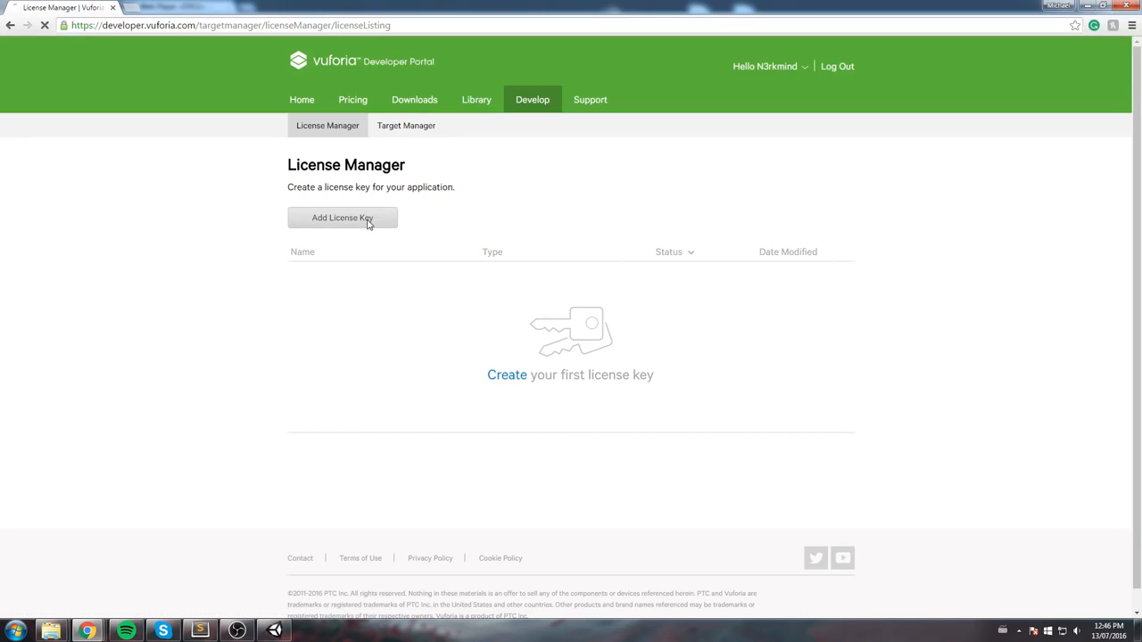
pyautogui.click(343, 217)
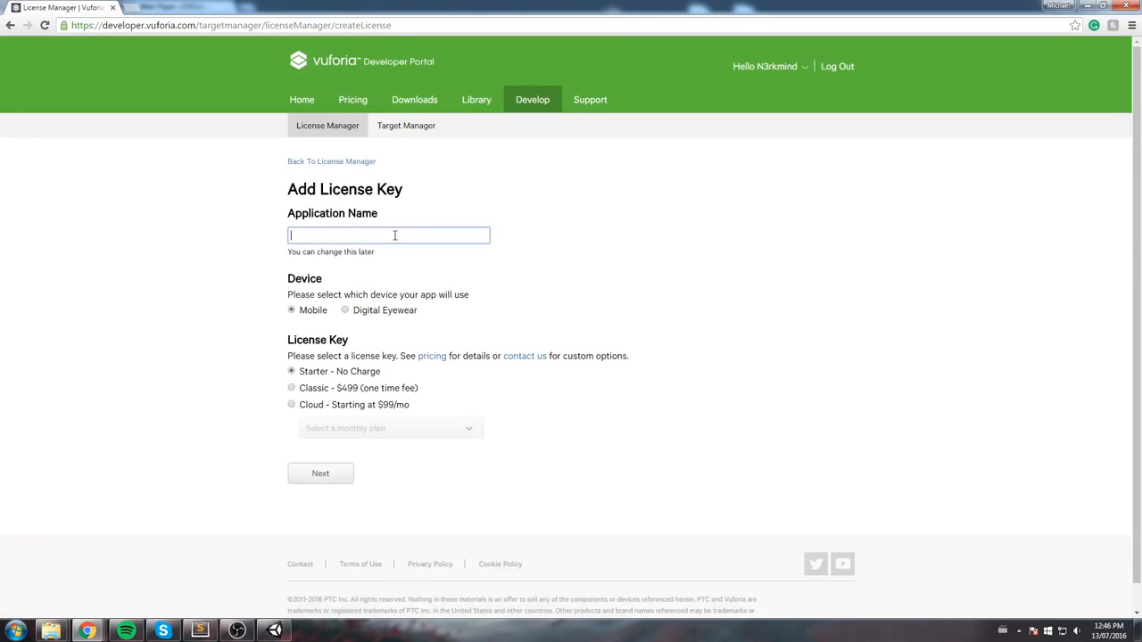
# - Create a Starter mobile license key named 'Wolf Battle' and return to the key list
pyautogui.write('Wolf Battle')
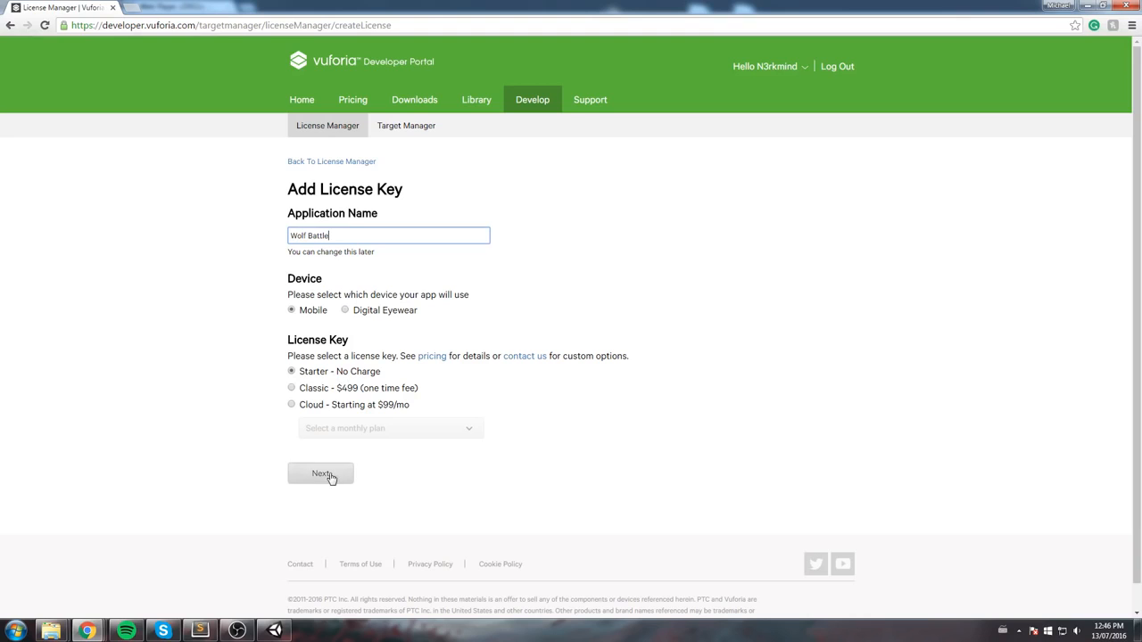
pyautogui.click(321, 473)
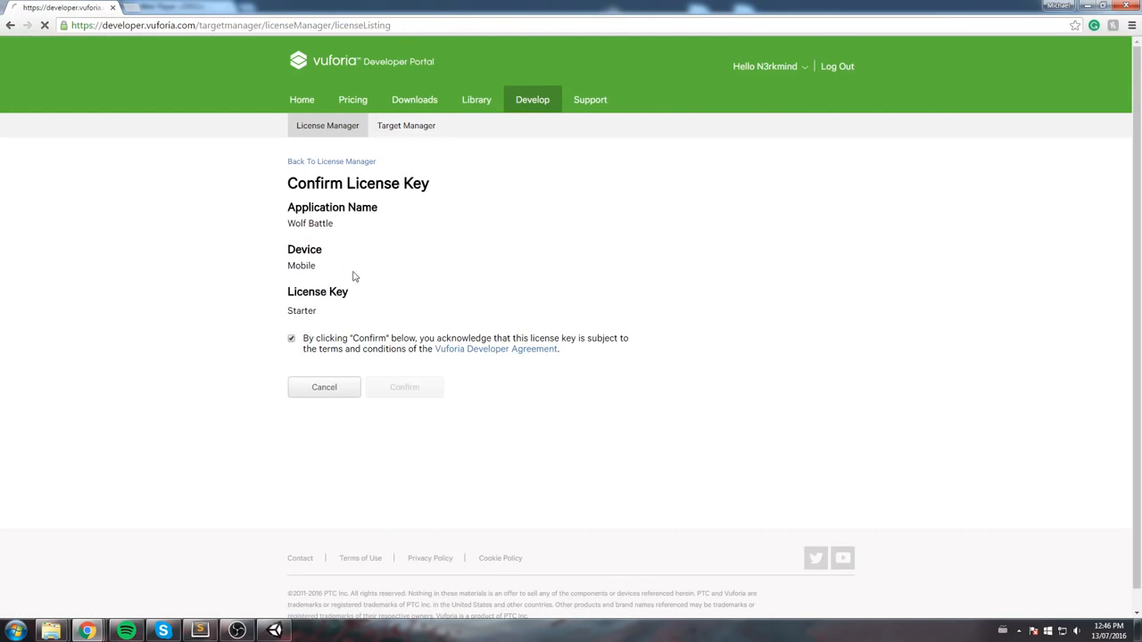
pyautogui.click(403, 387)
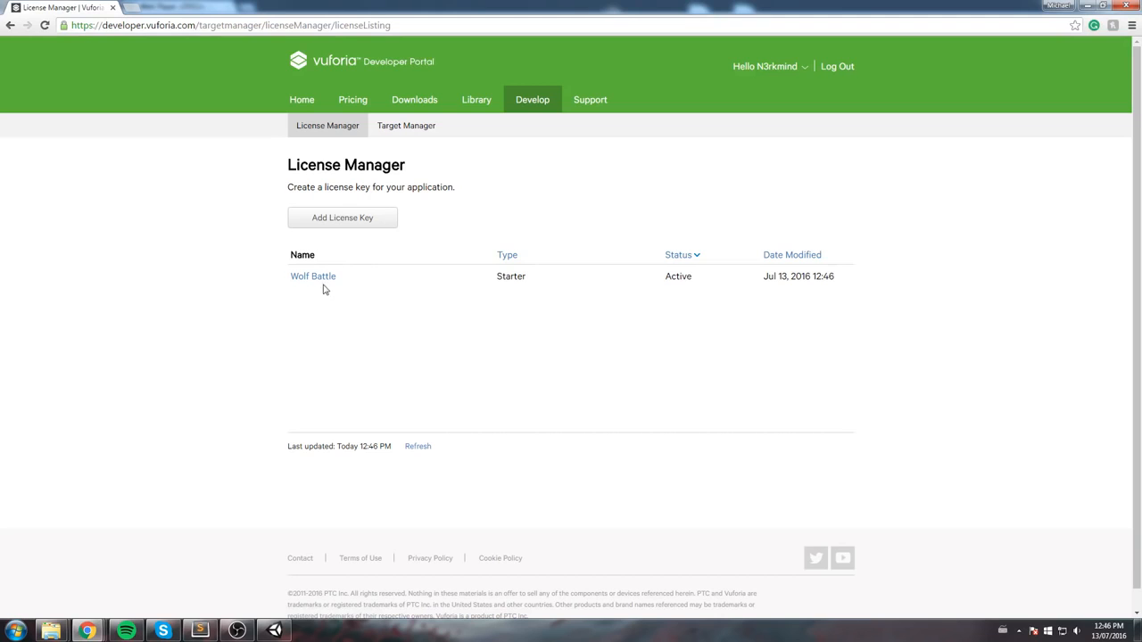
pyautogui.click(312, 275)
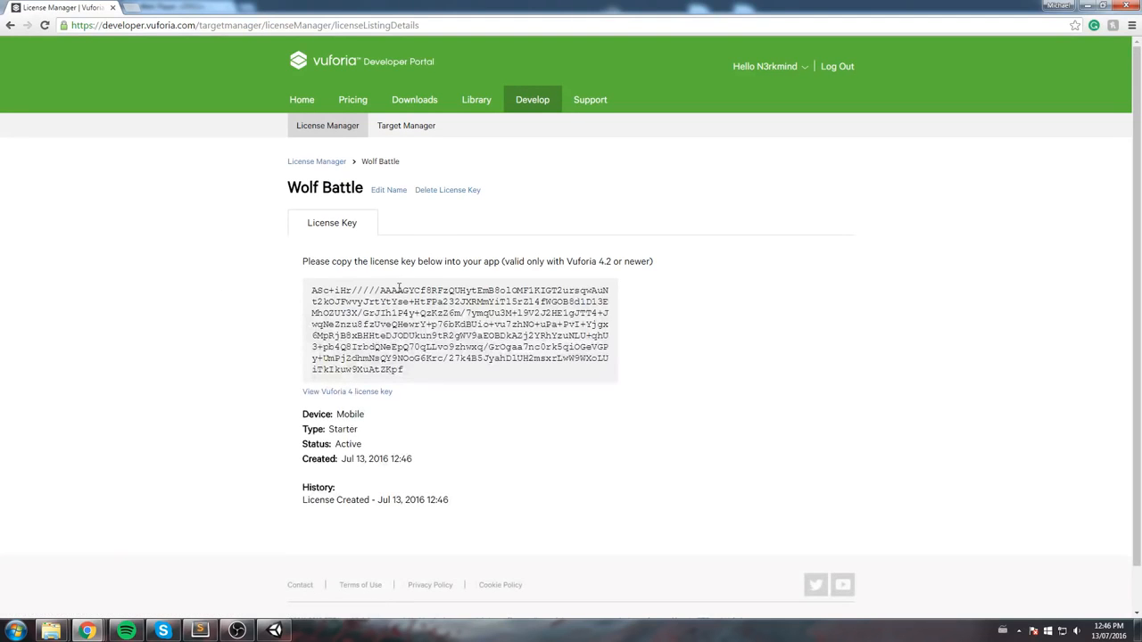
pyautogui.click(317, 160)
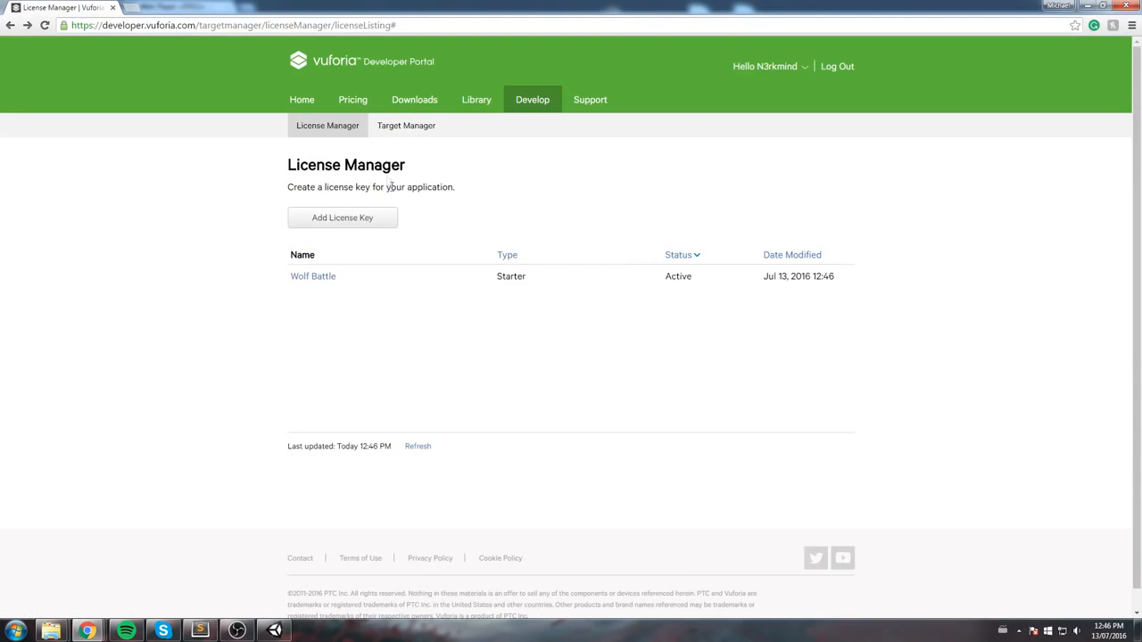
pyautogui.moveTo(465, 203)
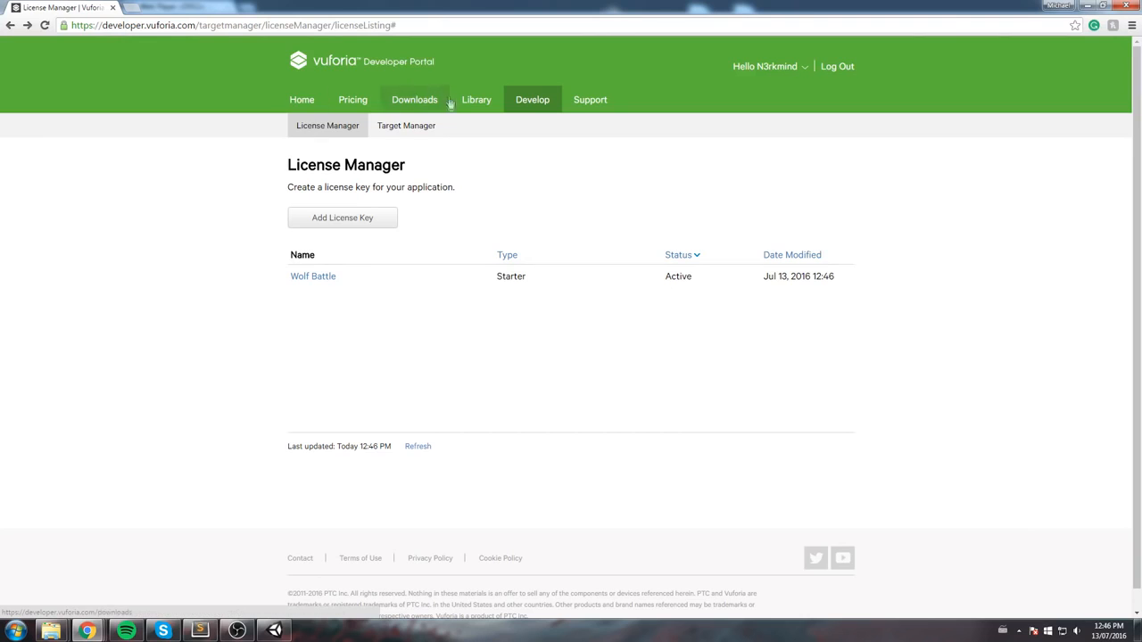
# - Go to the Target Manager database list and start creating a new database
pyautogui.click(407, 125)
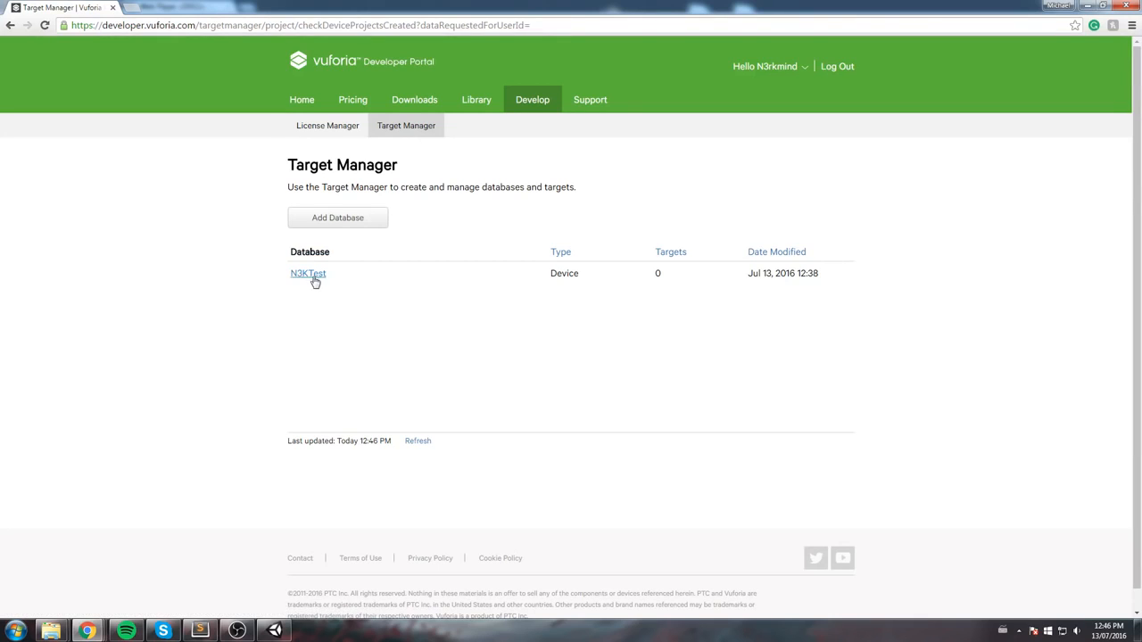
pyautogui.click(307, 273)
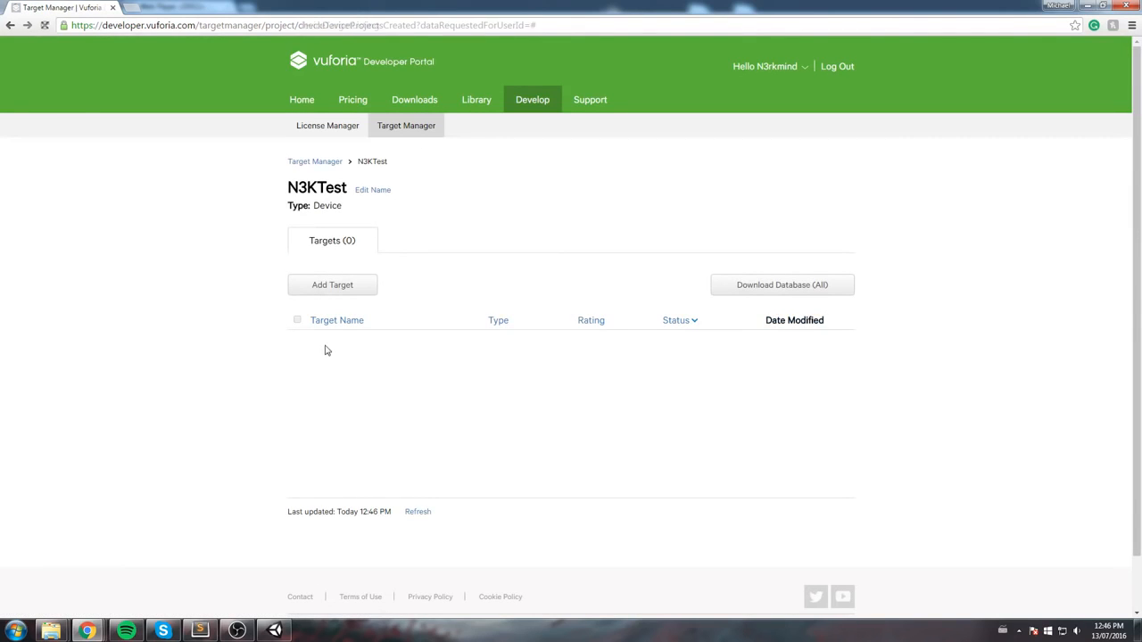
pyautogui.click(314, 161)
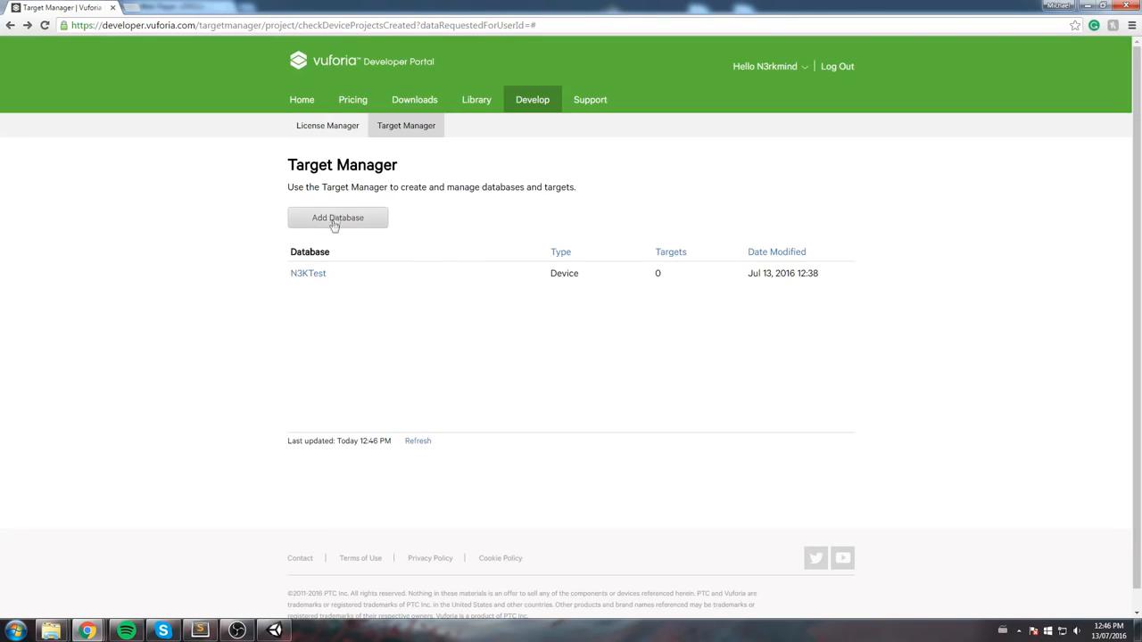
pyautogui.click(337, 218)
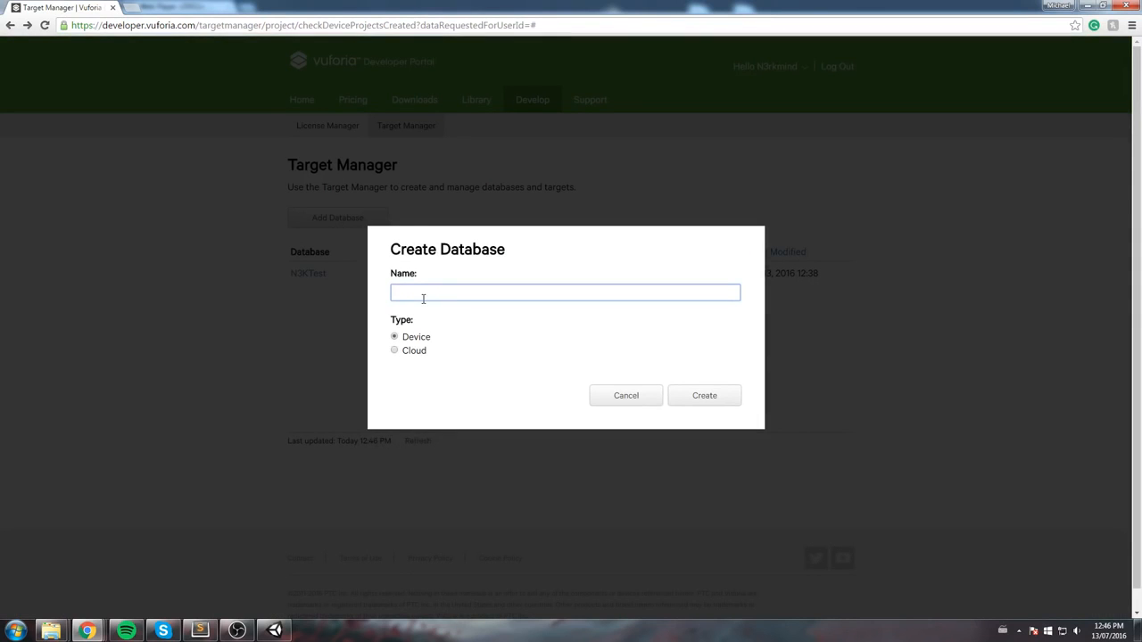
# - Create a Device database named 'Wolf Battle' and open its empty target list
pyautogui.write('Wofl')
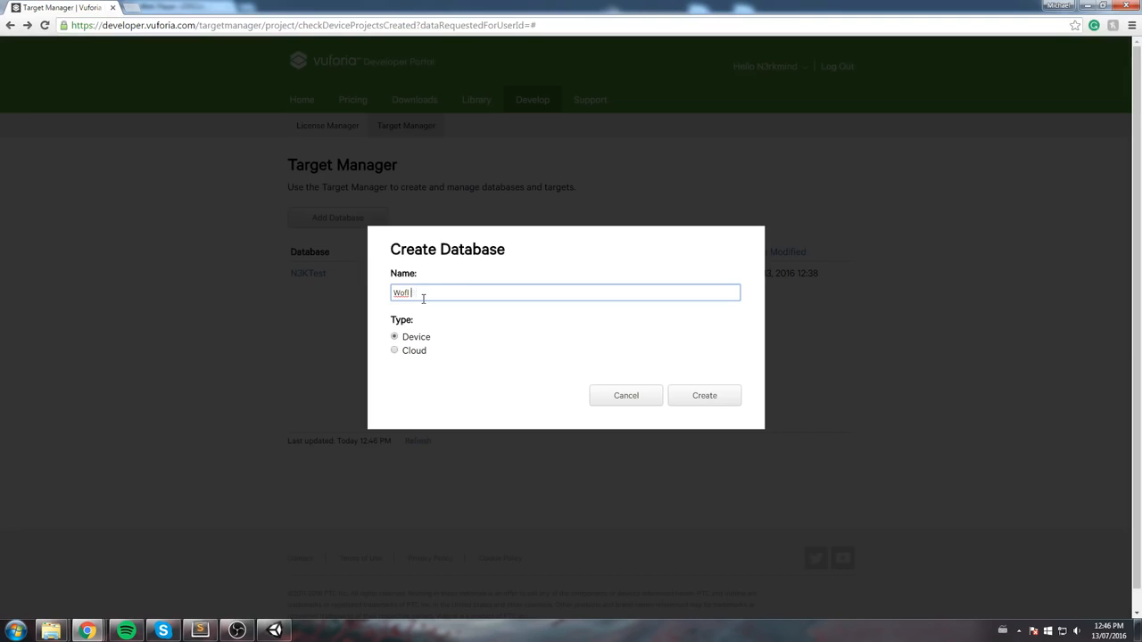
pyautogui.write('Wolf Battle')
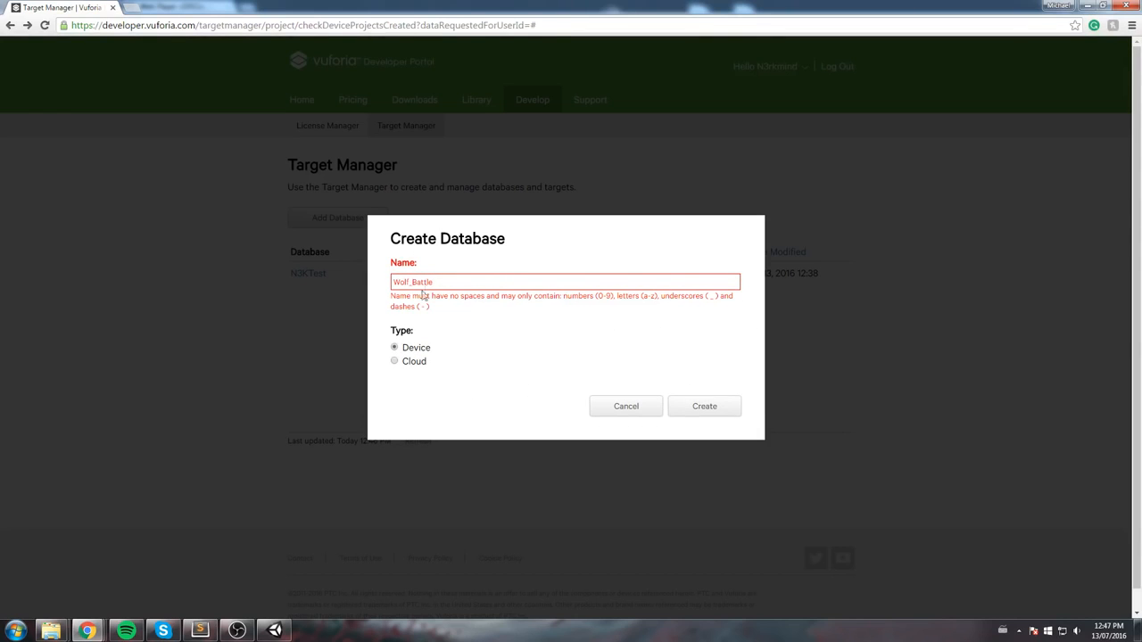
pyautogui.click(703, 406)
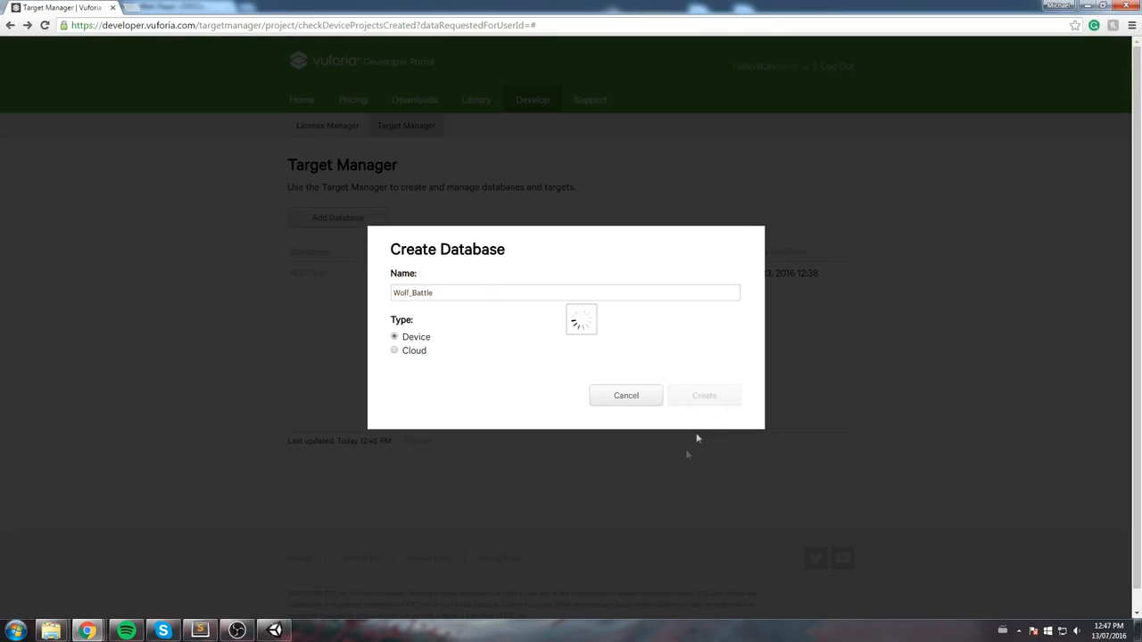
pyautogui.click(702, 396)
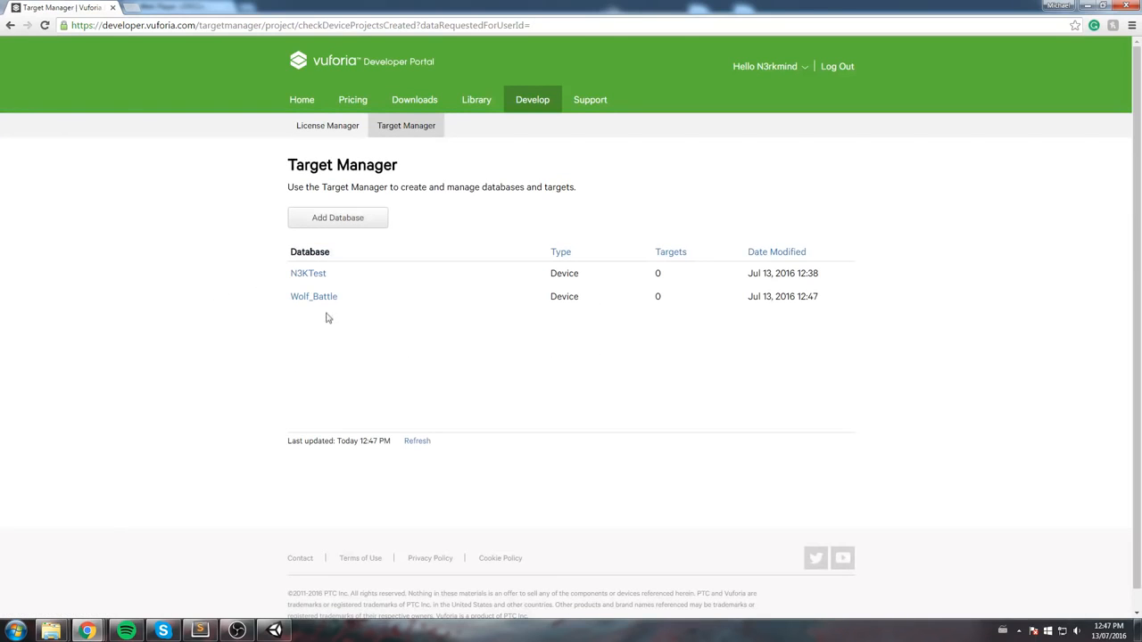
pyautogui.click(314, 296)
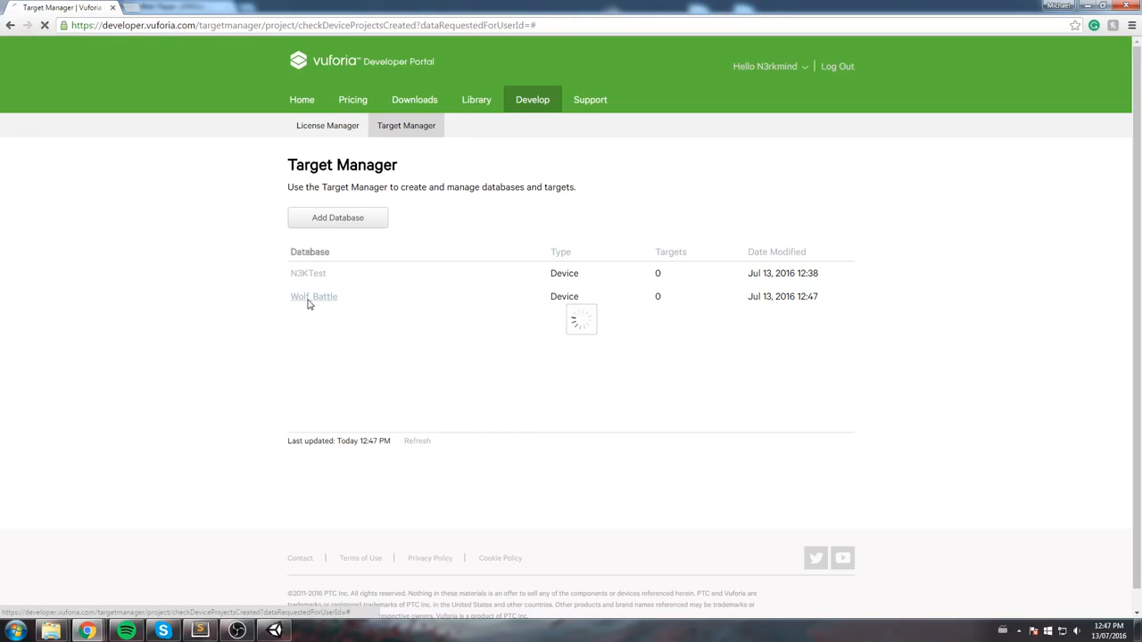
pyautogui.click(314, 296)
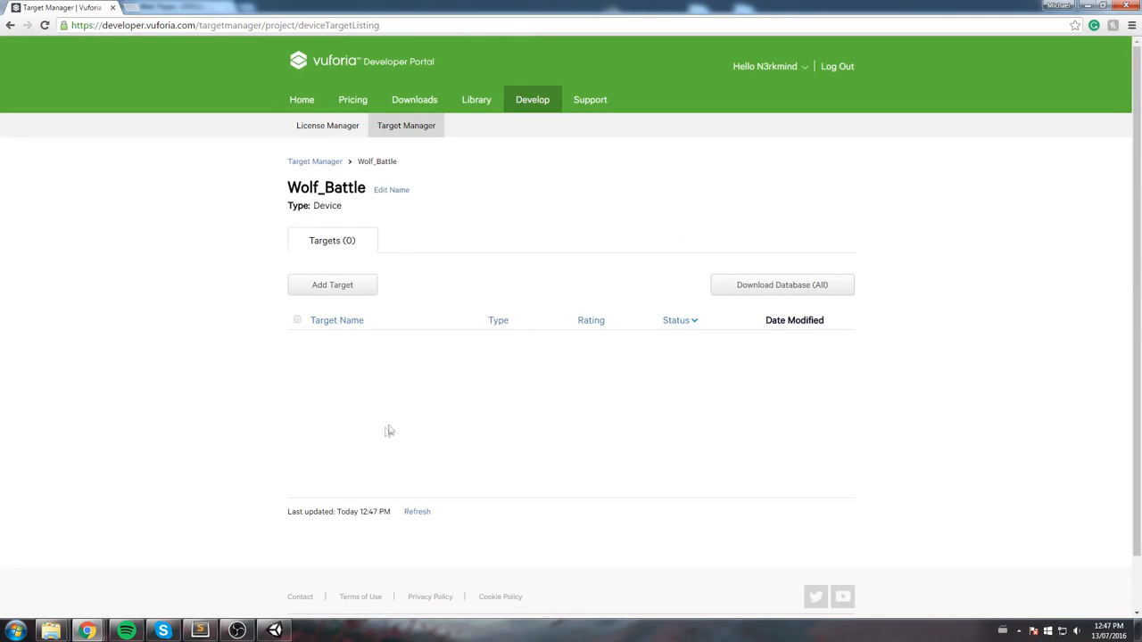
pyautogui.moveTo(378, 435)
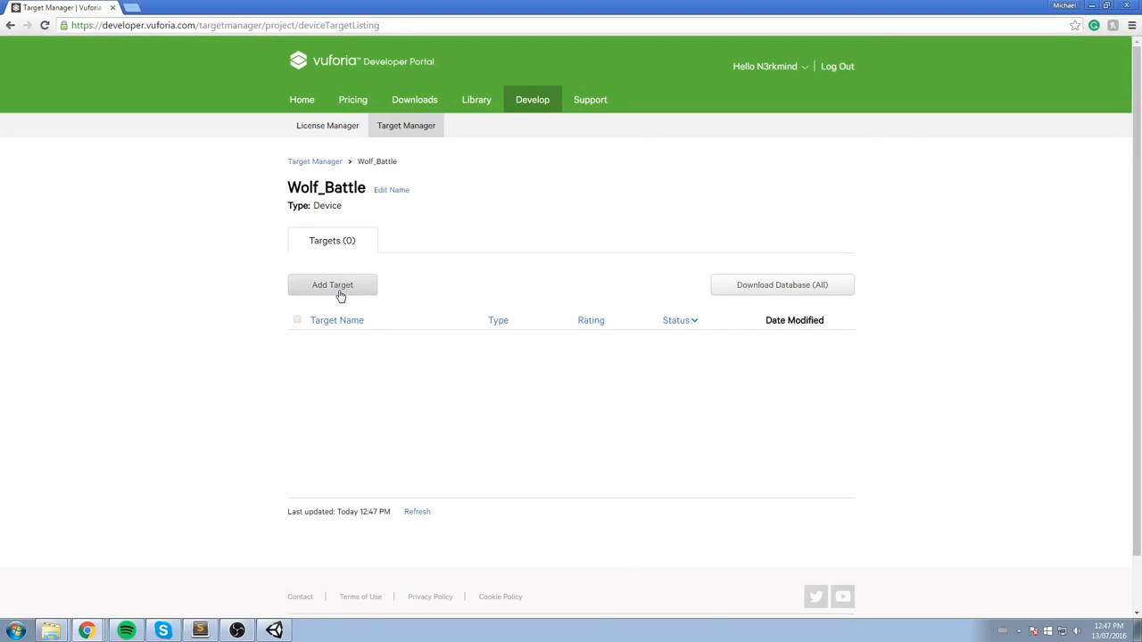
pyautogui.moveTo(346, 325)
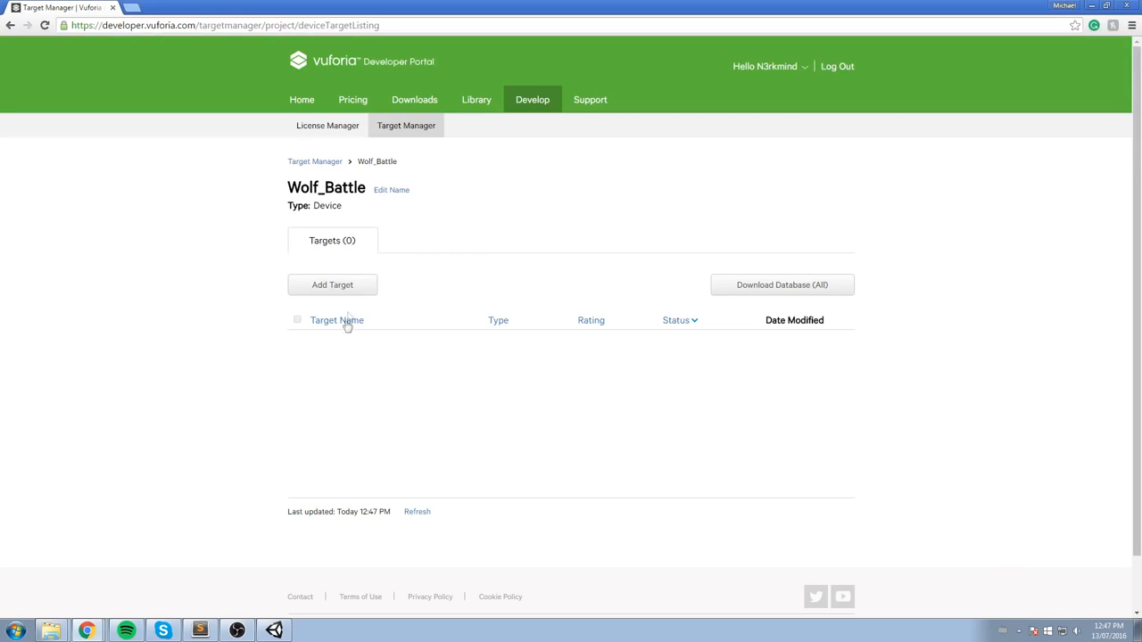
pyautogui.moveTo(332, 339)
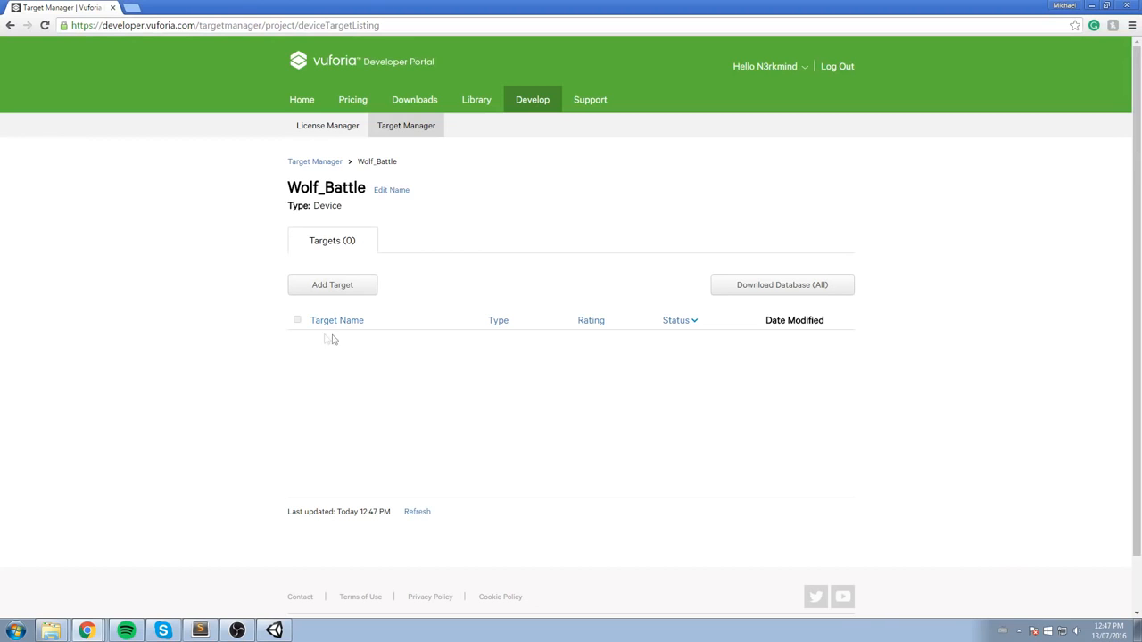
# - Add a single-image target using the AceHearth.png card image
pyautogui.click(332, 286)
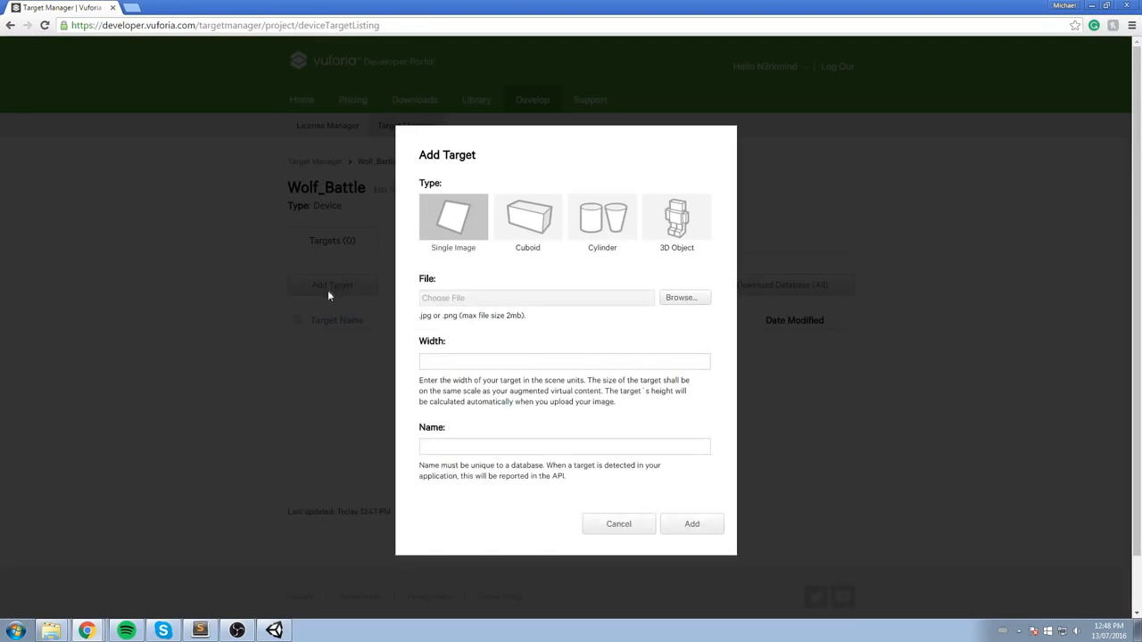
pyautogui.click(454, 218)
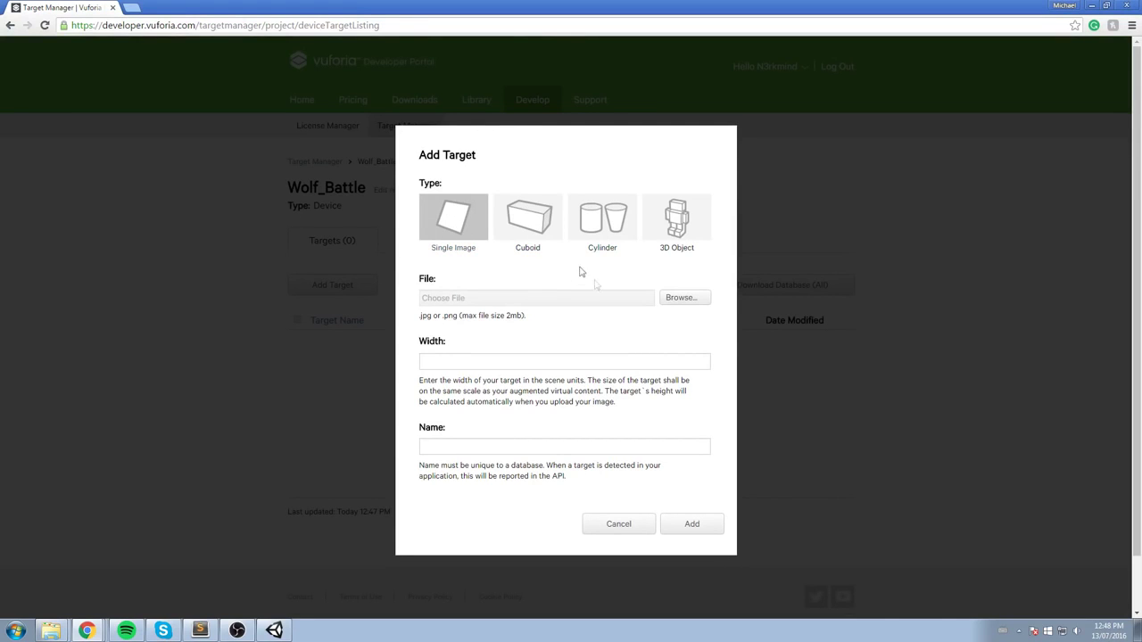
pyautogui.click(685, 296)
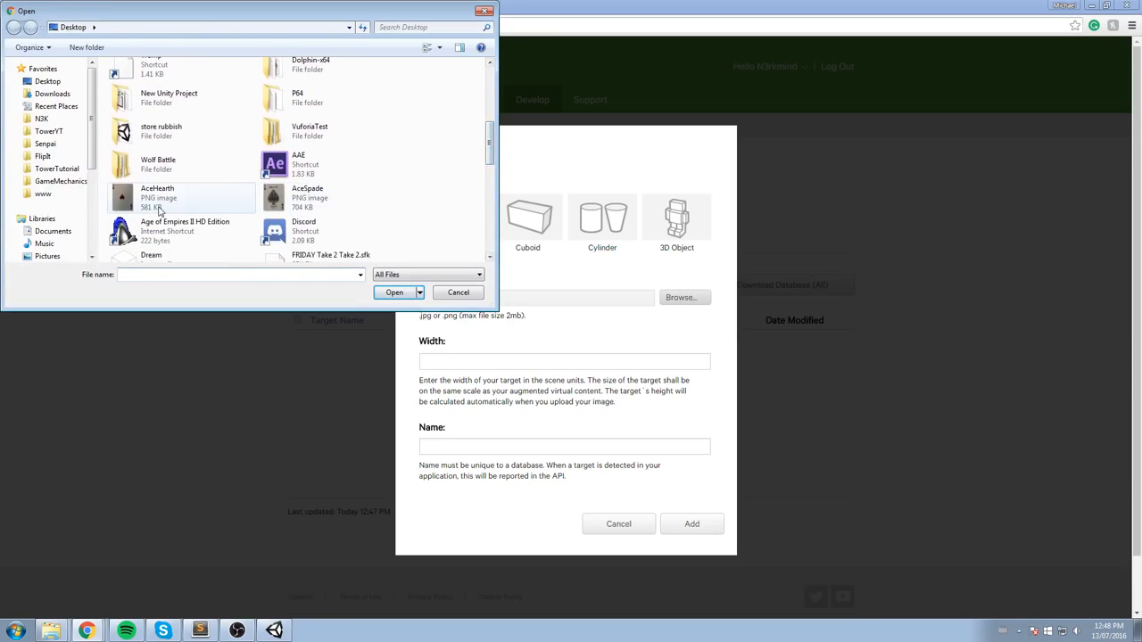
pyautogui.click(392, 293)
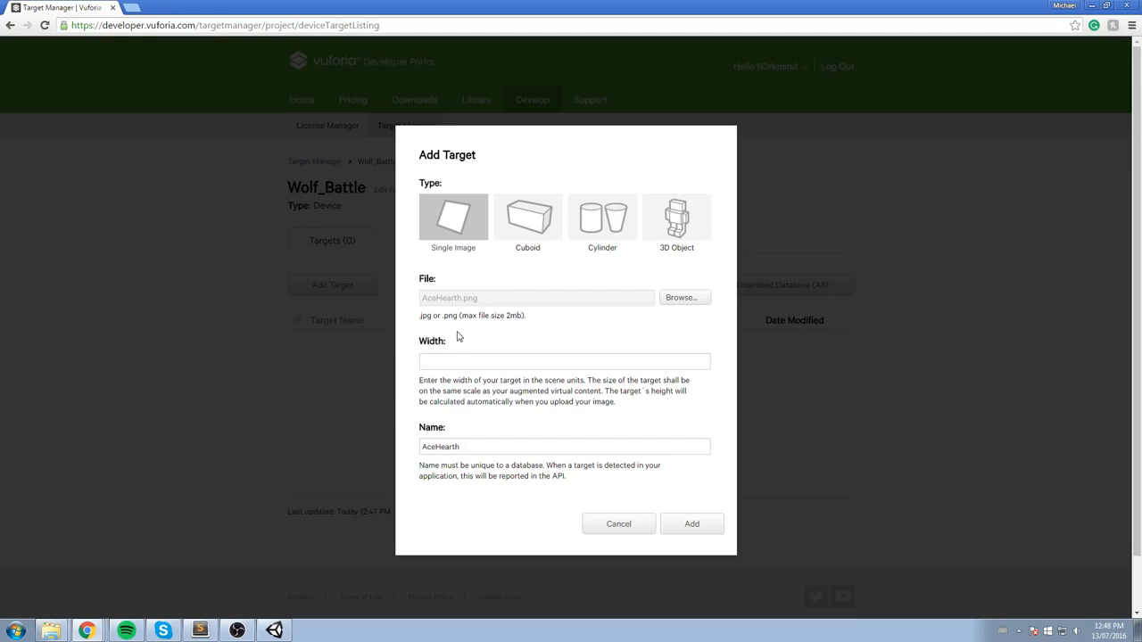
# - Set the AceHearth target width to 1, add it, and continue with the AceSpade target
pyautogui.click(564, 360)
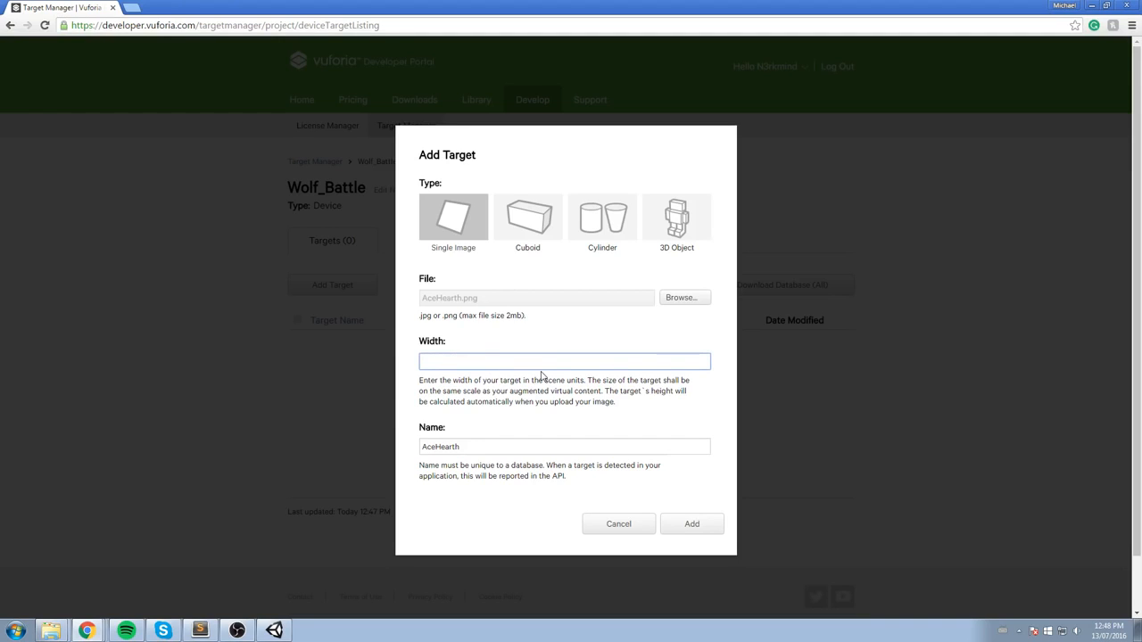
pyautogui.write('1')
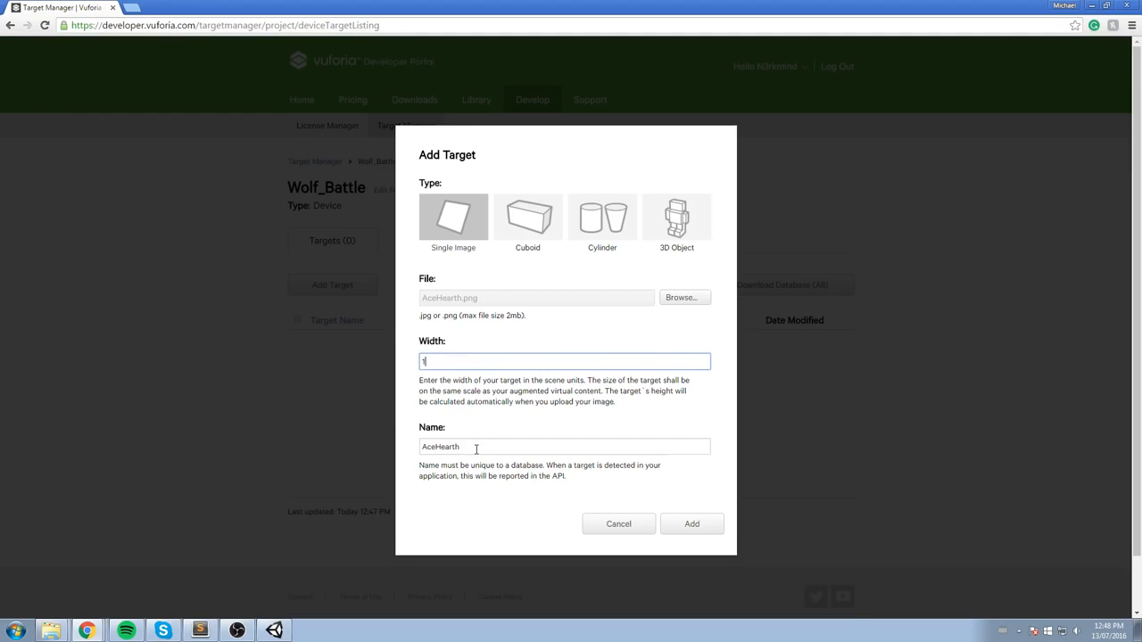
pyautogui.moveTo(447, 435)
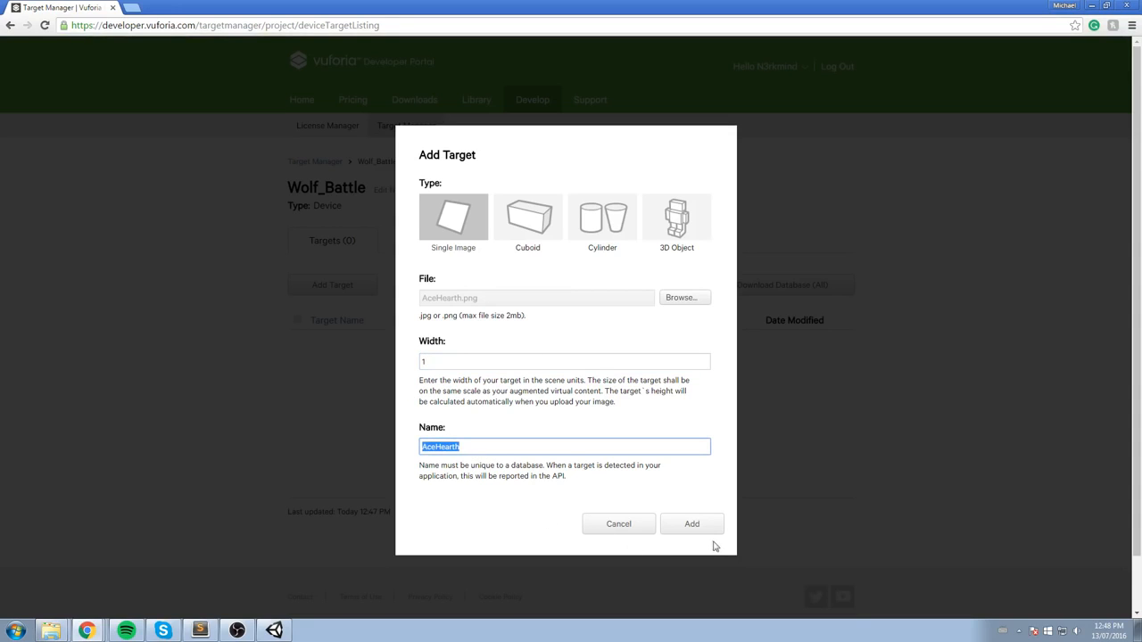
pyautogui.click(692, 524)
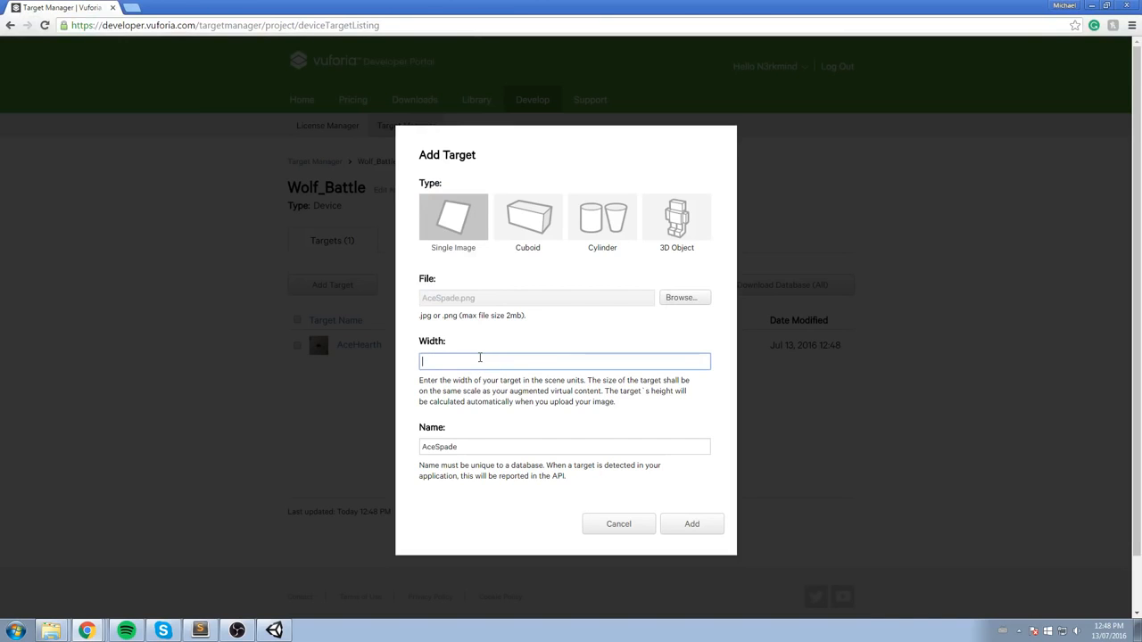
pyautogui.click(692, 524)
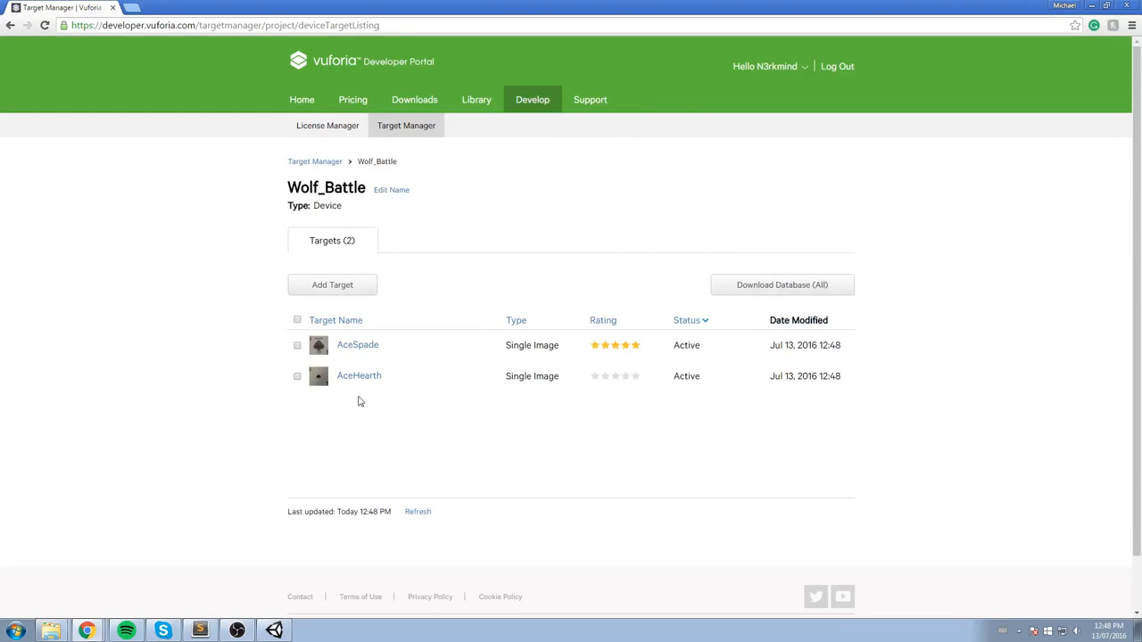
pyautogui.click(356, 345)
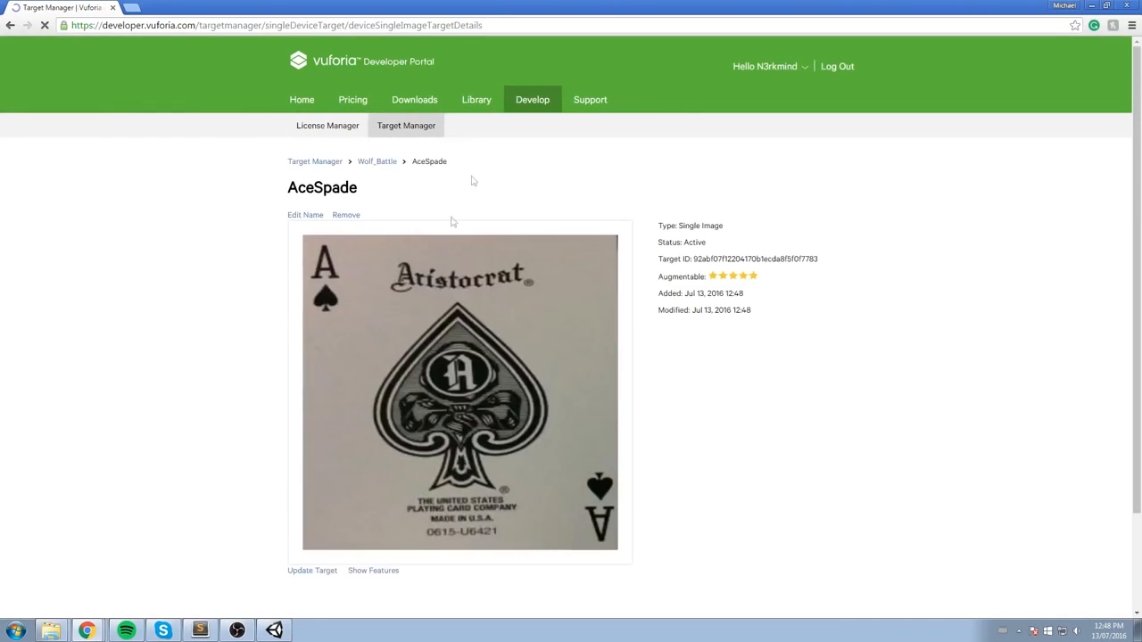
pyautogui.scroll(-3)
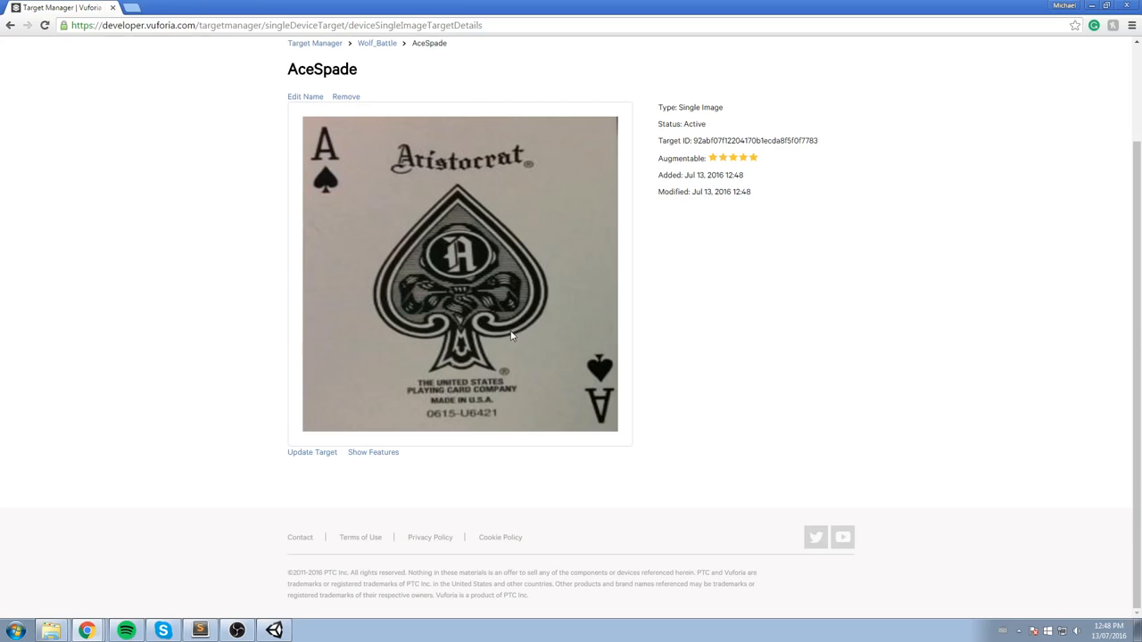
pyautogui.click(374, 44)
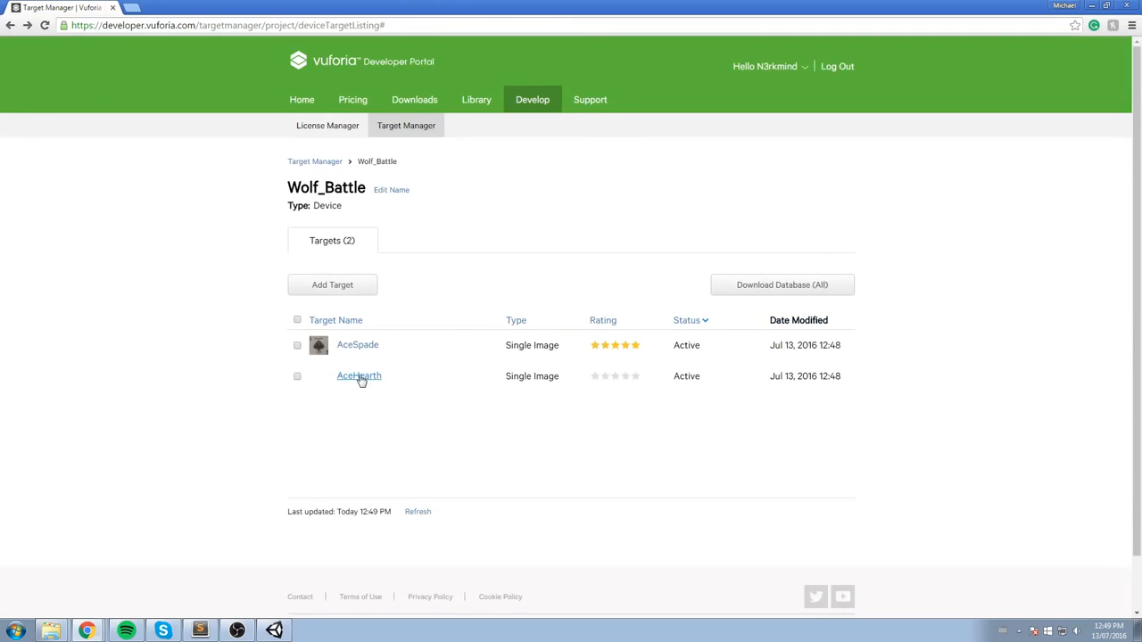
pyautogui.click(359, 375)
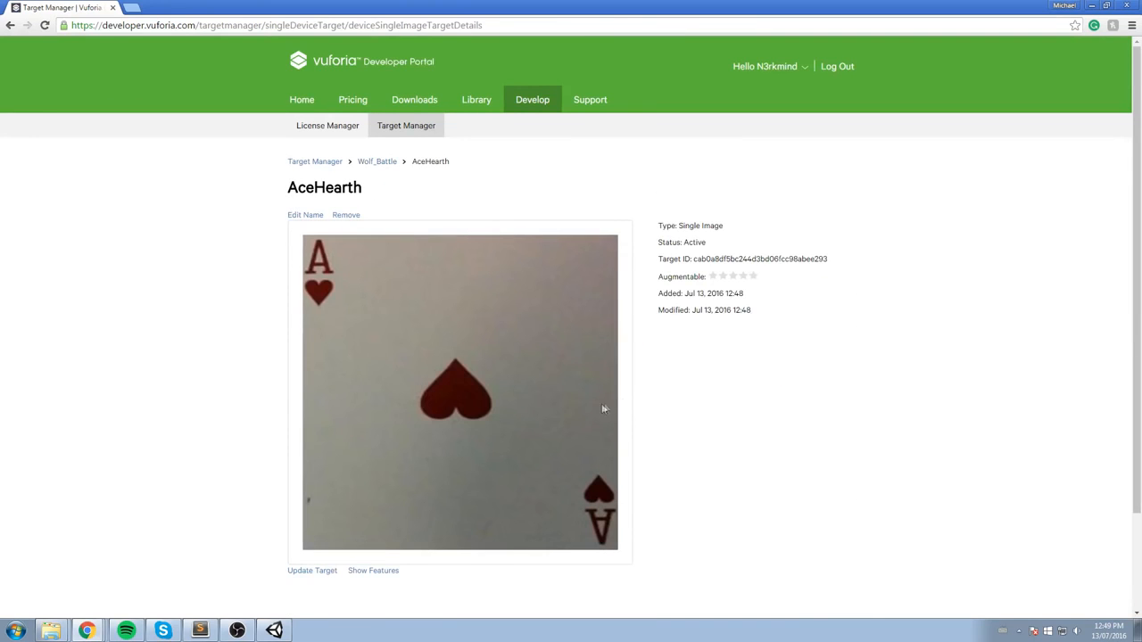
pyautogui.moveTo(625, 412)
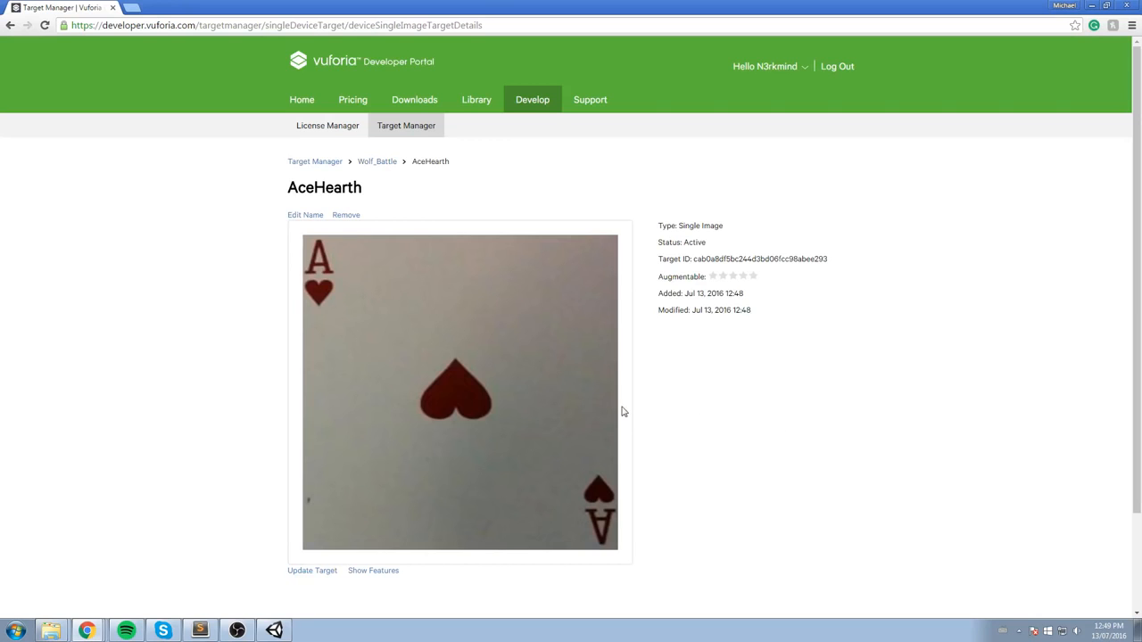
pyautogui.moveTo(339, 355)
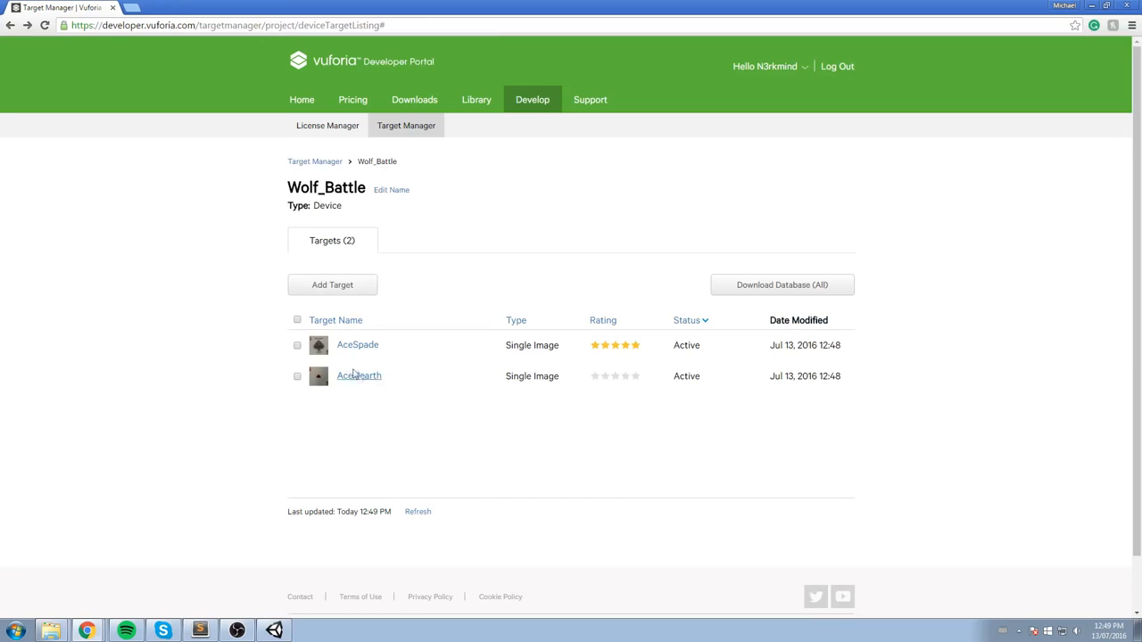
pyautogui.click(357, 344)
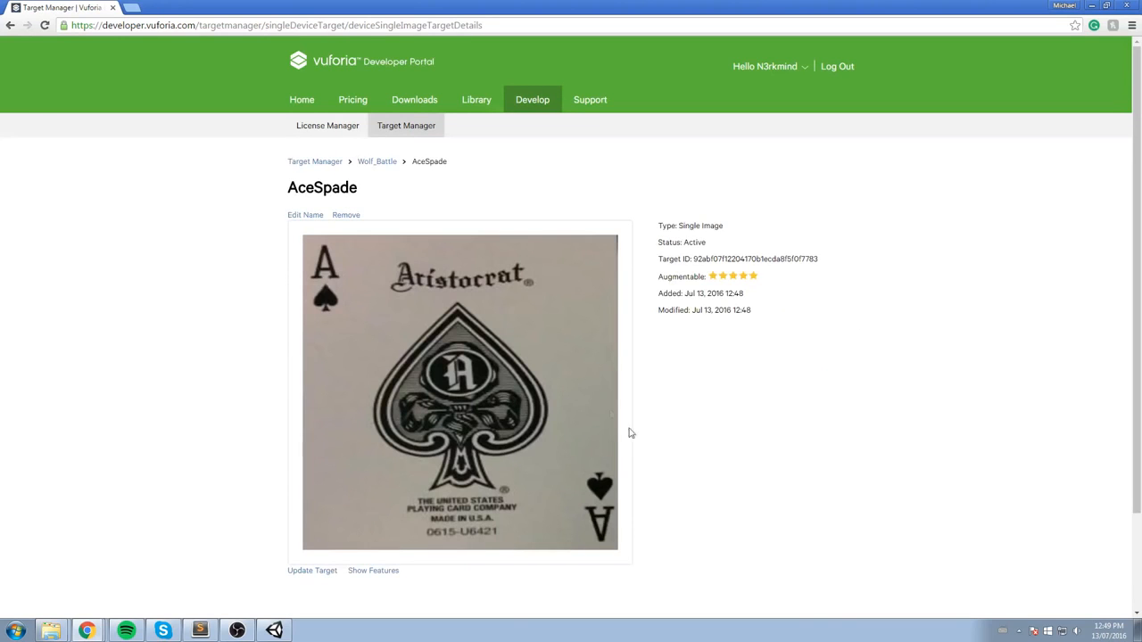
pyautogui.moveTo(540, 376)
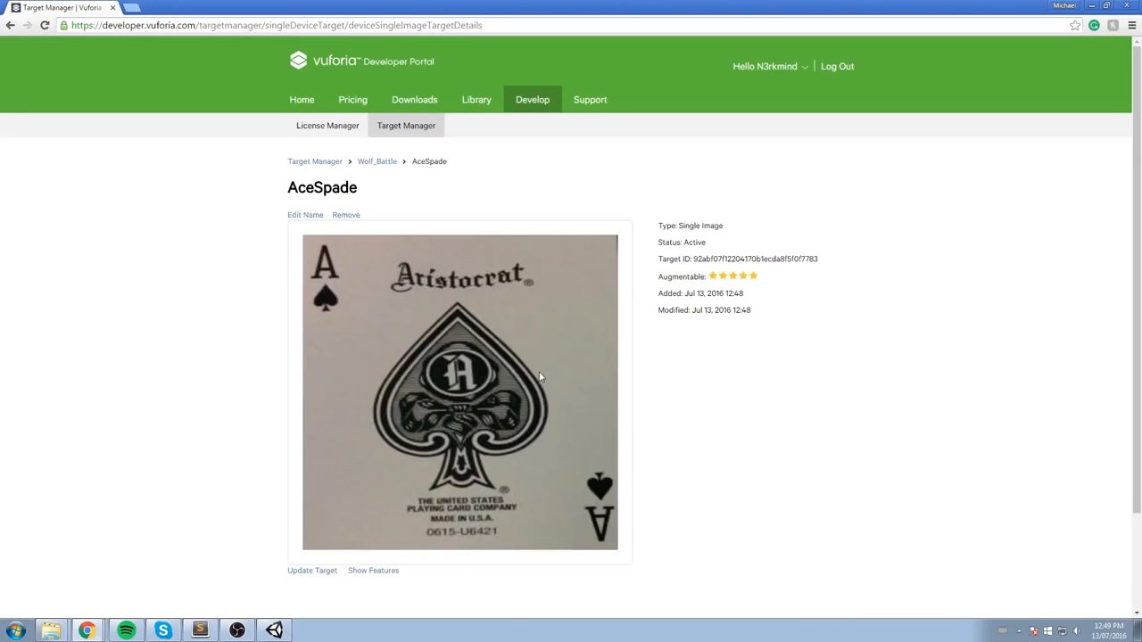
pyautogui.moveTo(504, 380)
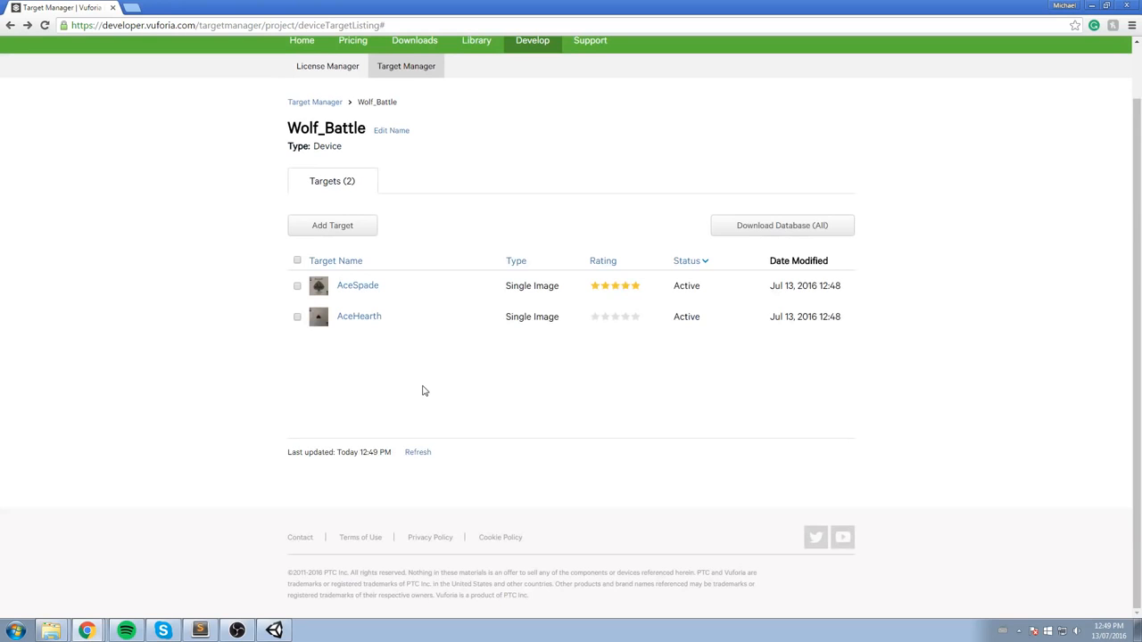
pyautogui.moveTo(157, 334)
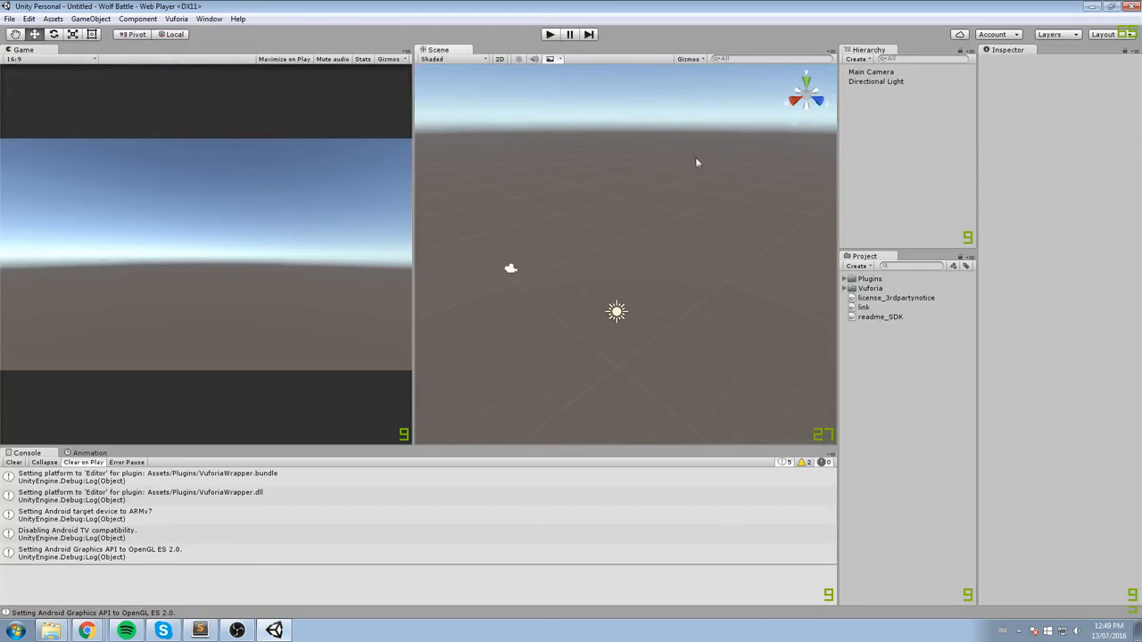
# - Delete the default Main Camera and add Vuforia's ARCamera prefab to the scene
pyautogui.click(871, 71)
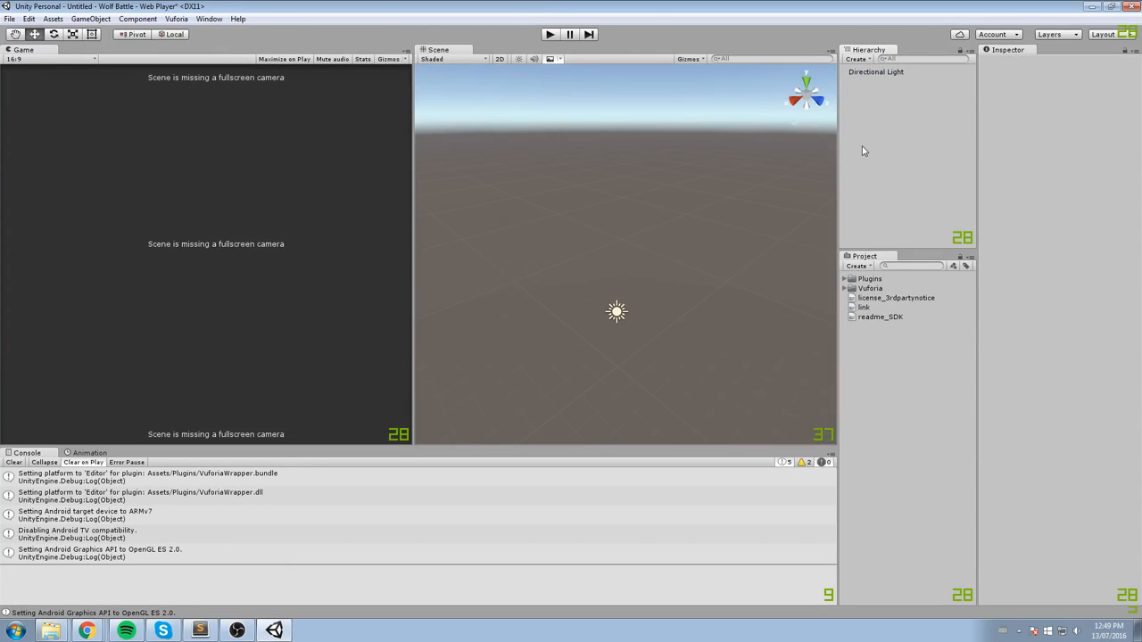
pyautogui.click(871, 288)
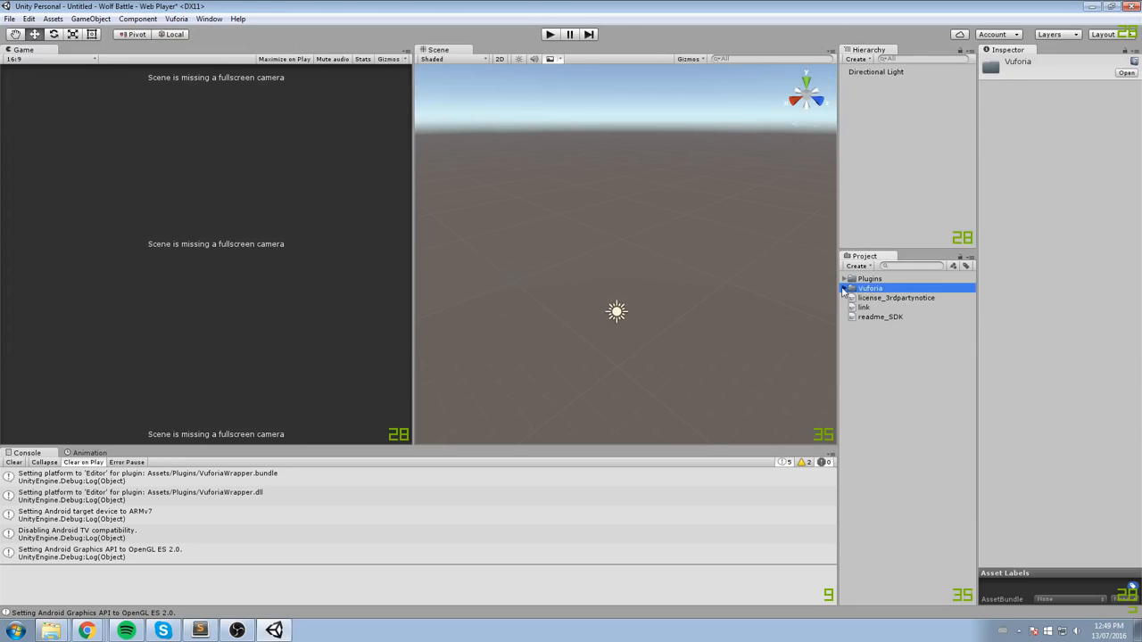
pyautogui.click(845, 287)
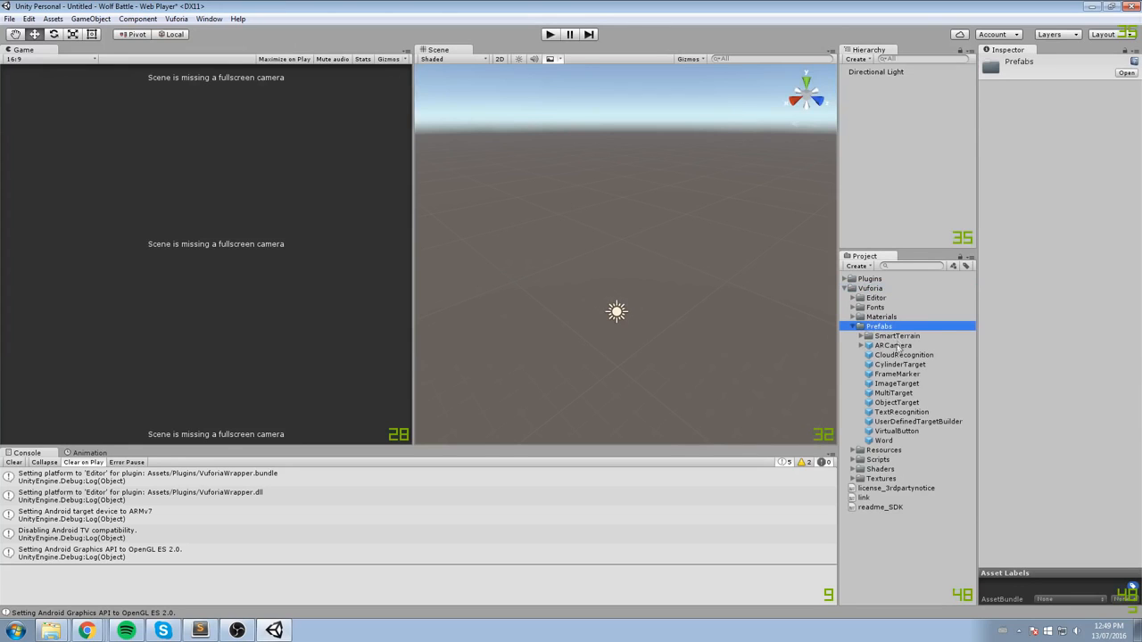
pyautogui.click(892, 345)
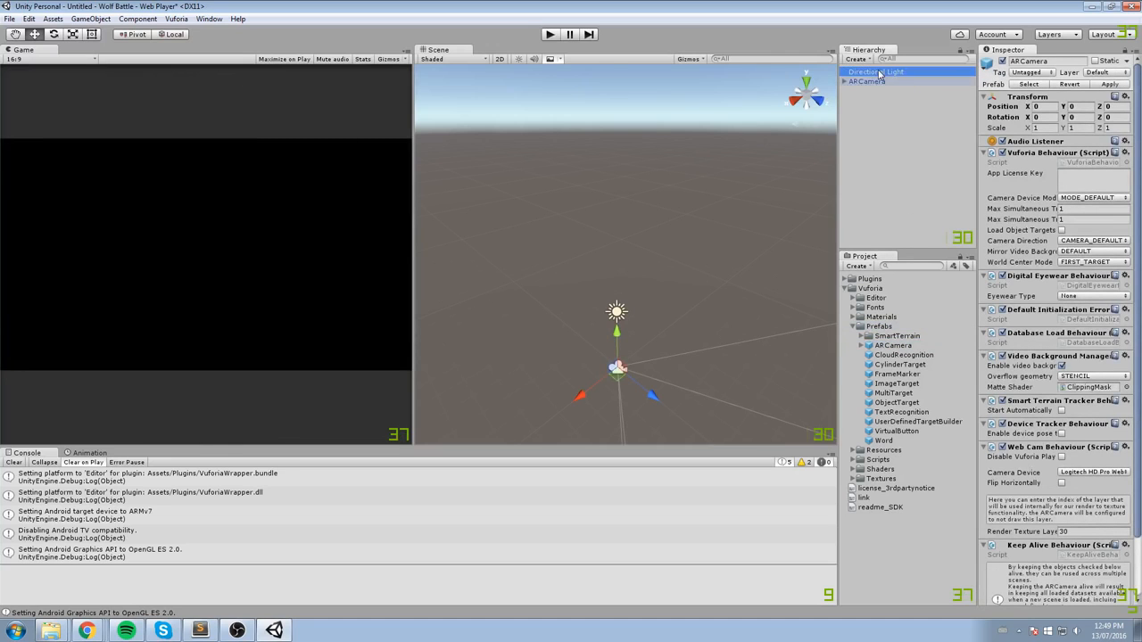
pyautogui.click(865, 71)
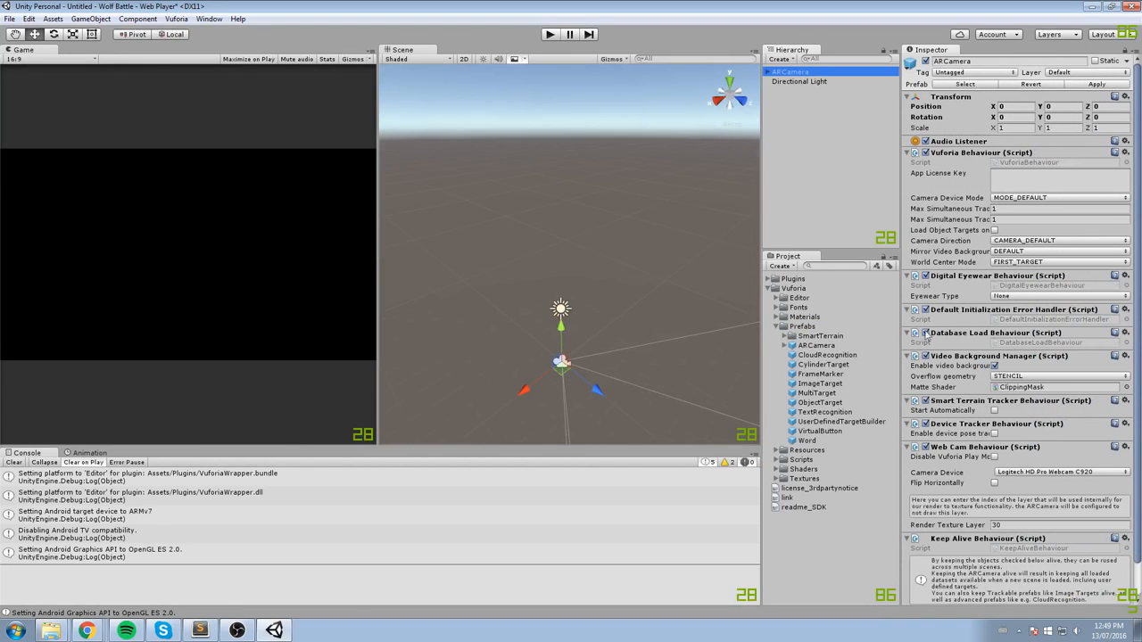
# - Dismiss the Vuforia missing-app-key error and switch over to the portal's Wolf_Battle target list
pyautogui.click(550, 32)
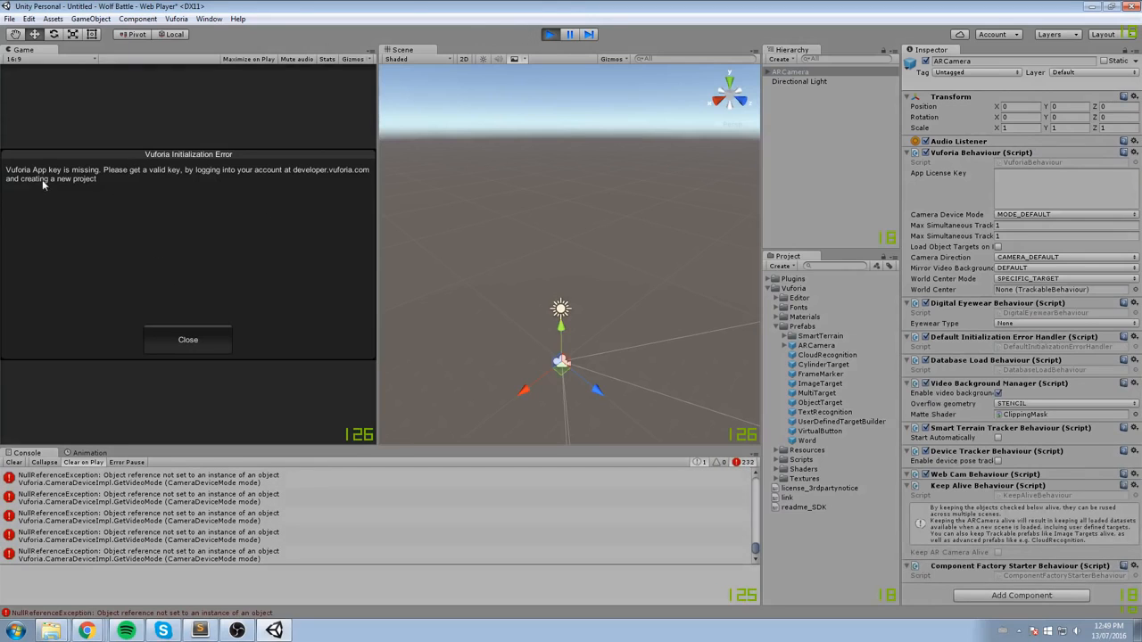
pyautogui.click(552, 32)
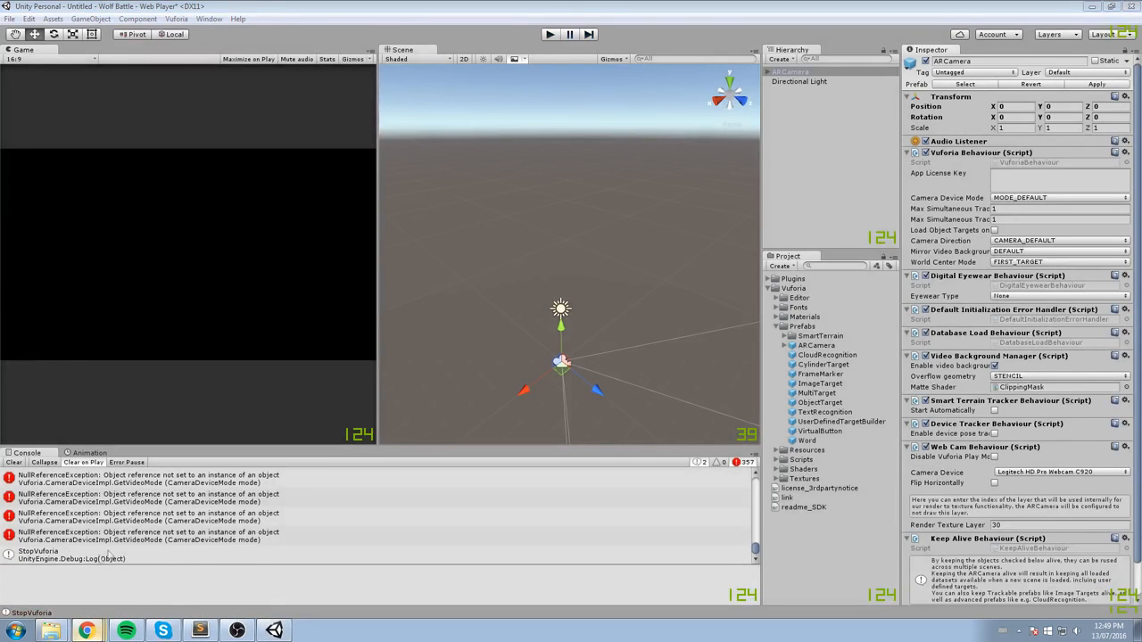
pyautogui.click(85, 626)
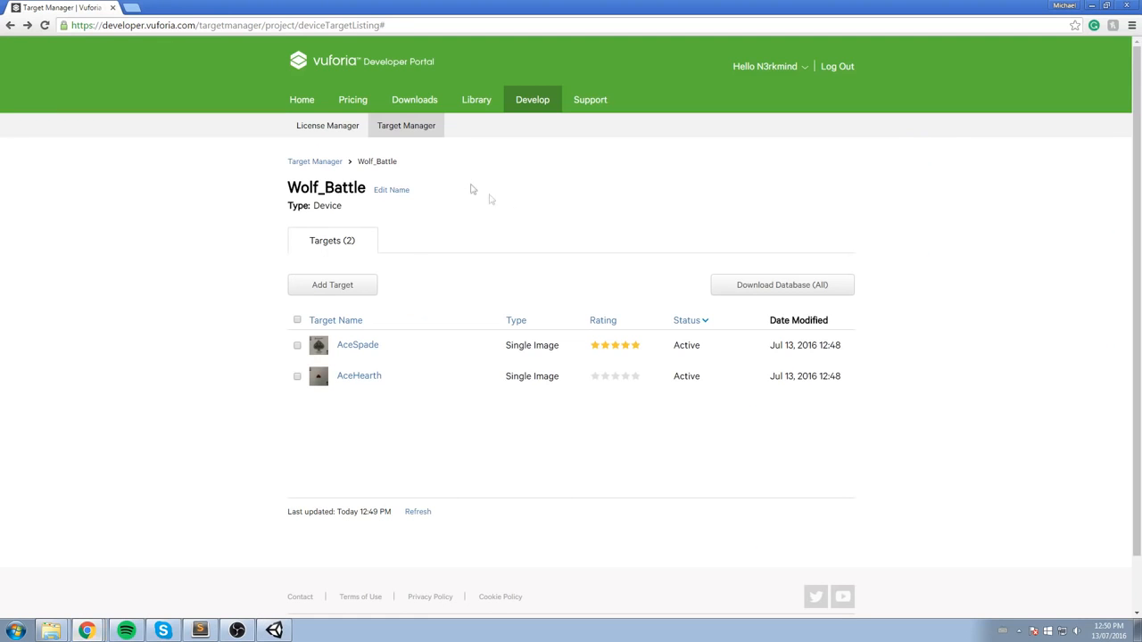
pyautogui.moveTo(322, 132)
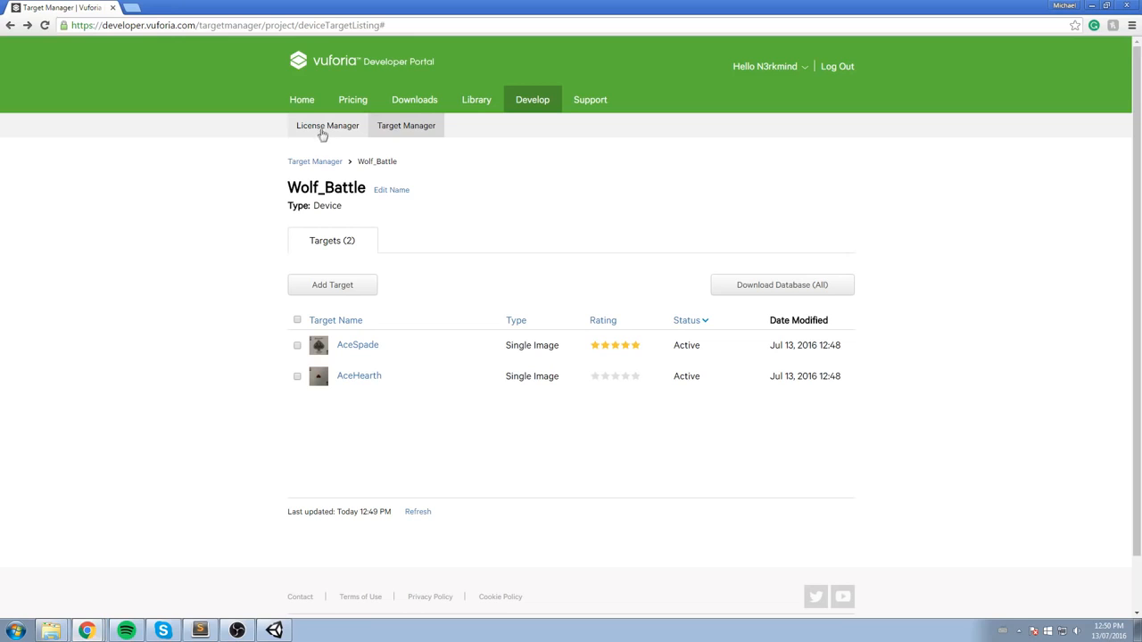
# - Show the Wolf Battle license details in License Manager so its key can be copied
pyautogui.click(326, 125)
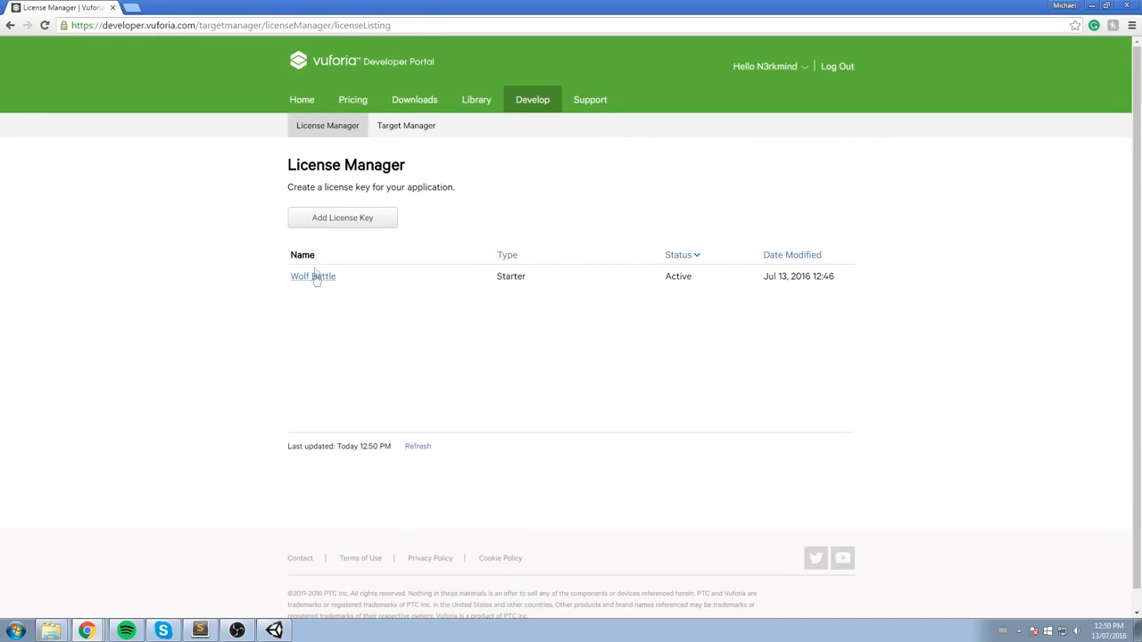
pyautogui.click(313, 275)
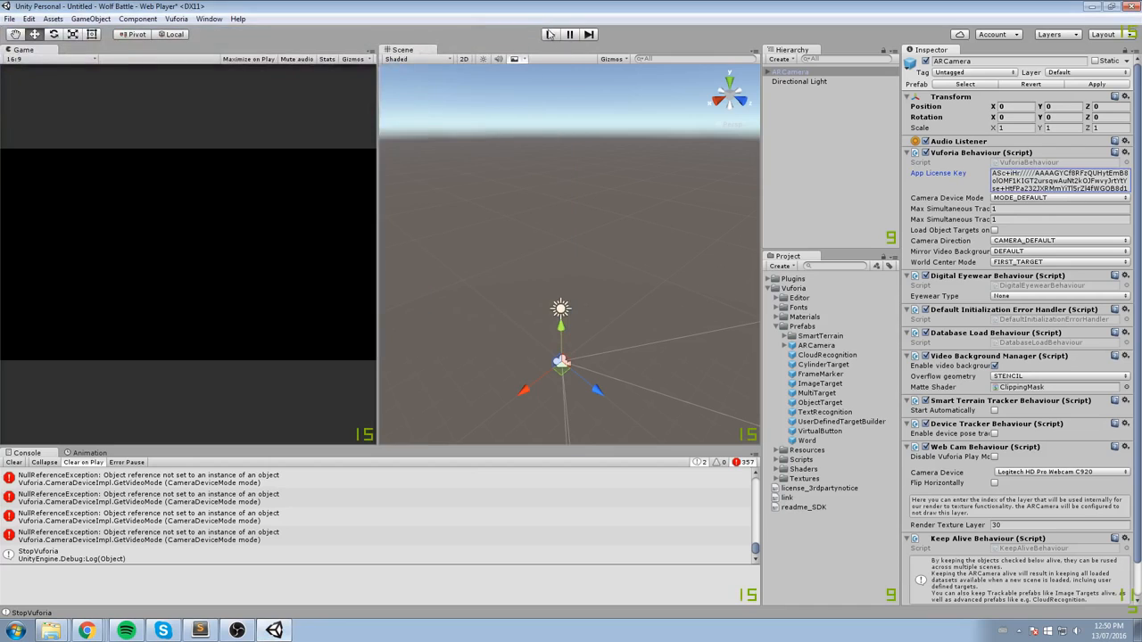
# - Run the scene with the Wolf Battle license key accepted, triggering the webcam access request
pyautogui.click(556, 29)
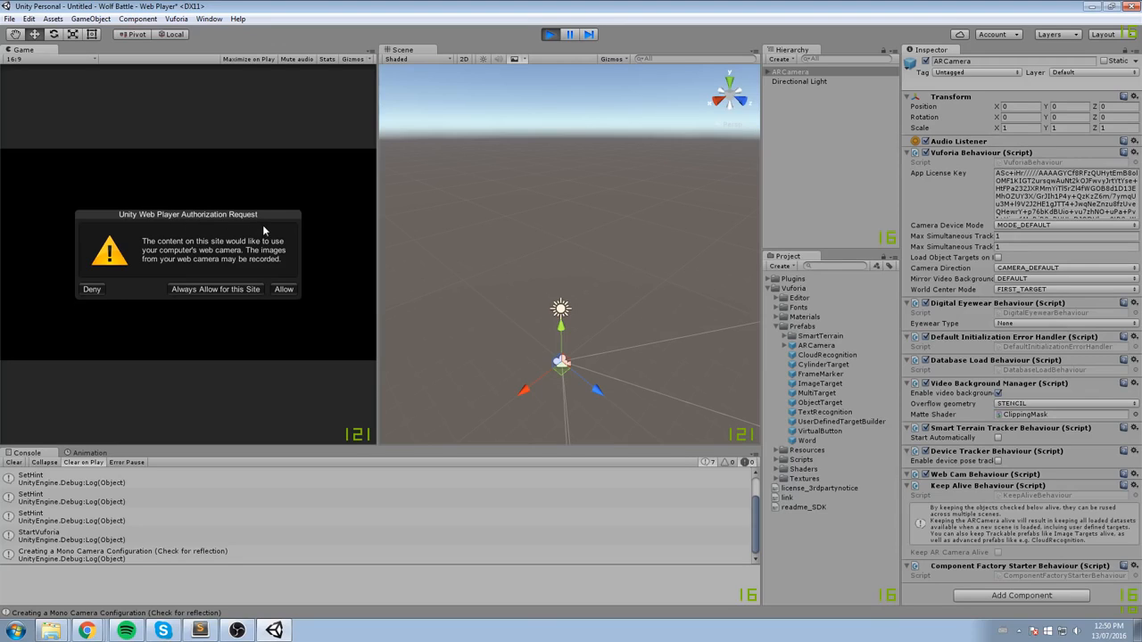
pyautogui.moveTo(219, 300)
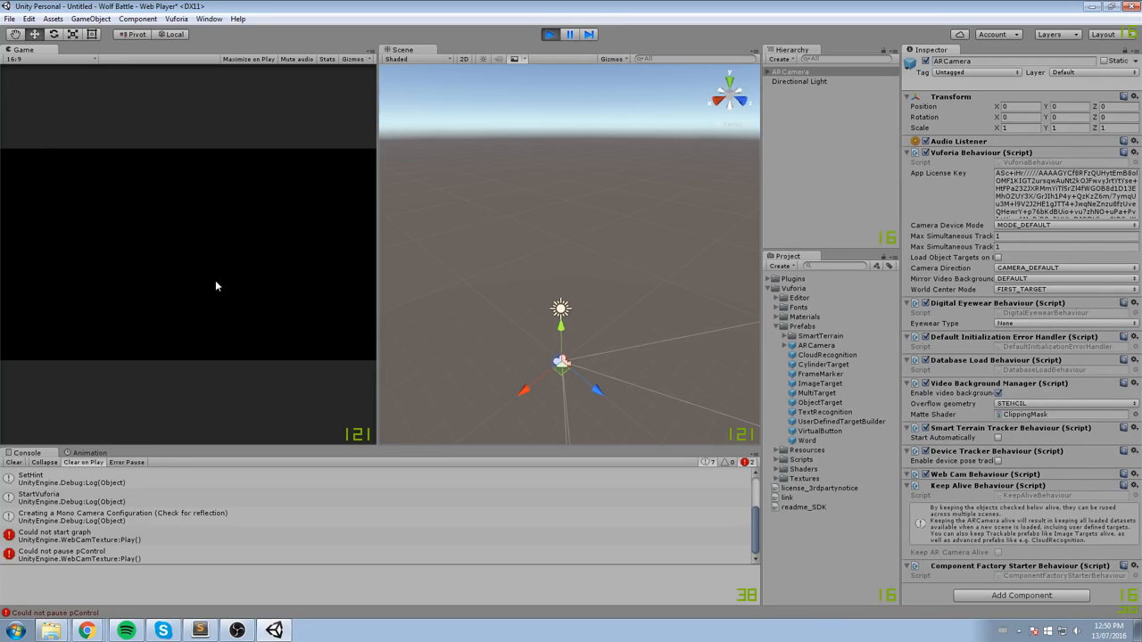
pyautogui.moveTo(15, 300)
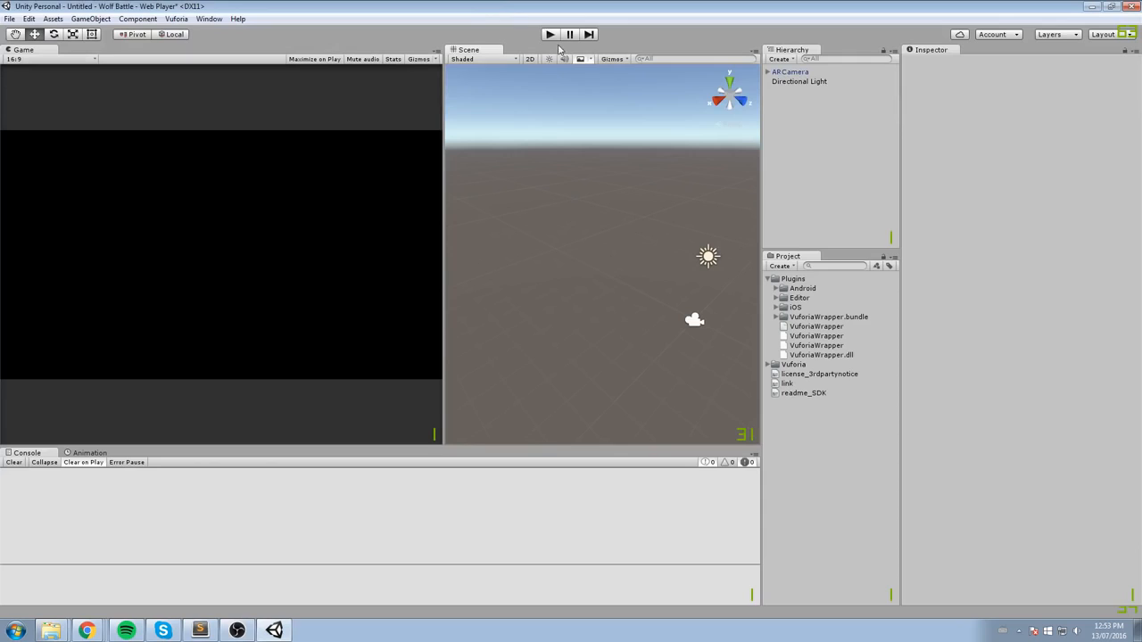
# - Play the scene twice, allowing webcam access so the live feed of the two cards appears
pyautogui.click(546, 32)
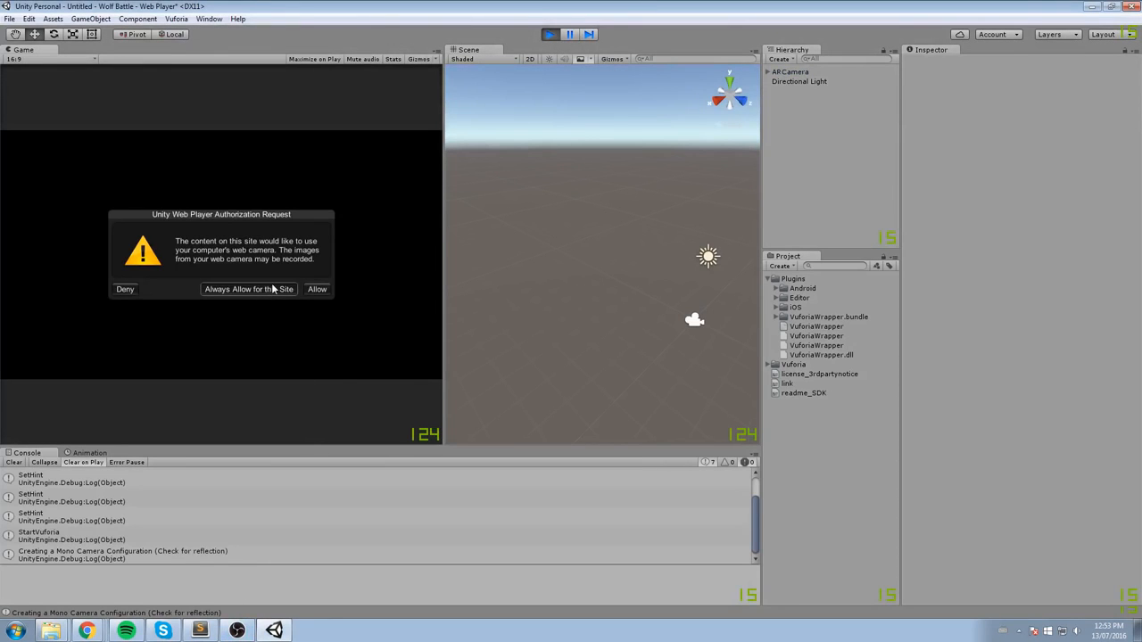
pyautogui.click(125, 289)
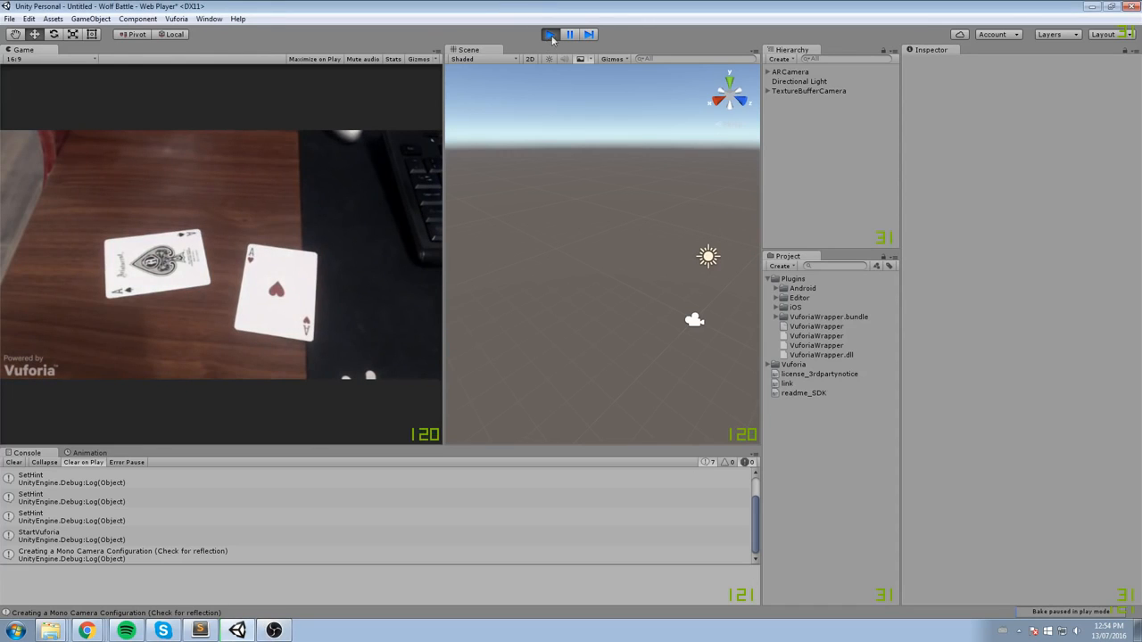
pyautogui.click(550, 32)
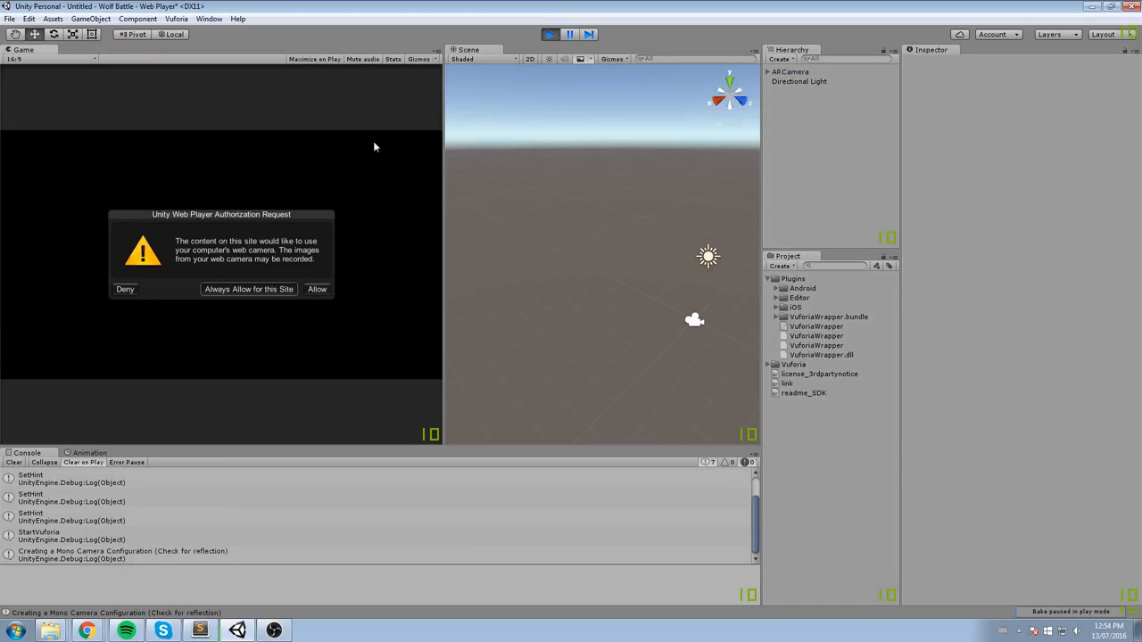
pyautogui.click(317, 289)
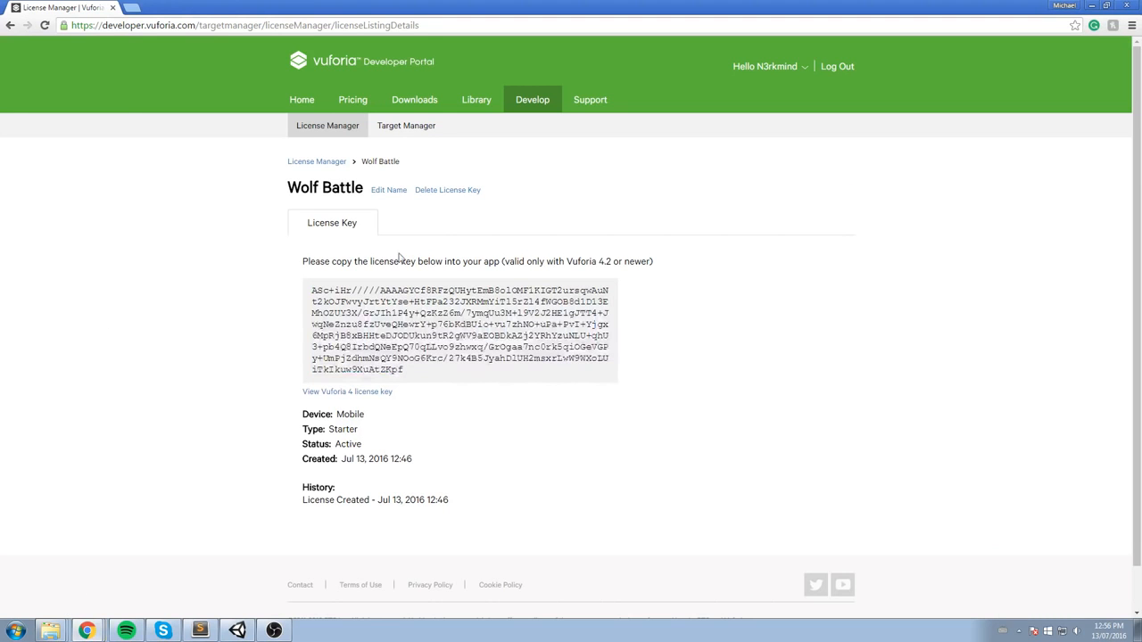
# - Start downloading the whole Wolf_Battle database from Target Manager
pyautogui.click(407, 124)
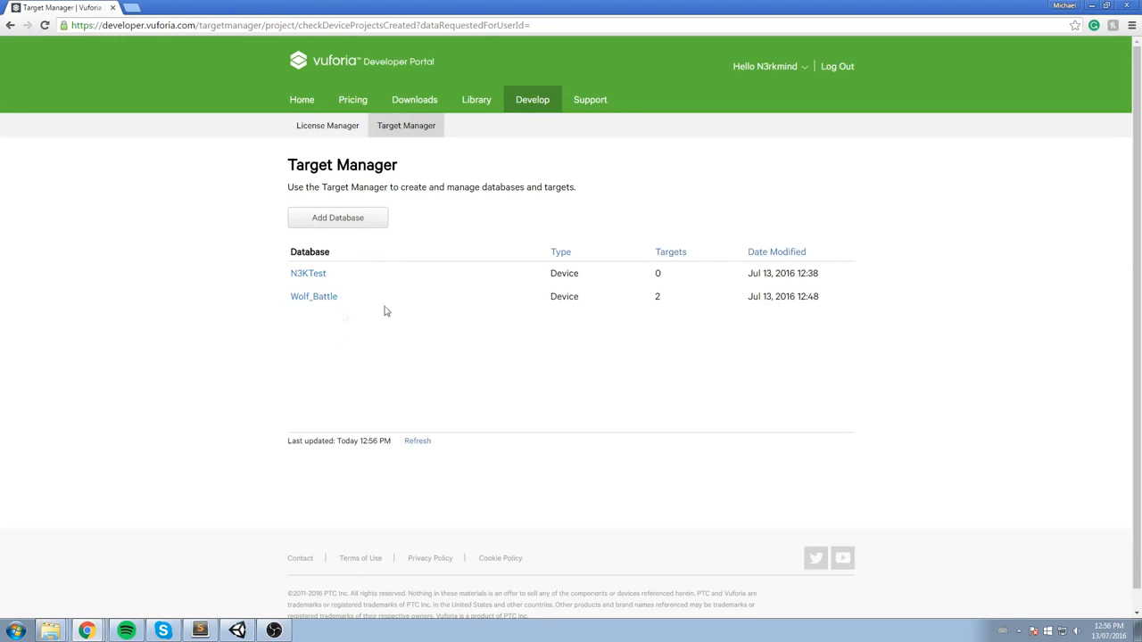
pyautogui.click(314, 296)
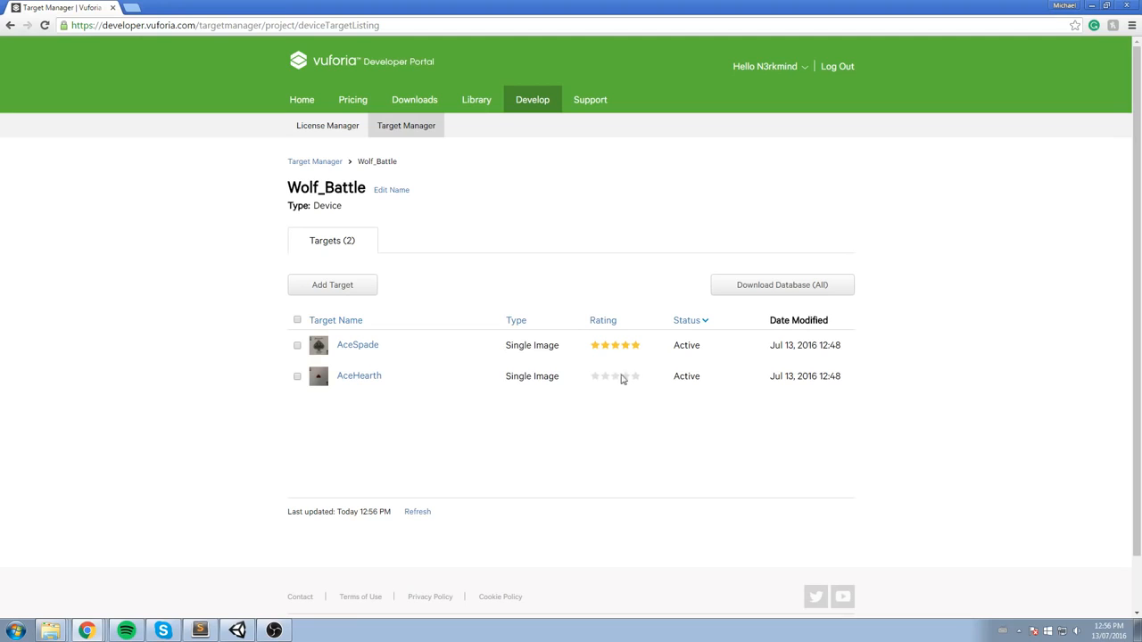
pyautogui.moveTo(885, 257)
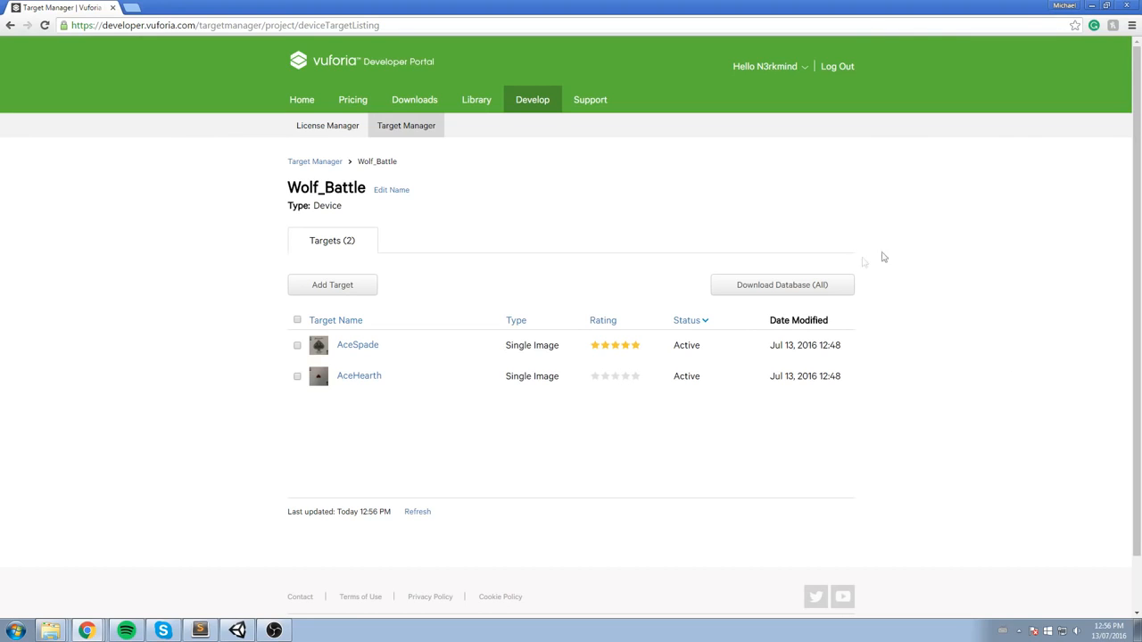
pyautogui.click(781, 285)
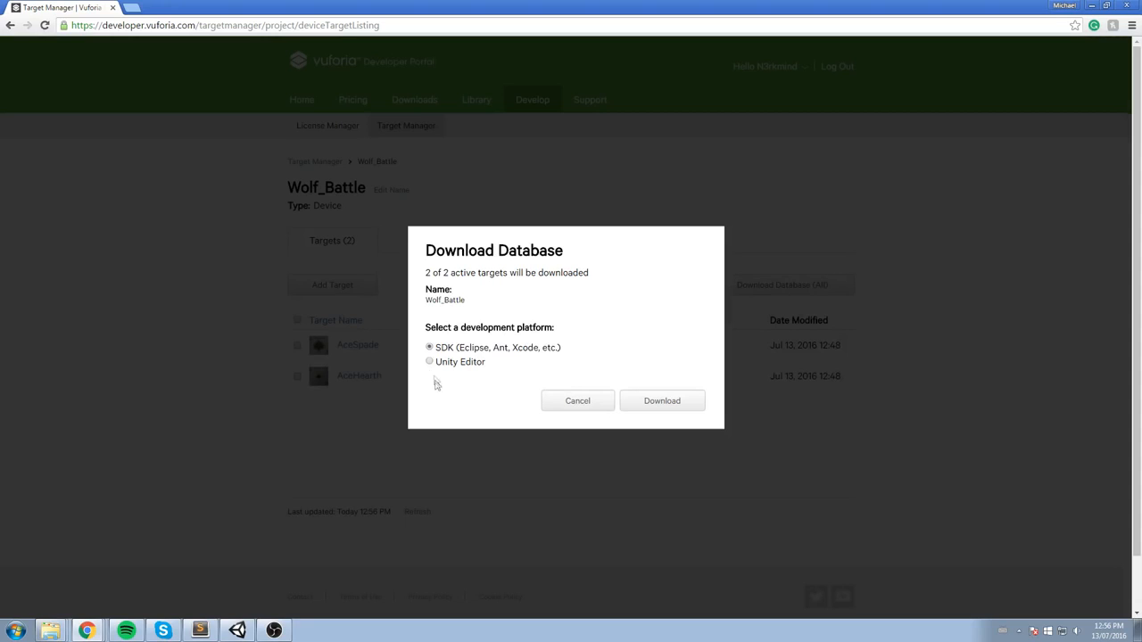
pyautogui.moveTo(446, 364)
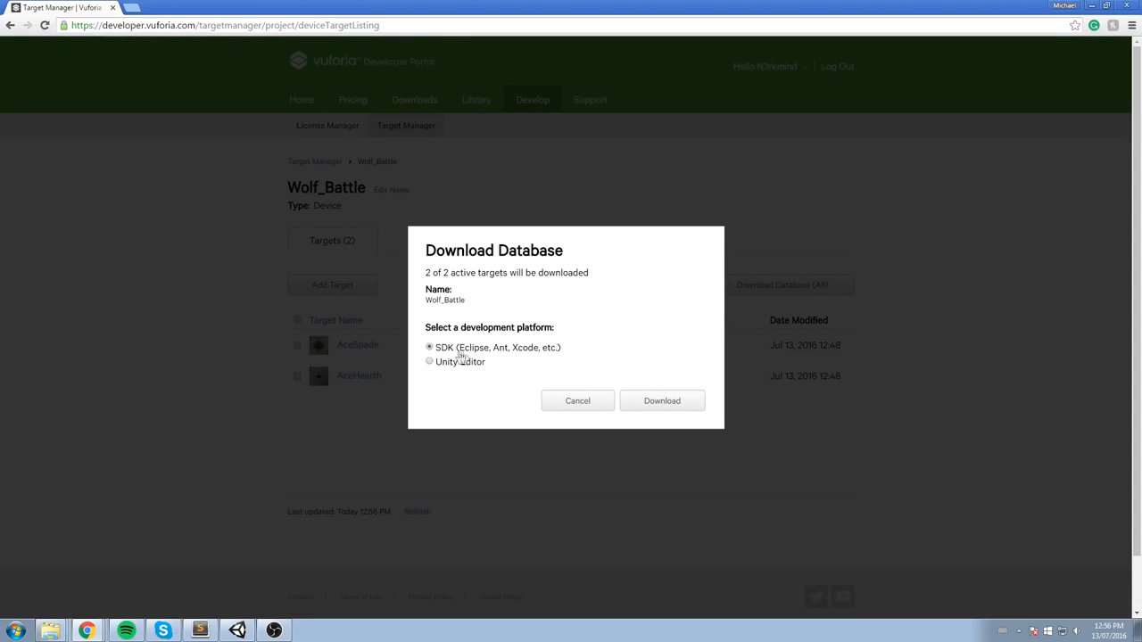
# - Download it as a Unity Editor package and launch the downloaded .unitypackage
pyautogui.click(428, 362)
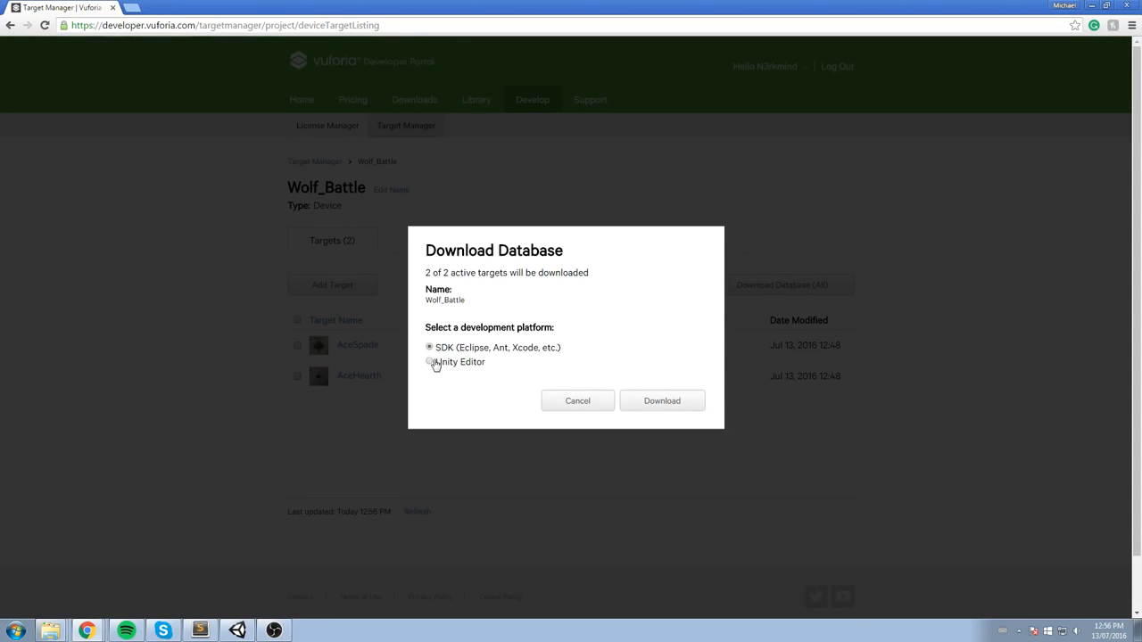
pyautogui.click(661, 399)
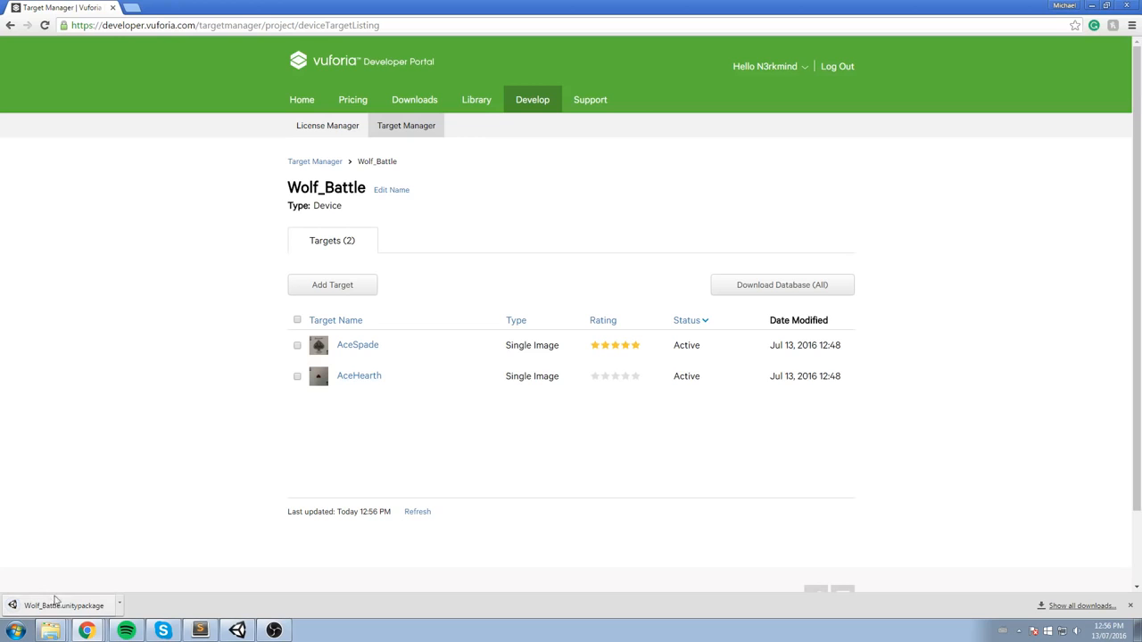
pyautogui.click(63, 603)
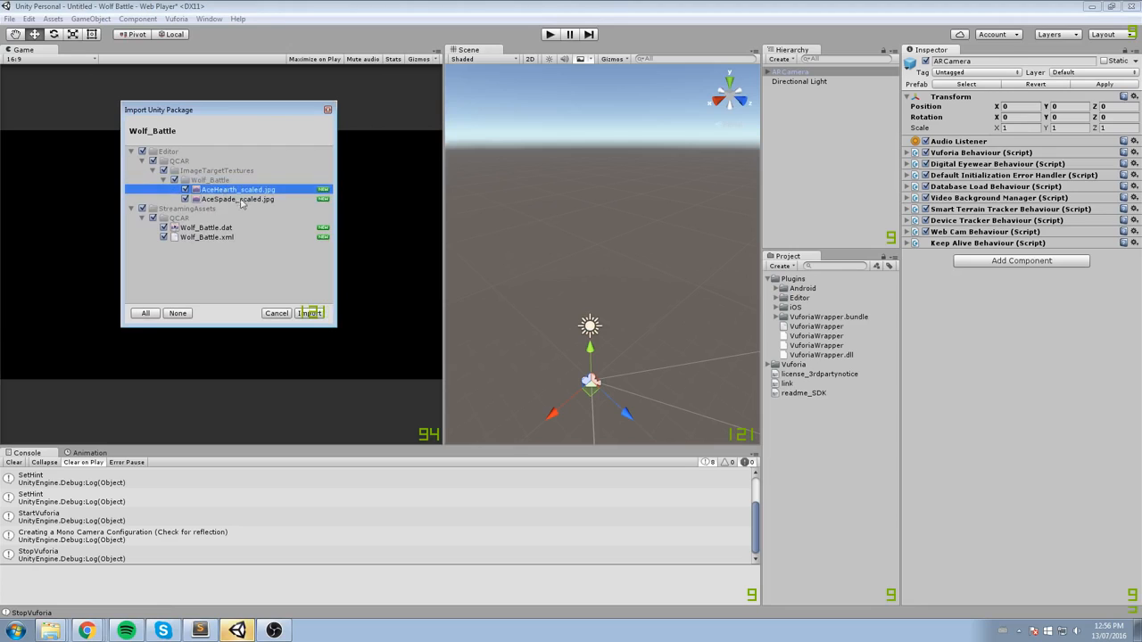
# - Import the Wolf_Battle database files into the Unity project
pyautogui.click(235, 198)
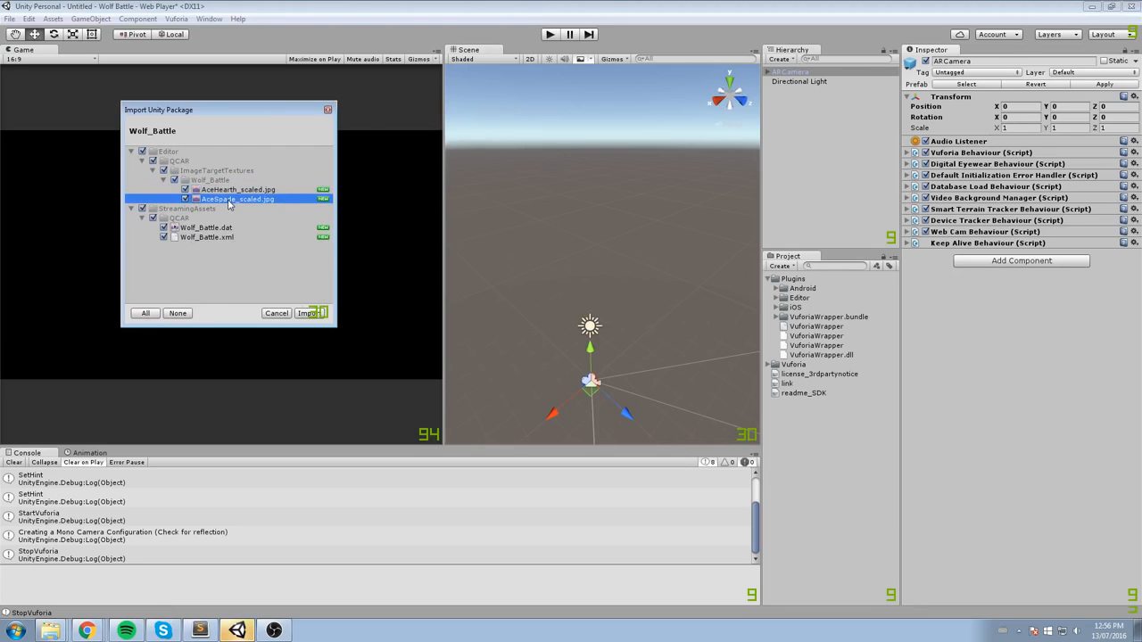
pyautogui.click(310, 314)
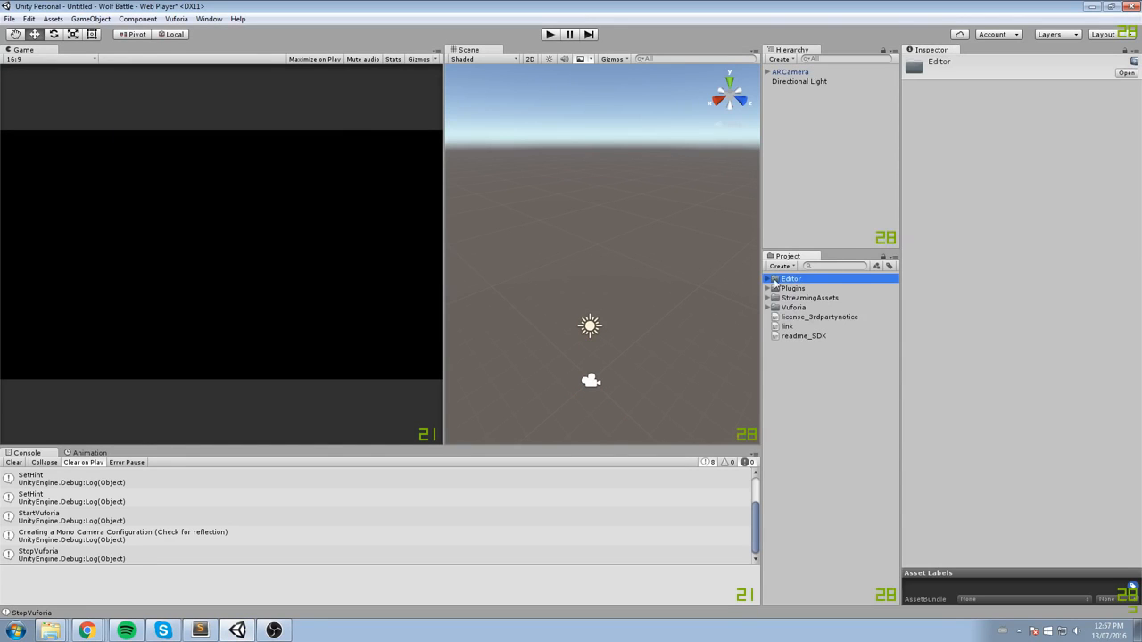
# - Verify the AceSpade and AceHearth textures under Editor > QCAR > ImageTargetTextures > Wolf_Battle, then select ARCamera
pyautogui.click(767, 279)
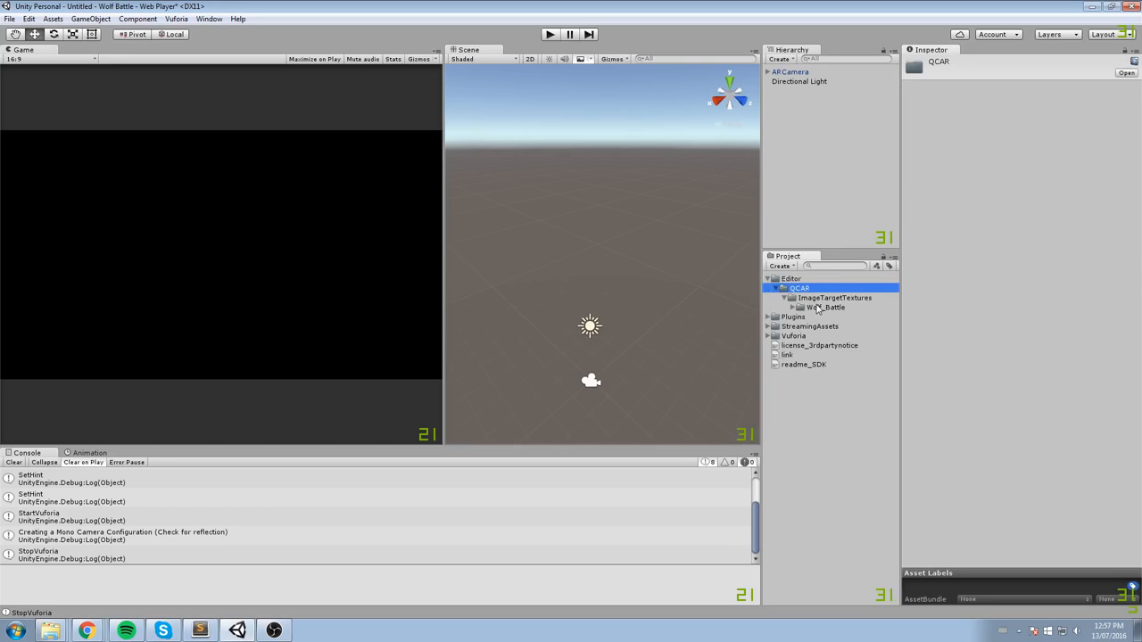
pyautogui.click(830, 307)
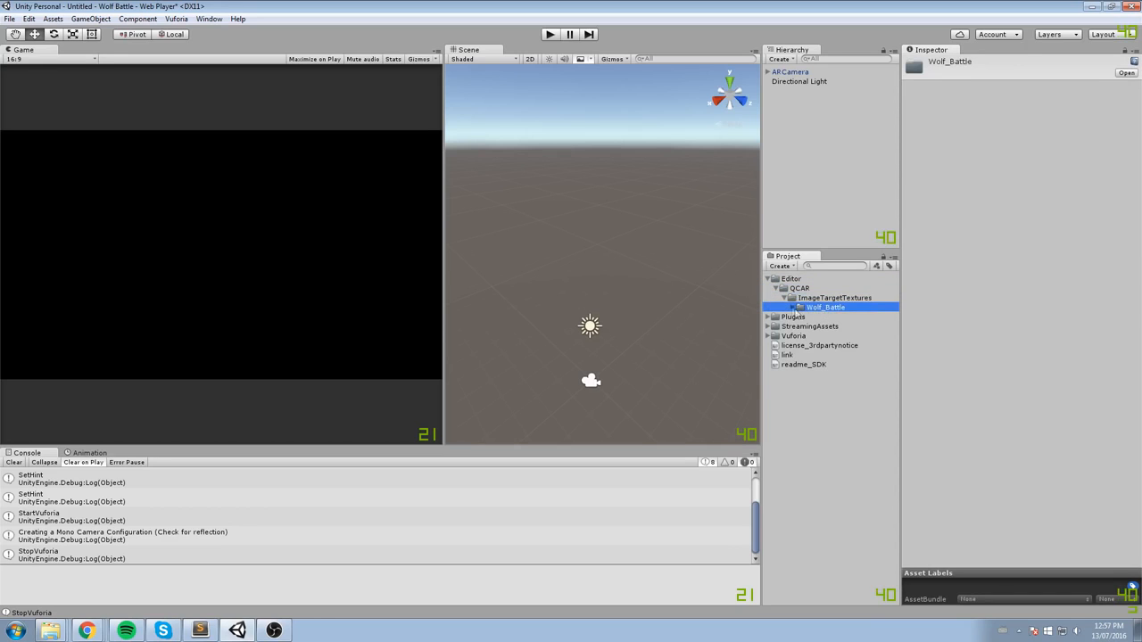
pyautogui.click(842, 318)
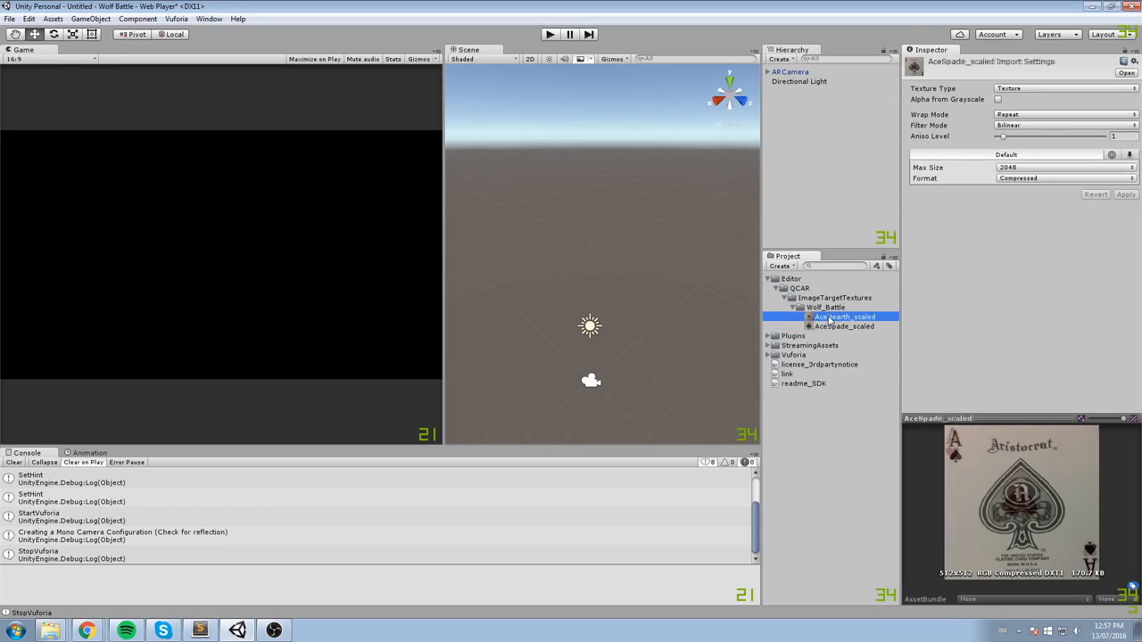
pyautogui.click(844, 324)
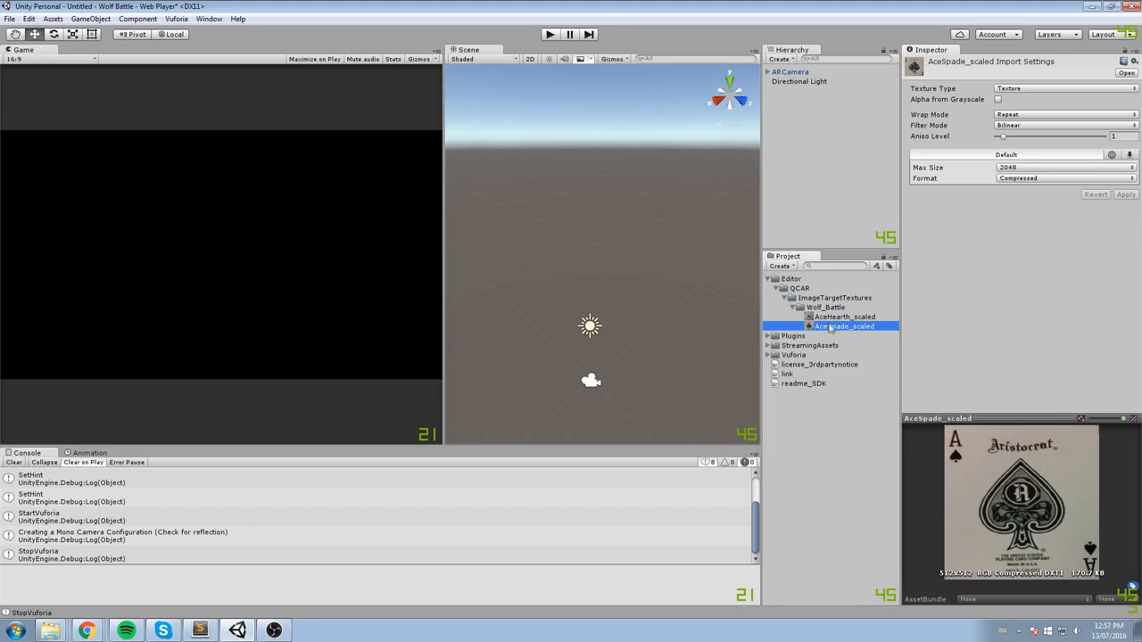
pyautogui.click(799, 71)
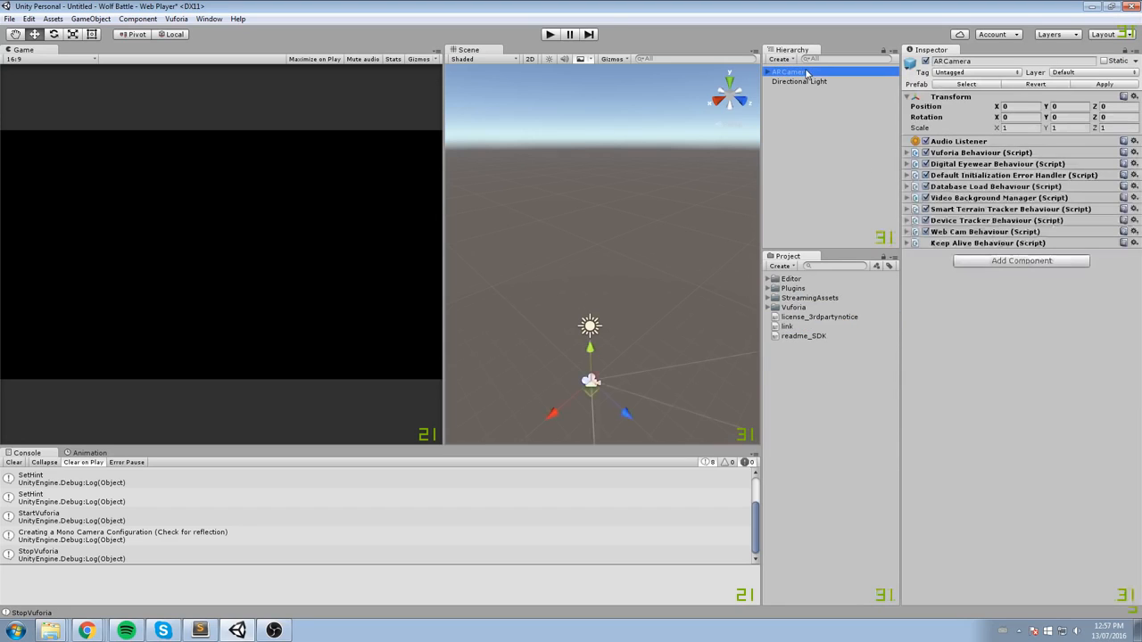
pyautogui.click(906, 197)
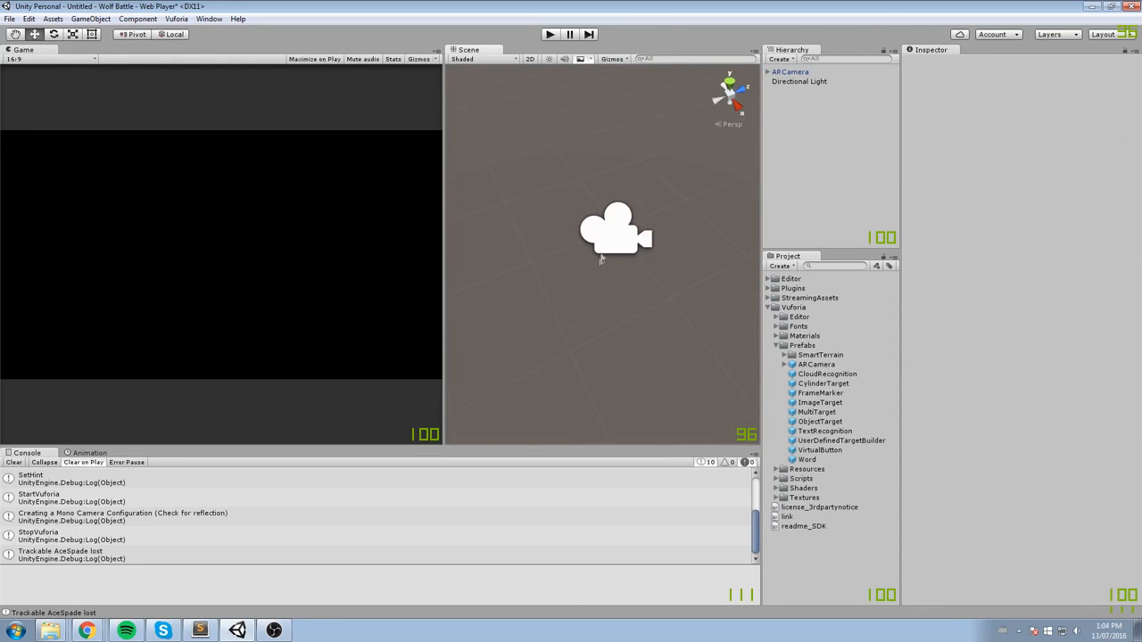
# - Pick the ImageTarget prefab from the Vuforia > Prefabs folder for the scene
pyautogui.moveTo(615, 235); pyautogui.dragTo(579, 286)
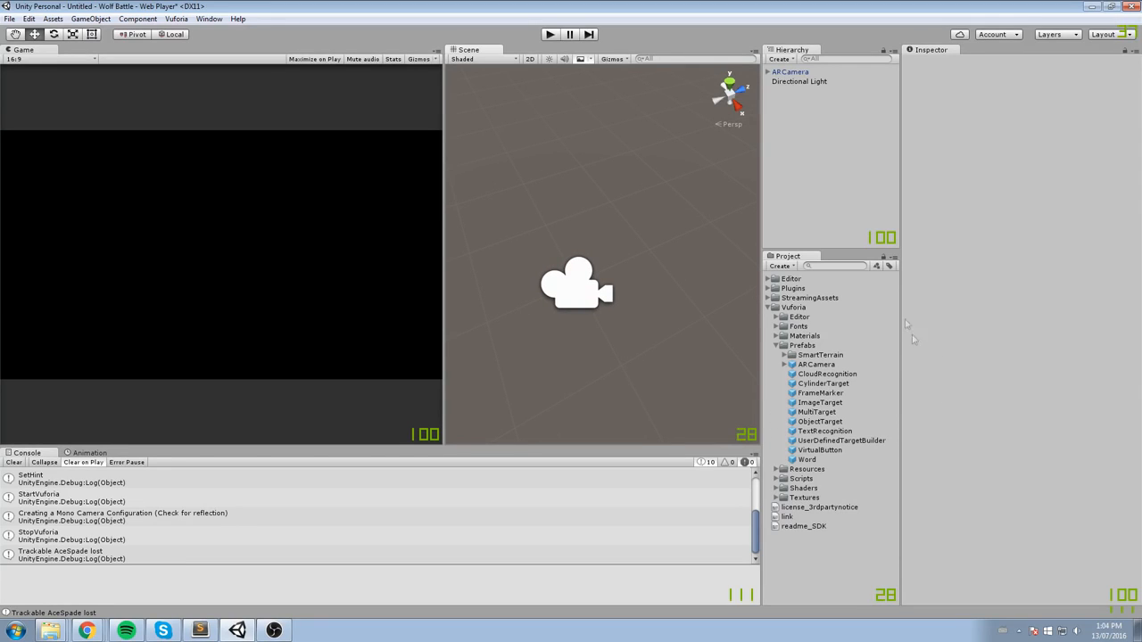
pyautogui.click(792, 307)
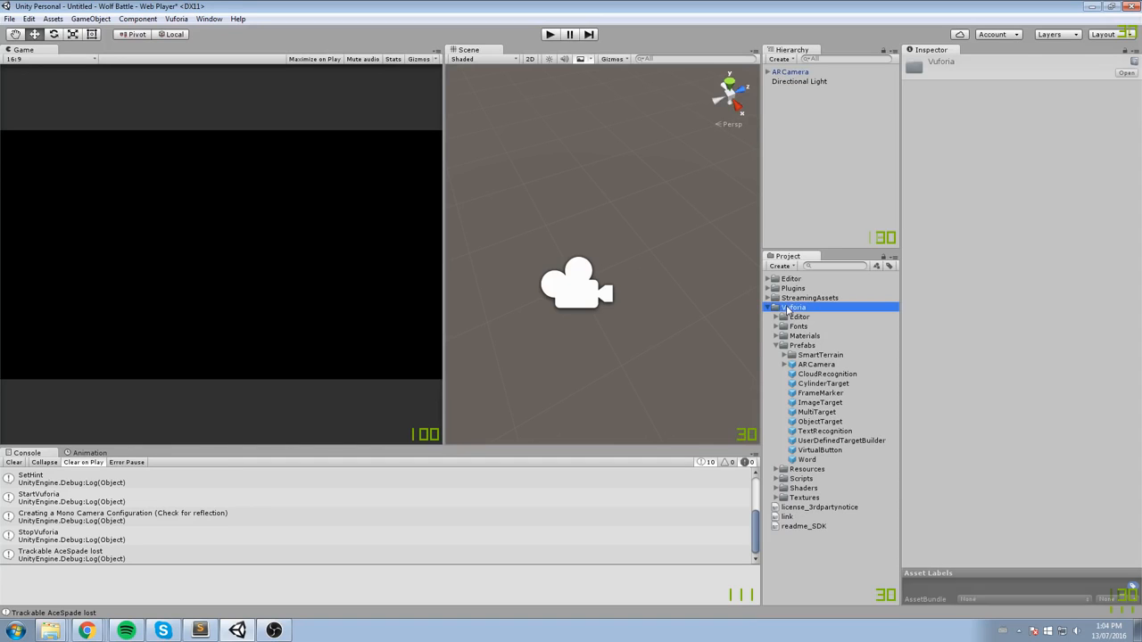
pyautogui.click(803, 344)
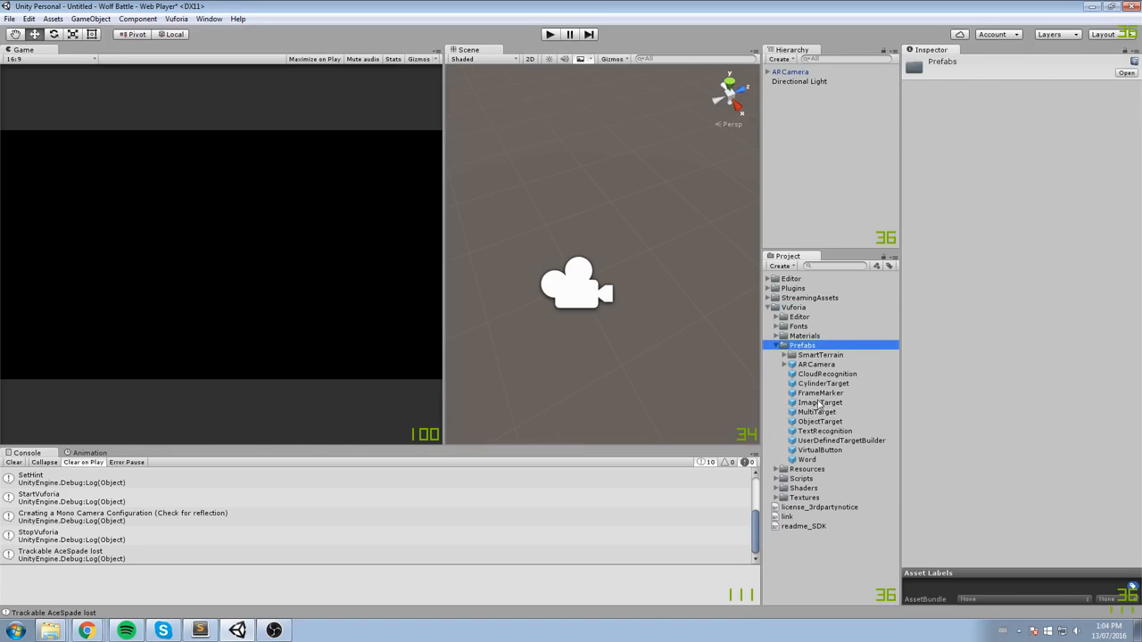
pyautogui.click(819, 403)
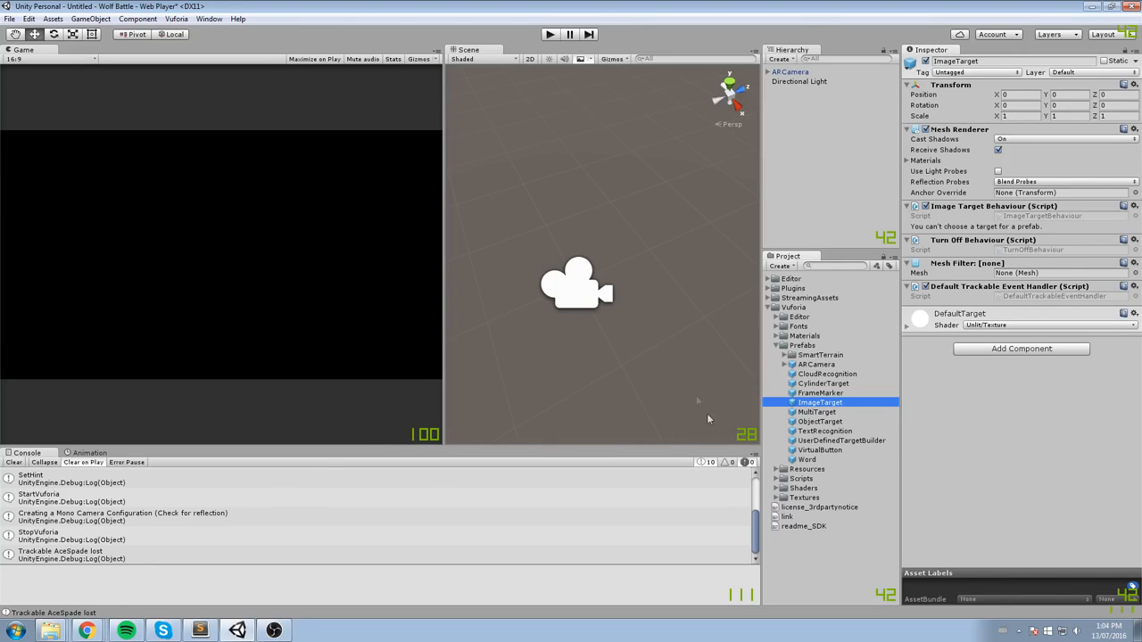
pyautogui.moveTo(613, 500)
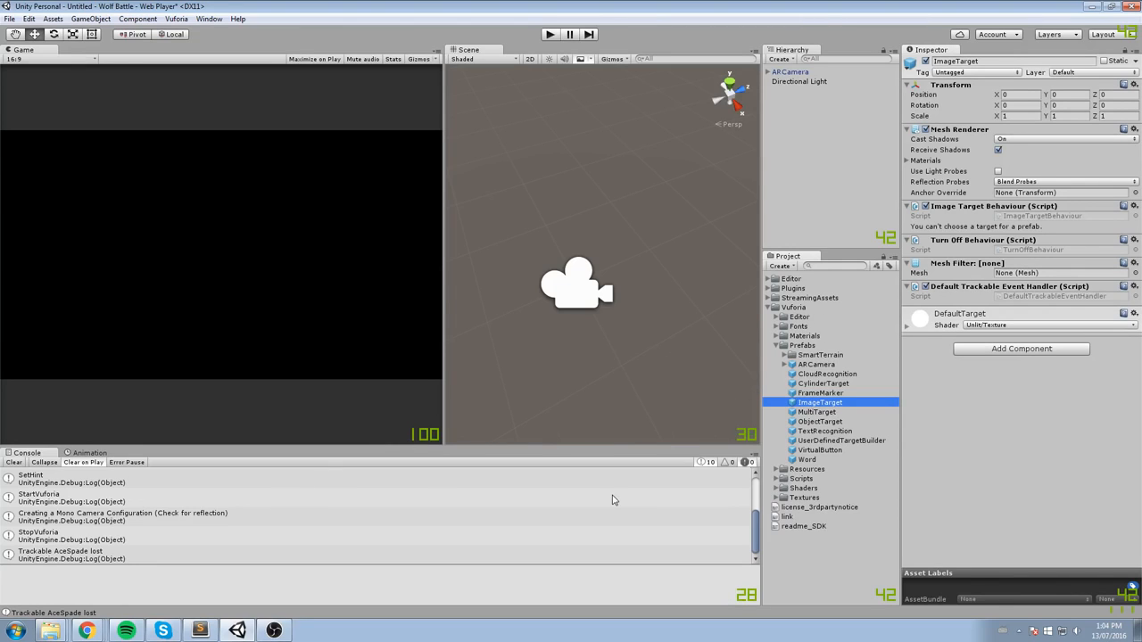
pyautogui.moveTo(649, 415)
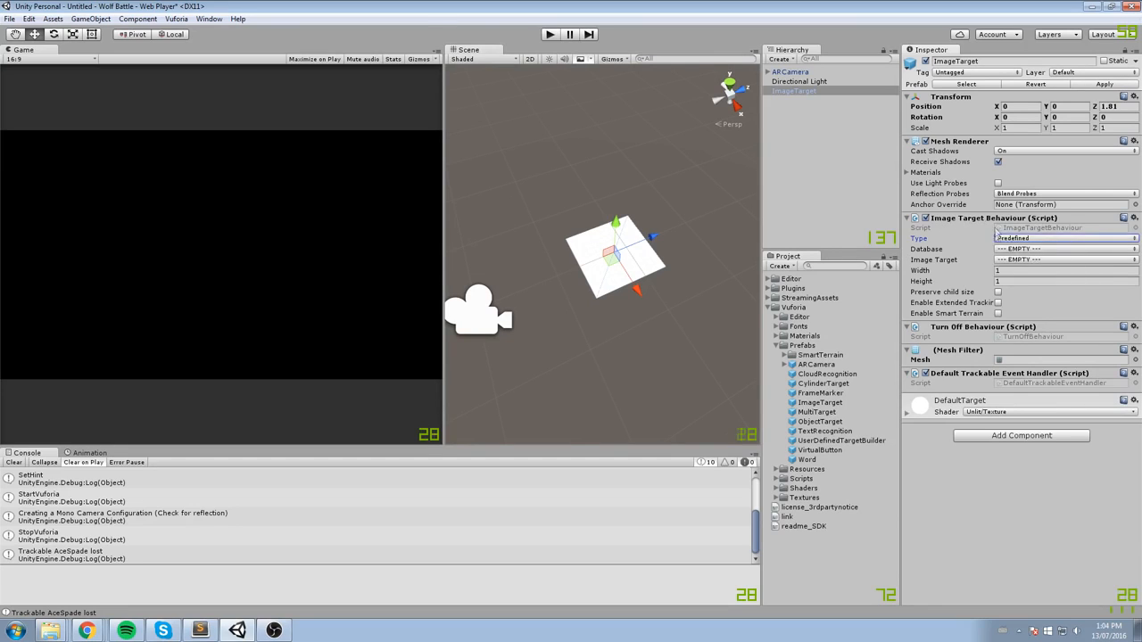
# - Set the image target's Database to Wolf_Battle and its Image Target to AceSpade
pyautogui.click(1070, 250)
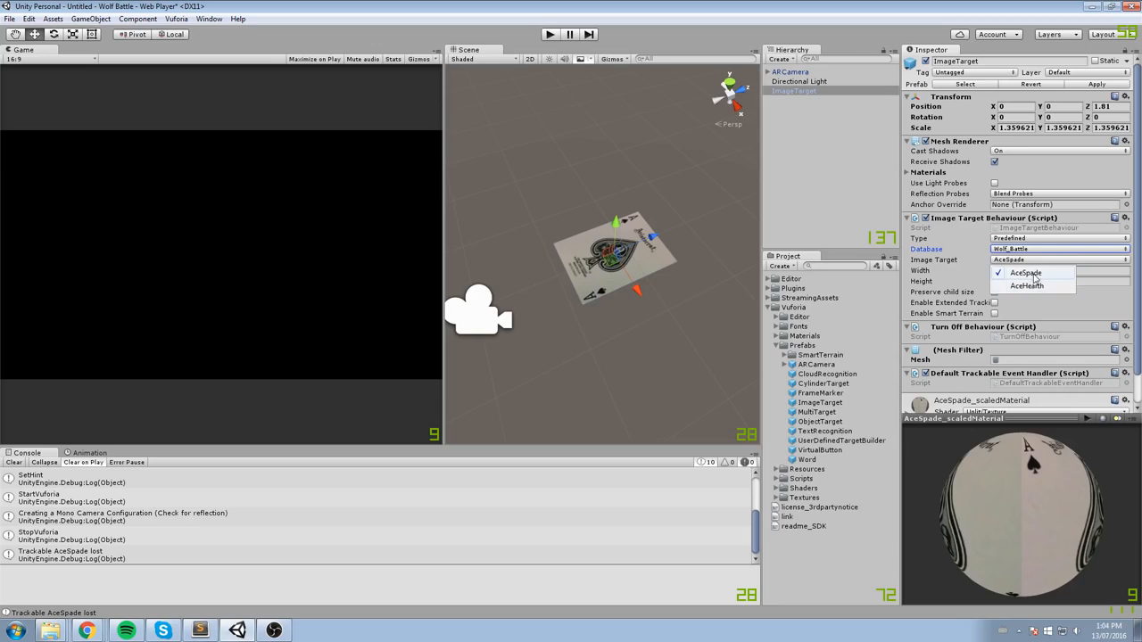
pyautogui.click(1020, 271)
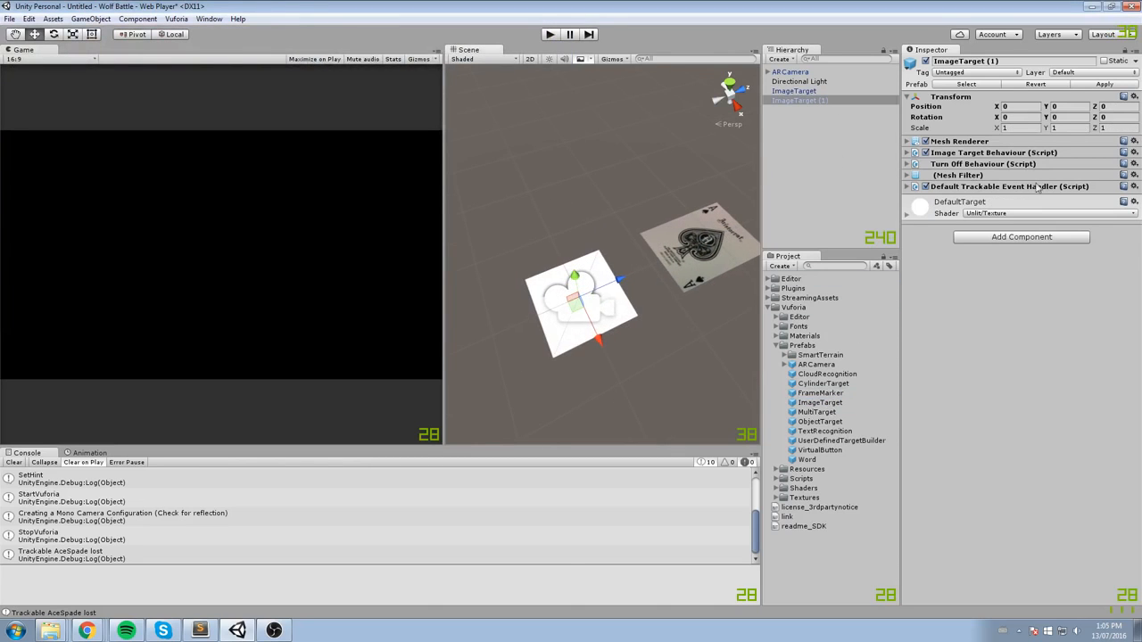
# - Set the second image target's Database to Wolf_Battle and its Image Target to AceHeart
pyautogui.click(906, 152)
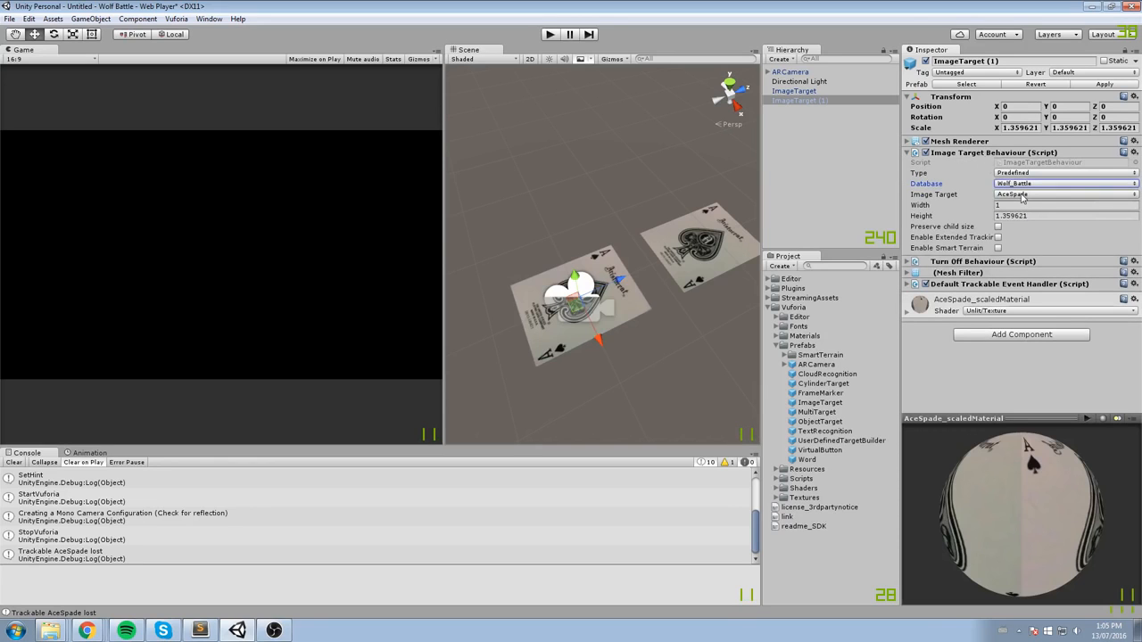
pyautogui.click(1056, 192)
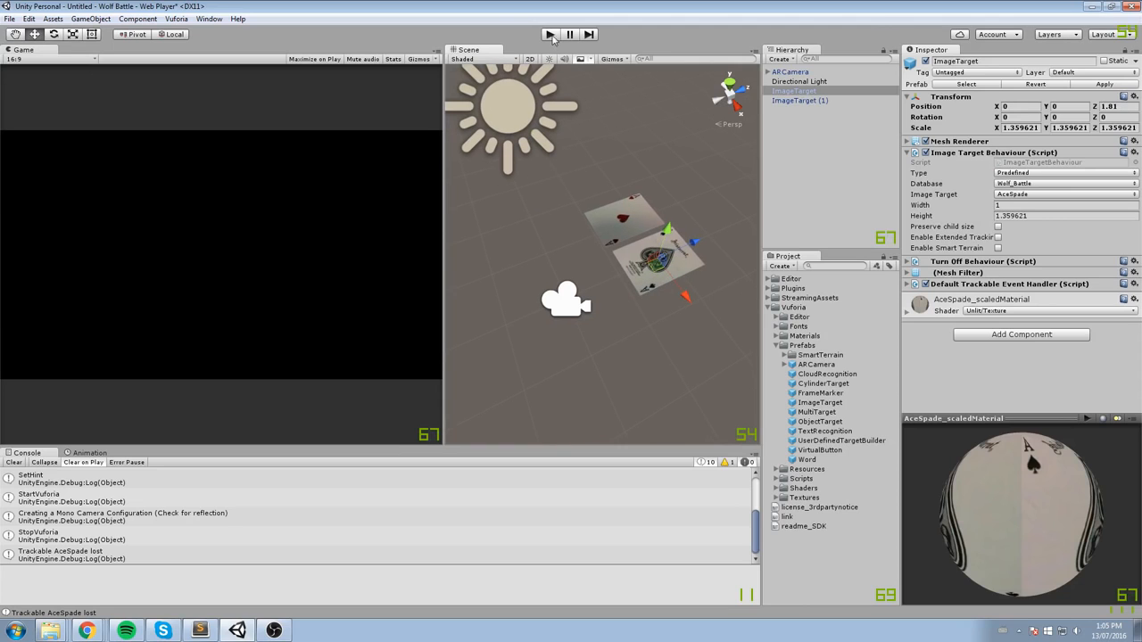
pyautogui.click(549, 32)
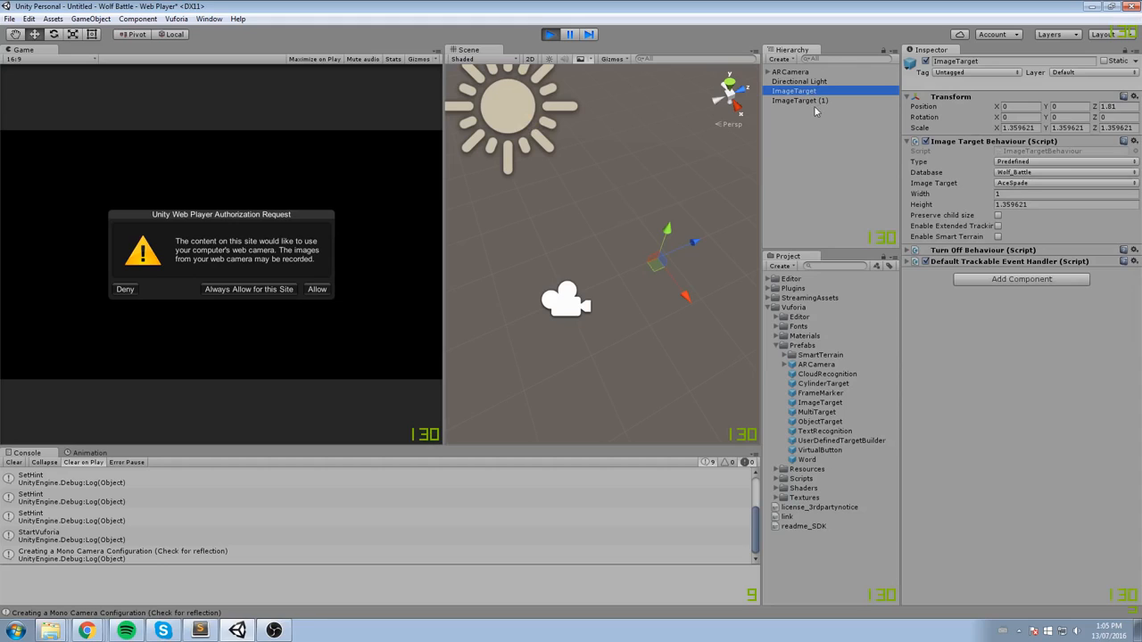
pyautogui.click(803, 100)
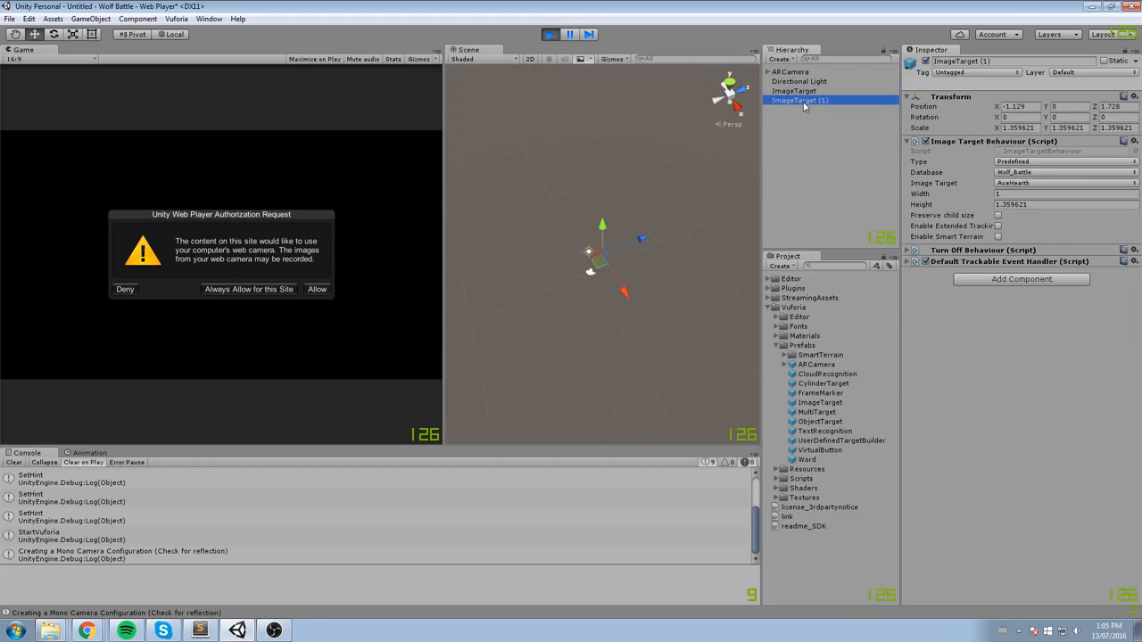
pyautogui.click(802, 93)
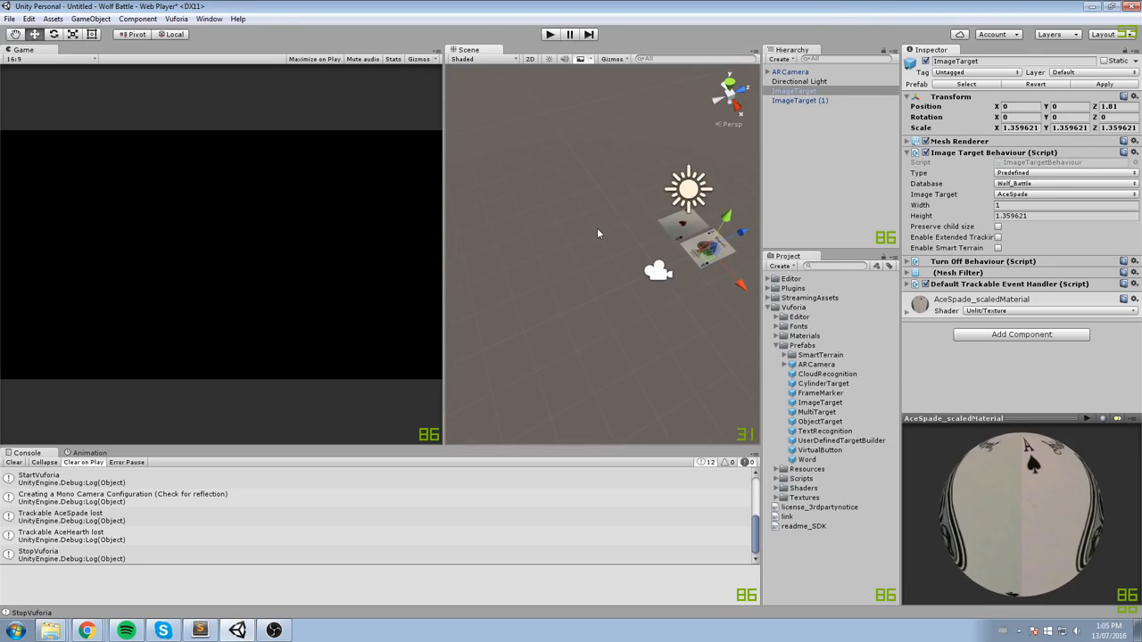
pyautogui.moveTo(589, 216)
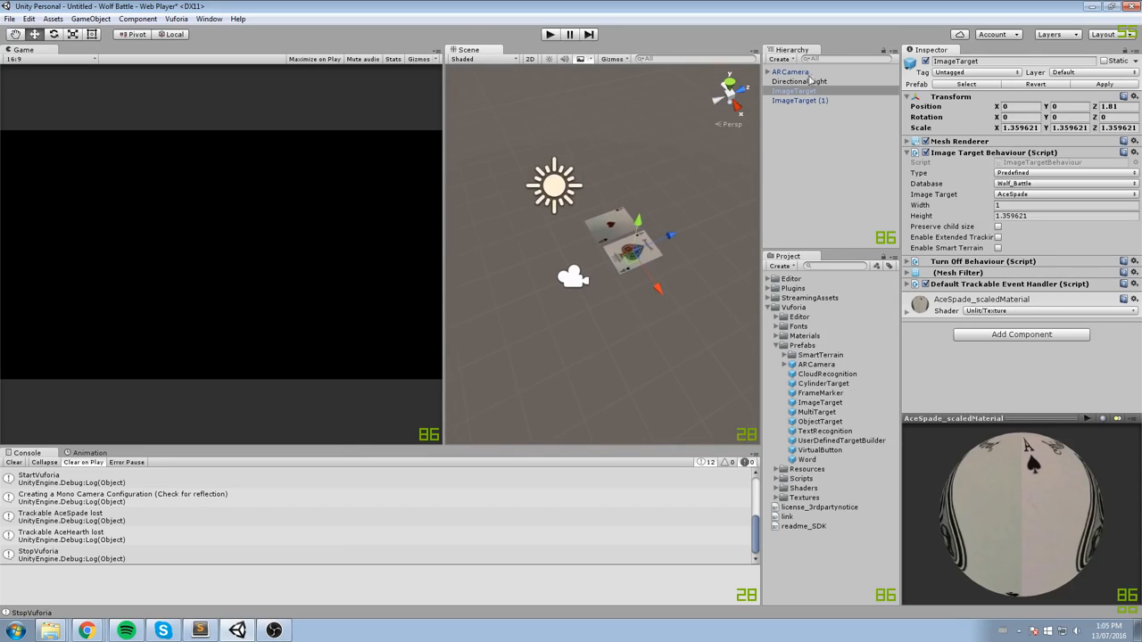
# - Tick Load Wolf_Battle Database on the ARCamera's Database Load Behaviour
pyautogui.click(795, 71)
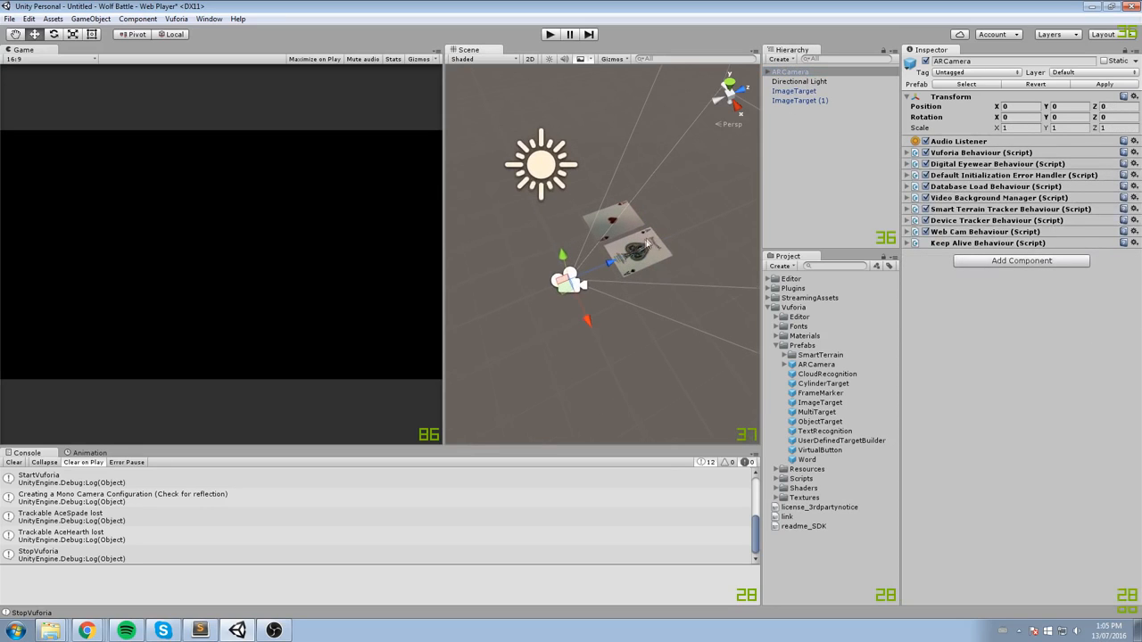
pyautogui.moveTo(615, 241)
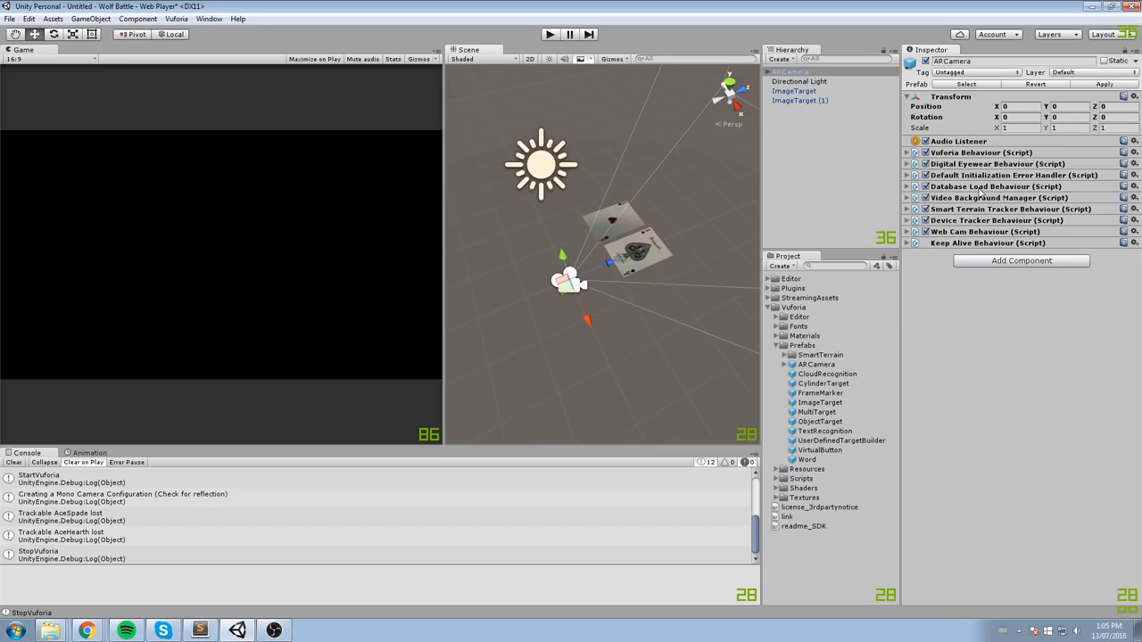
pyautogui.click(908, 187)
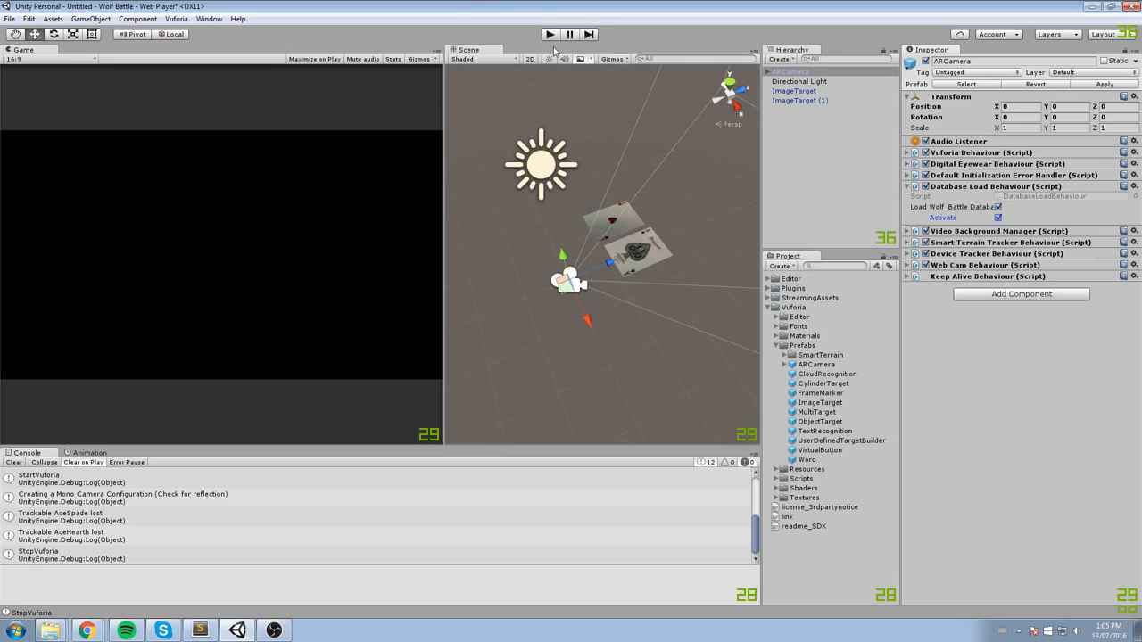
# - Play the scene with webcam allowed so AceSpade gets found and lost in the console
pyautogui.click(550, 32)
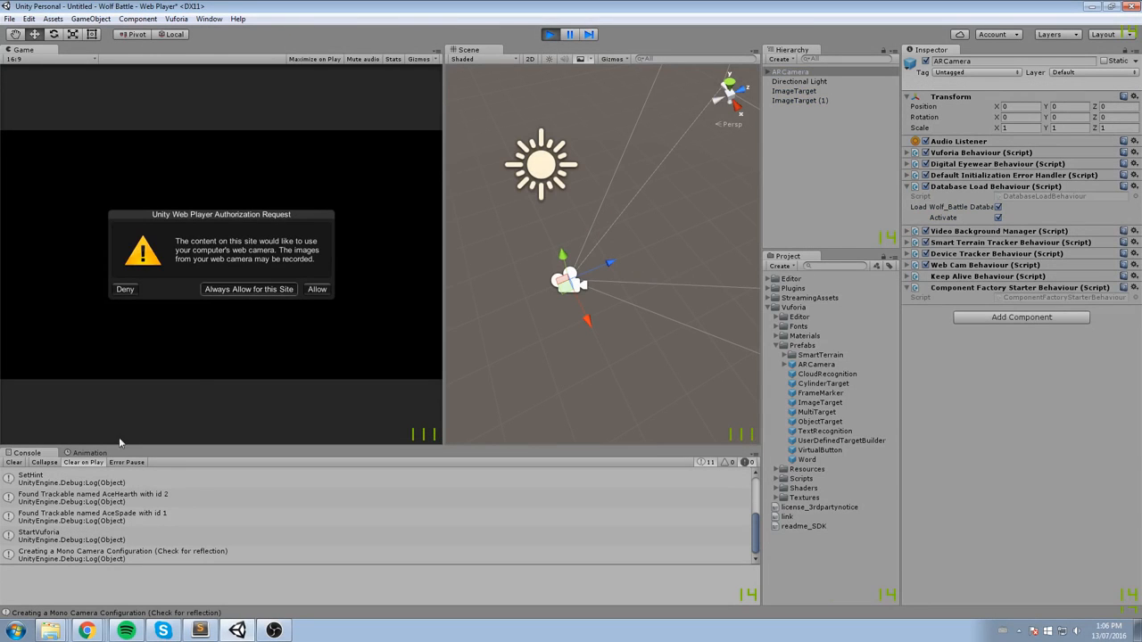
pyautogui.click(318, 289)
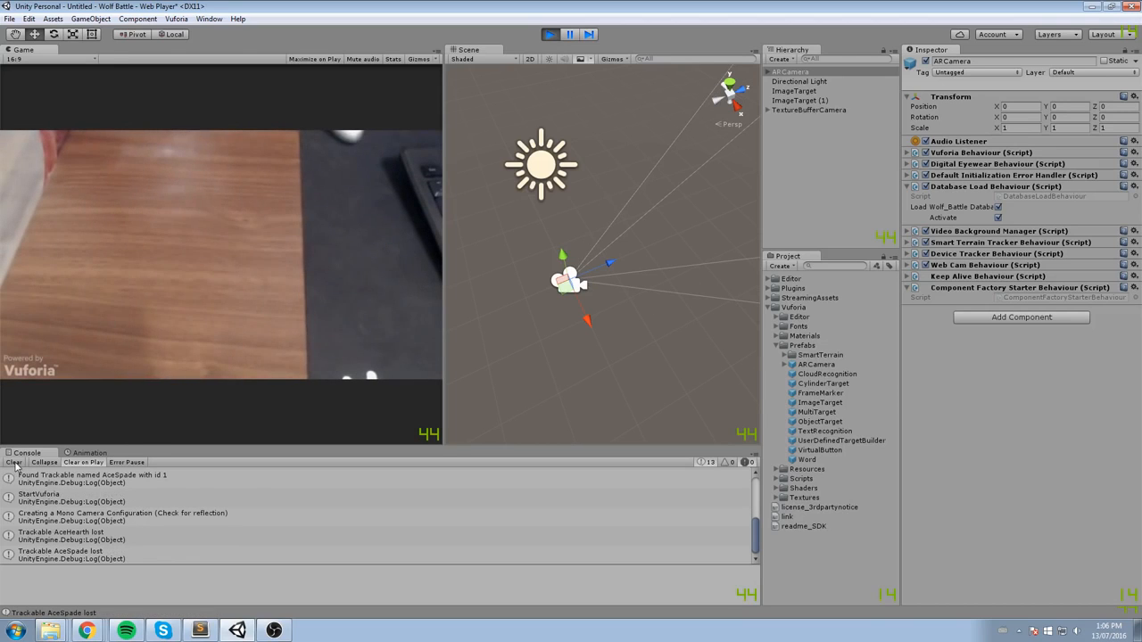
pyautogui.click(61, 533)
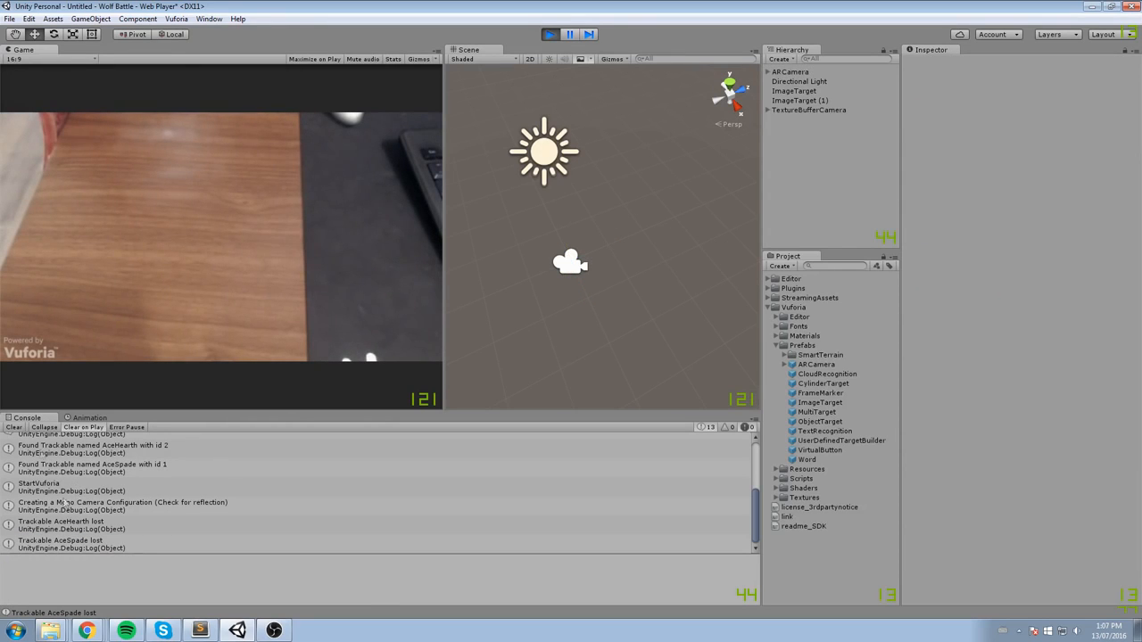
pyautogui.click(11, 428)
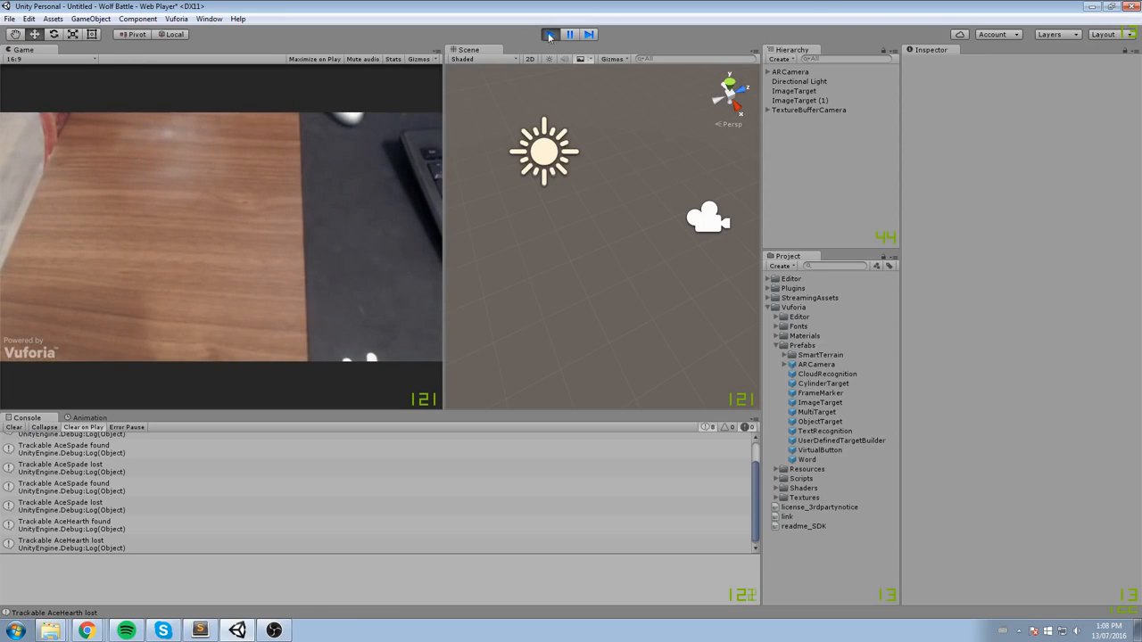
# - Stop Play, rename the targets Wolf1 and Wolf2, and select the LowPolyWolf asset
pyautogui.click(546, 32)
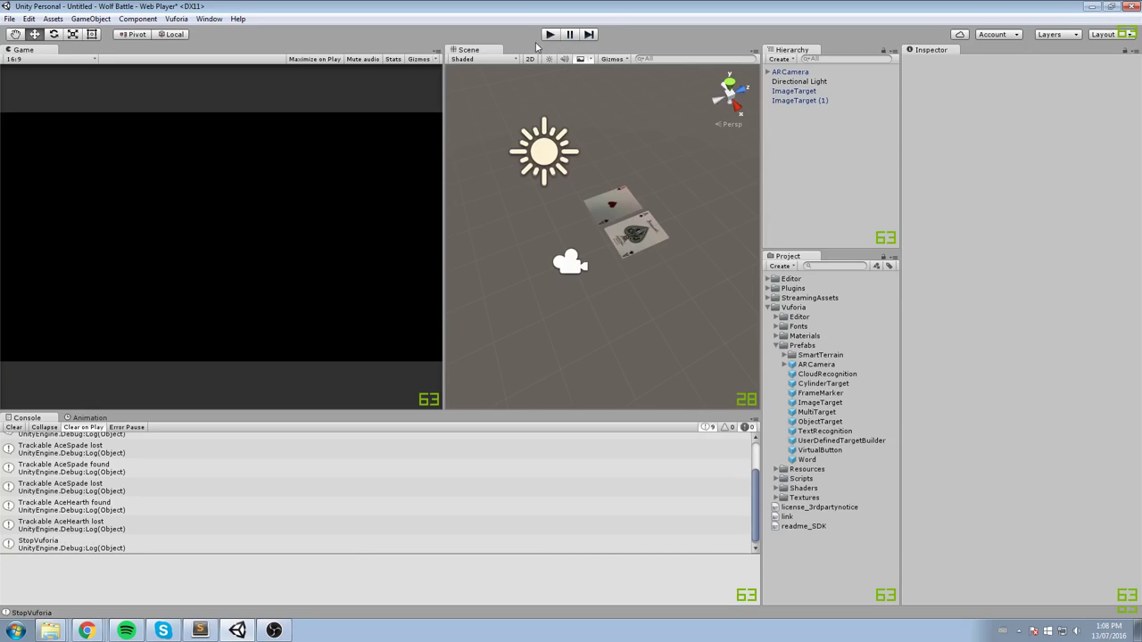
pyautogui.click(794, 89)
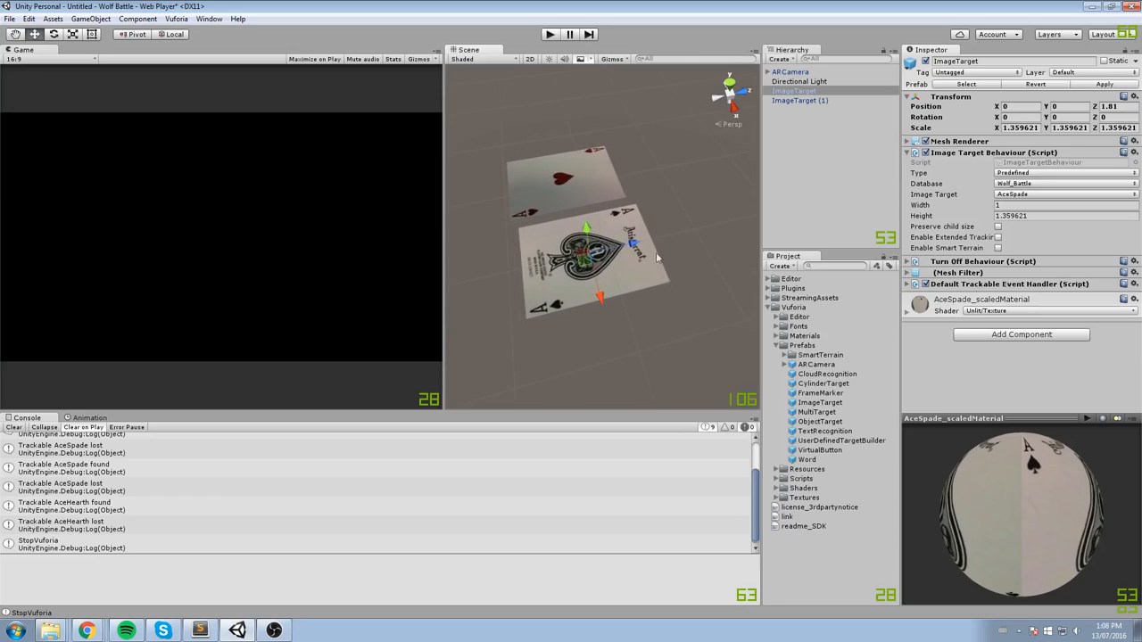
pyautogui.click(795, 92)
pyautogui.write('Wolf2')
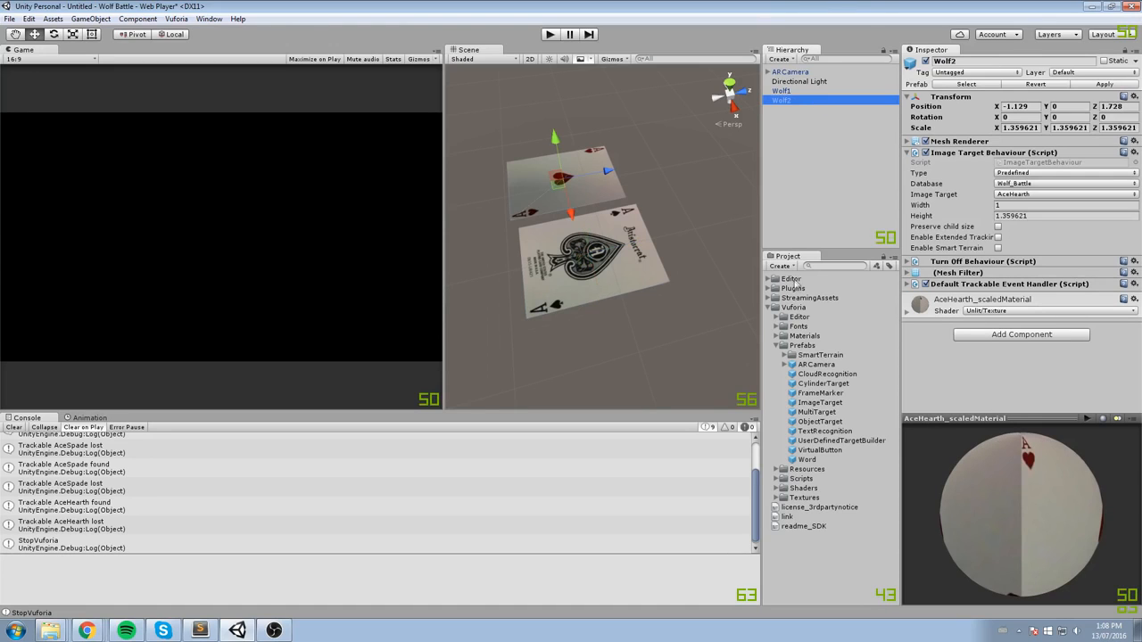
pyautogui.click(881, 346)
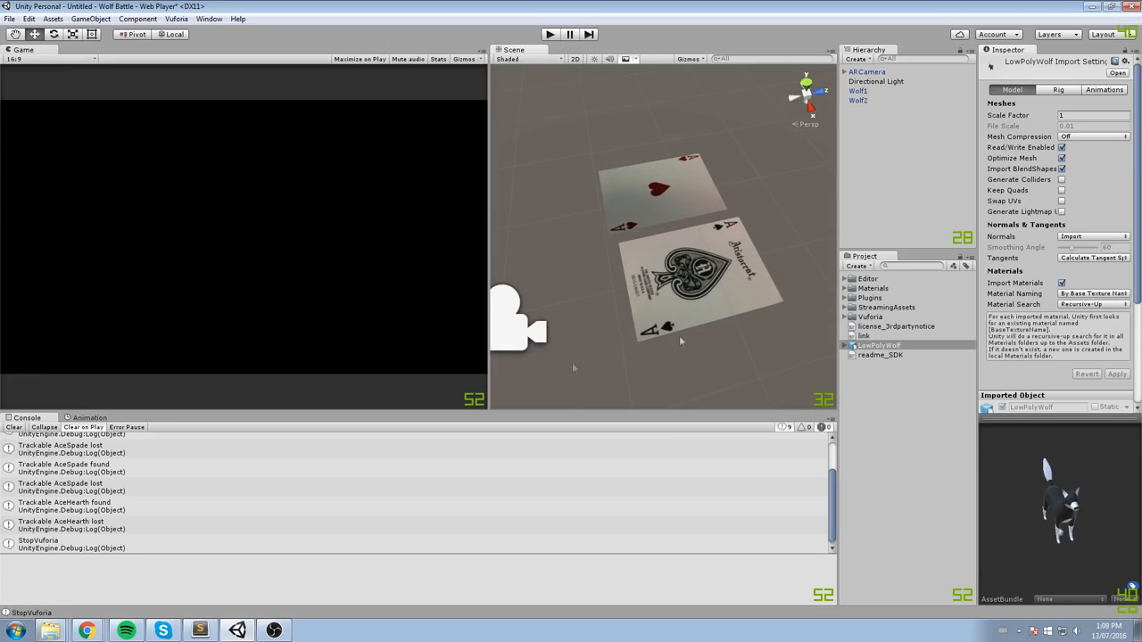
pyautogui.moveTo(783, 360)
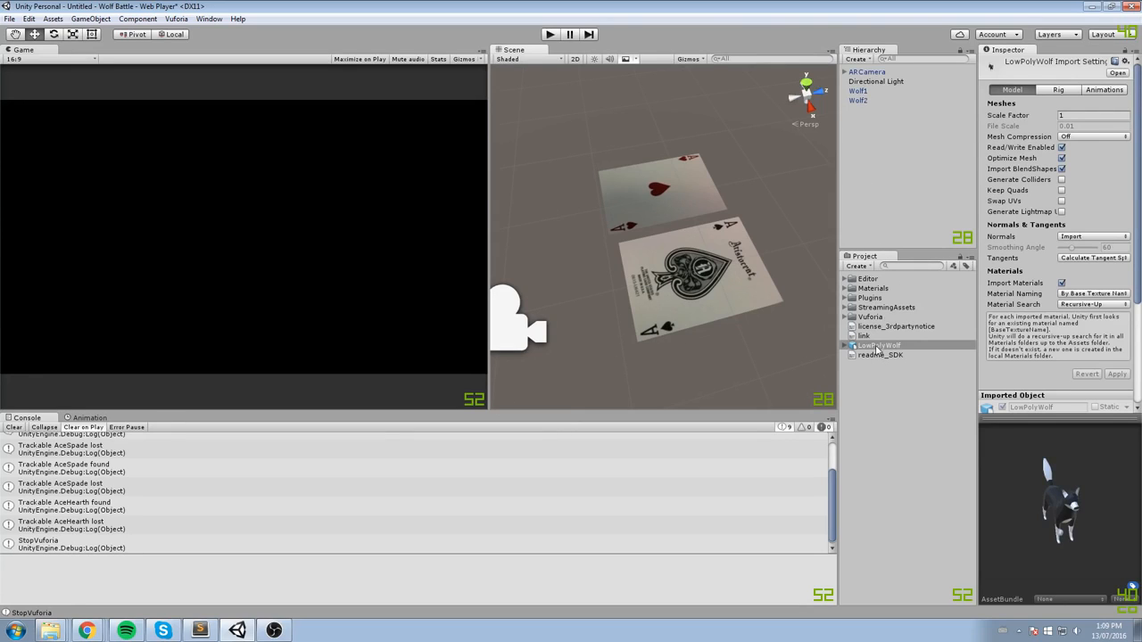
# - Parent a LowPolyWolf to Wolf1 and Wolf2 and confirm Wolf1 uses the AceSpade target
pyautogui.click(862, 93)
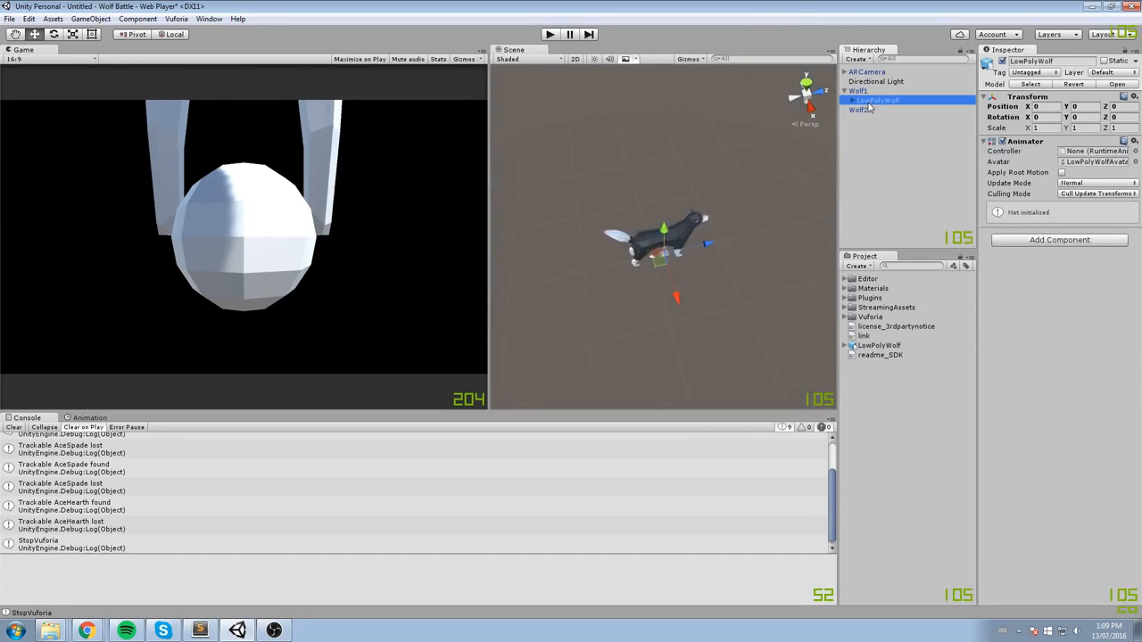
pyautogui.click(869, 89)
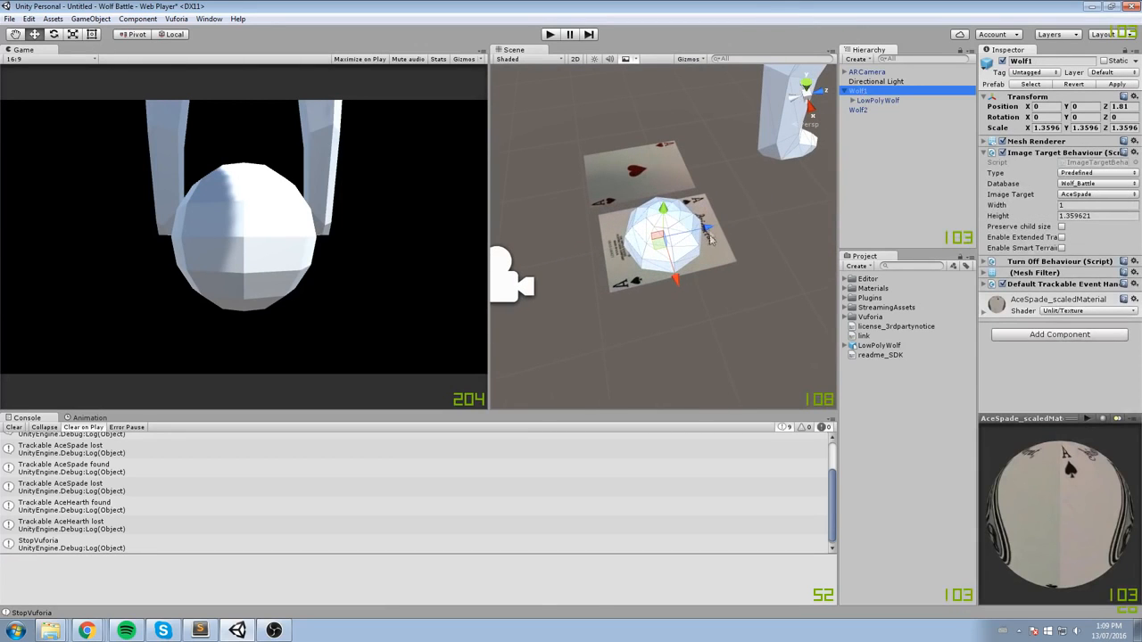
pyautogui.click(887, 100)
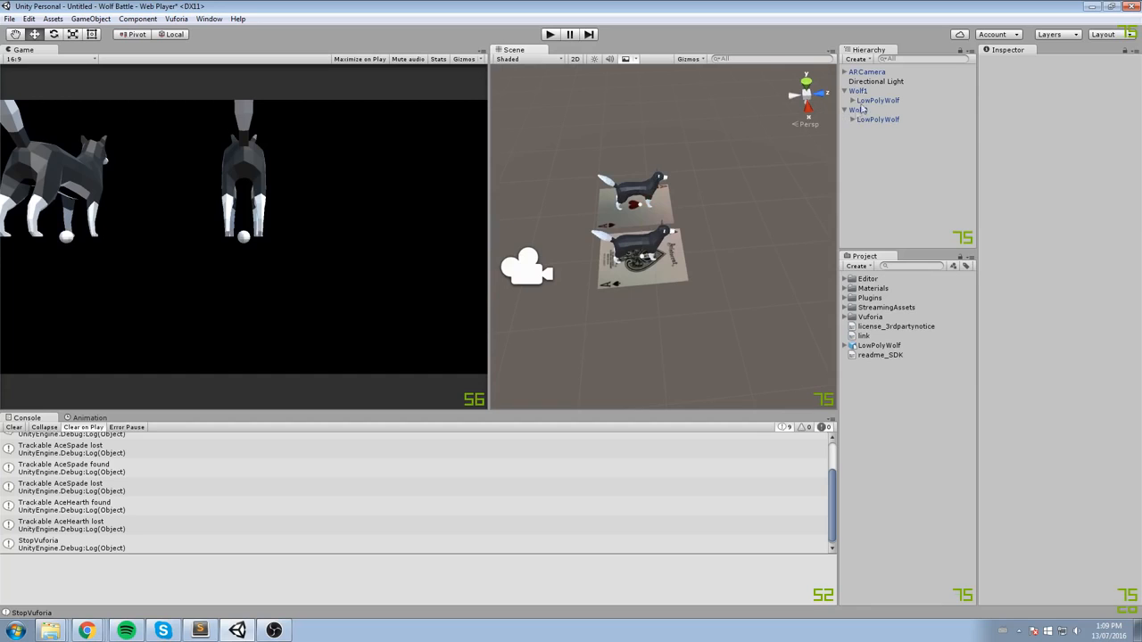
pyautogui.click(859, 89)
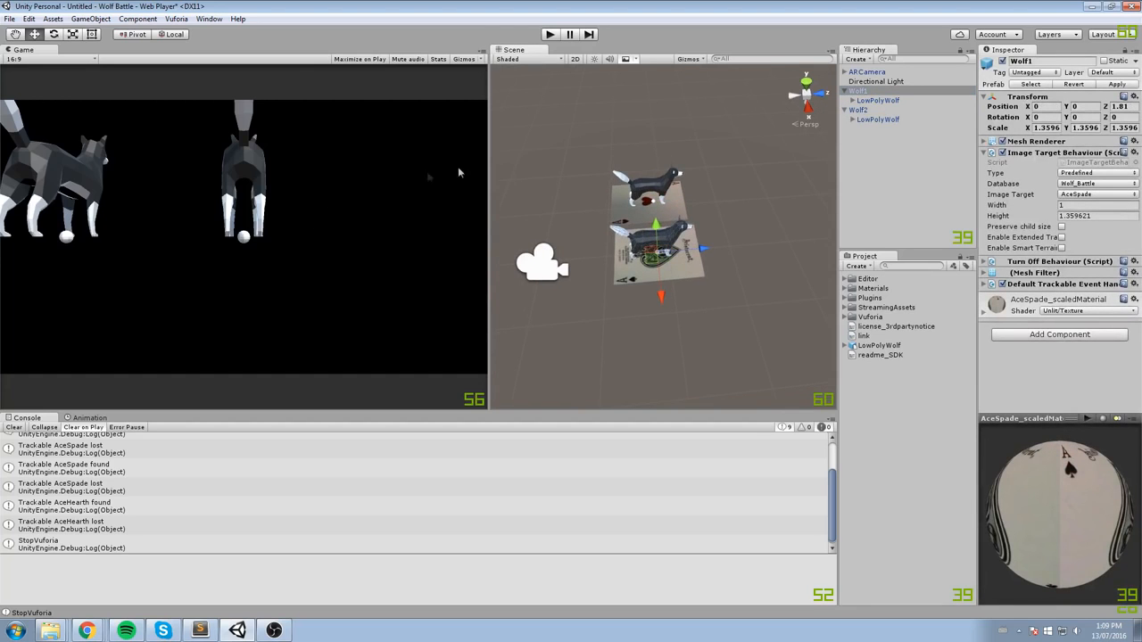
# - Play the scene and hold the spade card to the webcam until the wolf stands on it
pyautogui.click(555, 32)
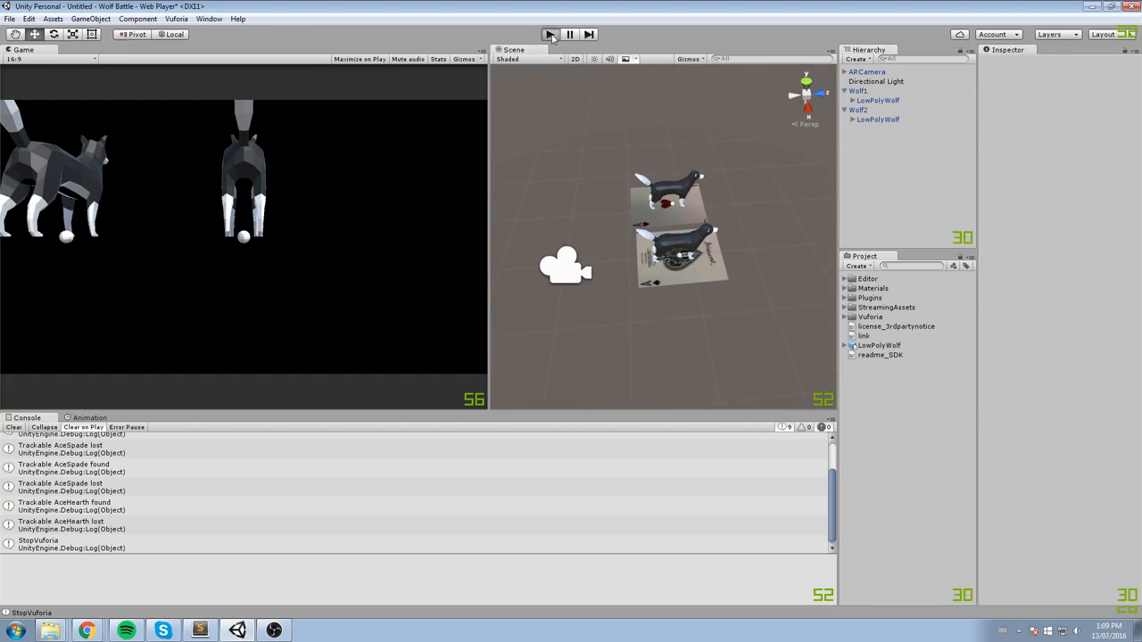
pyautogui.click(557, 32)
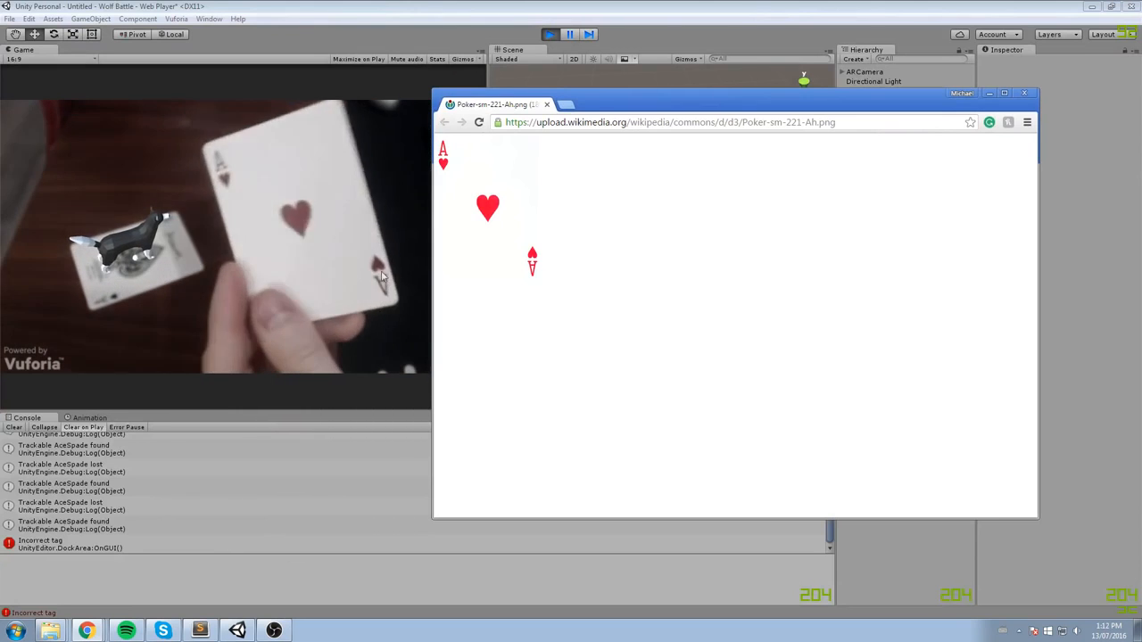
pyautogui.click(1035, 92)
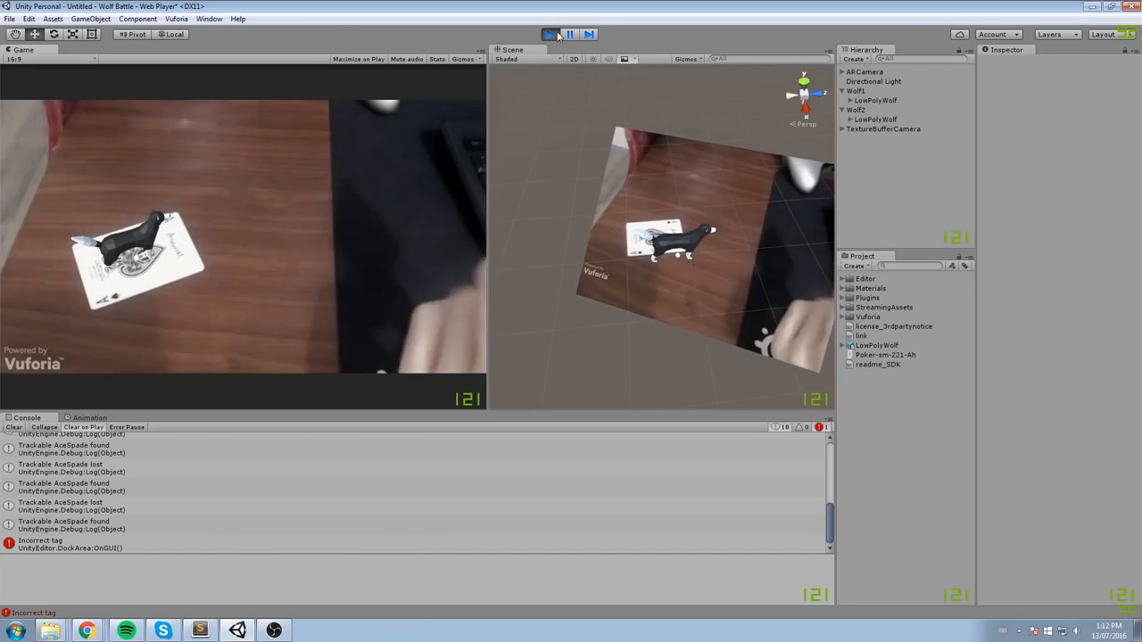
# - Stop Play and open the AceHearth target in the Wolf_Battle Target Manager database
pyautogui.click(555, 32)
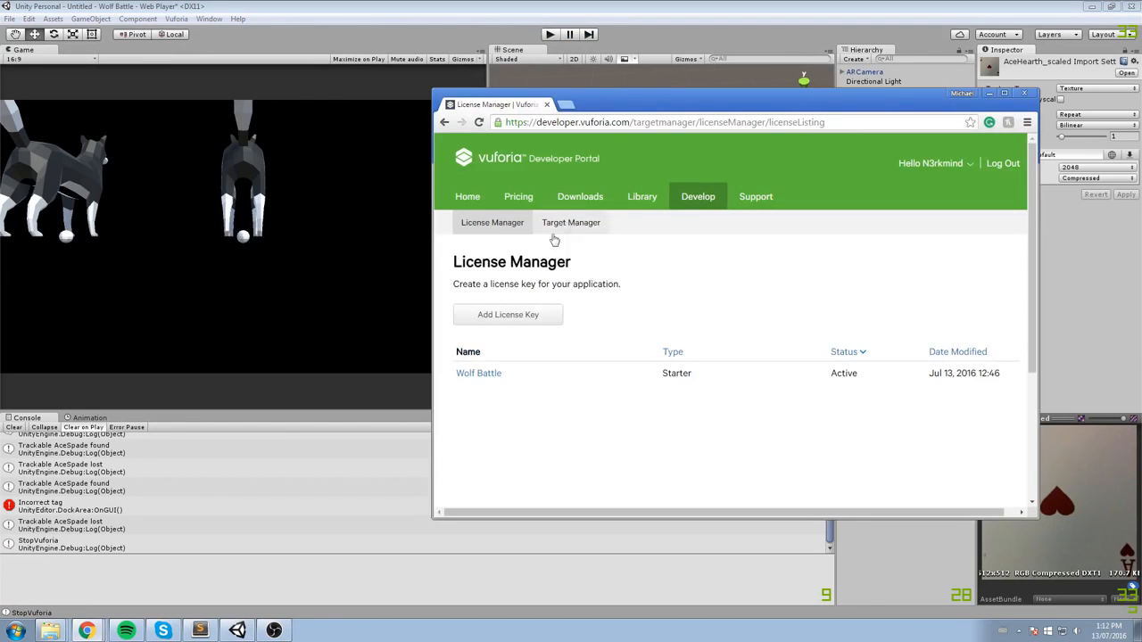
pyautogui.click(571, 221)
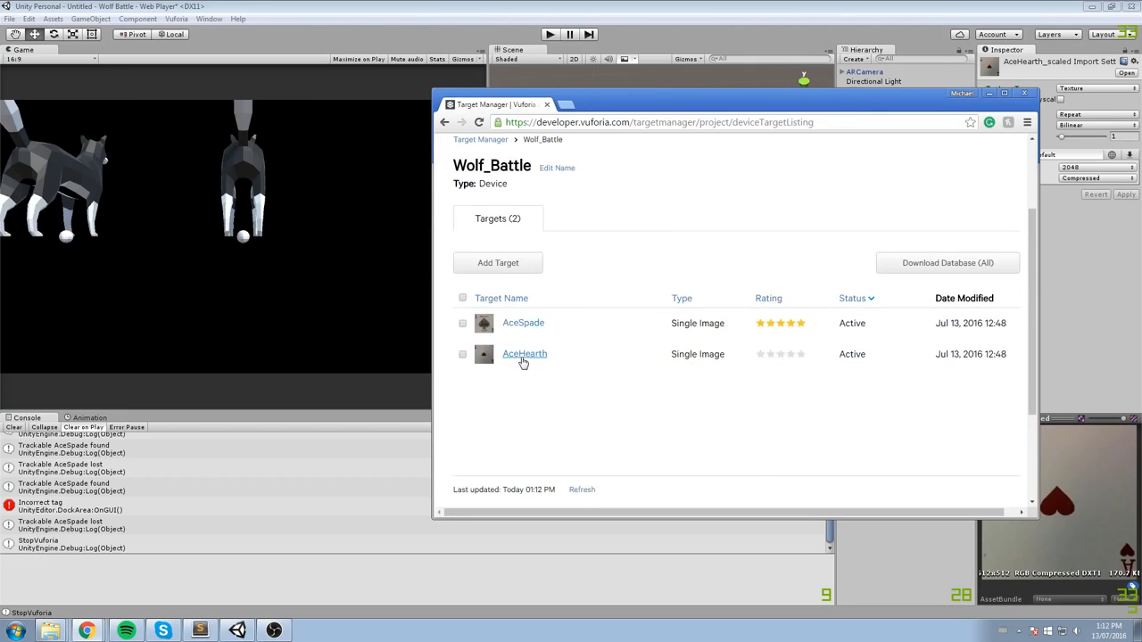
pyautogui.click(524, 353)
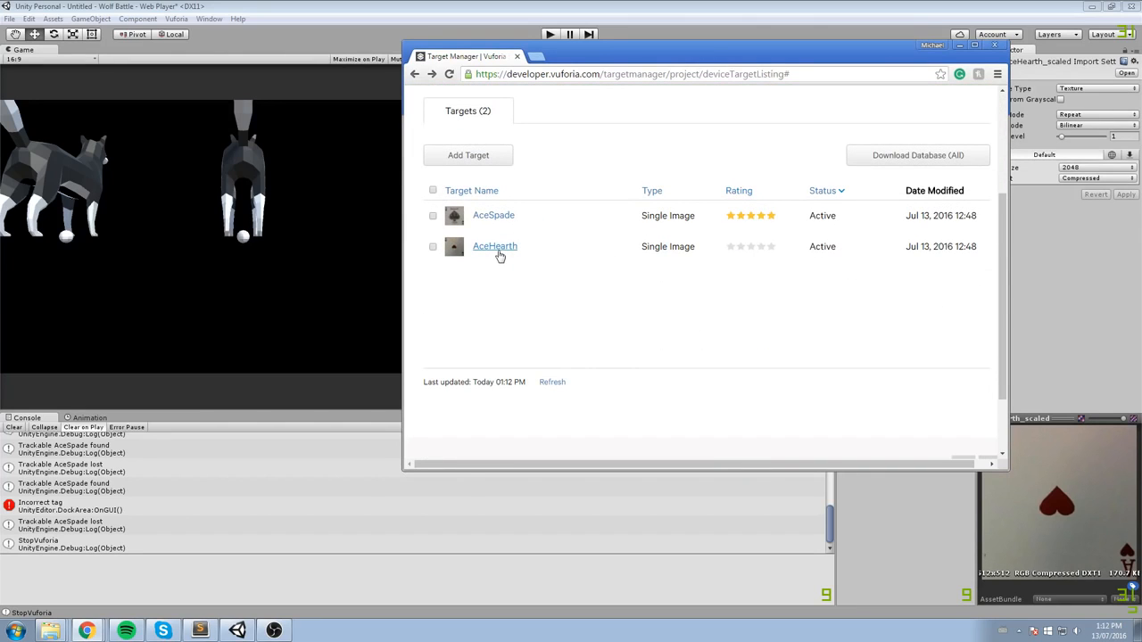
pyautogui.click(494, 246)
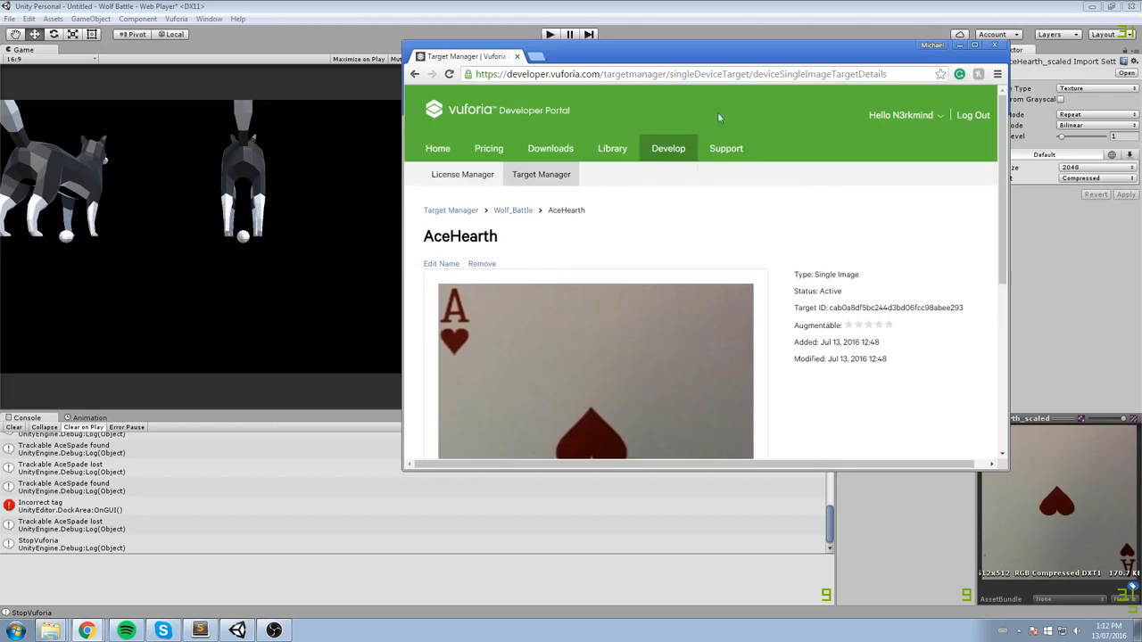
# - Scroll to the bottom of AceHearth's details and start Update Target
pyautogui.scroll(-3)
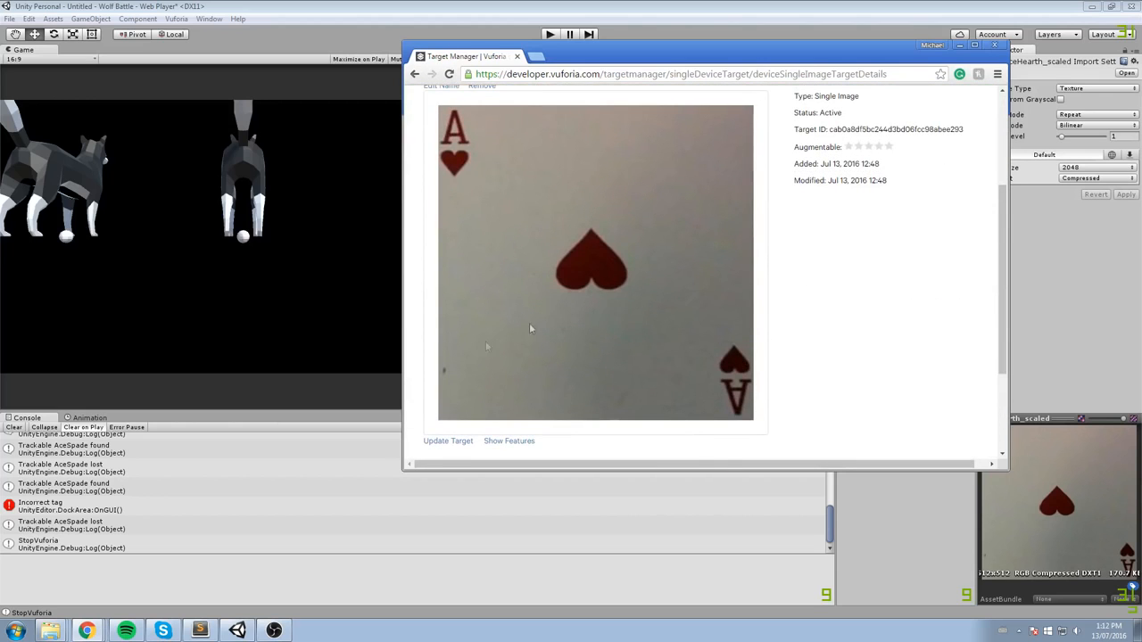
pyautogui.scroll(-3)
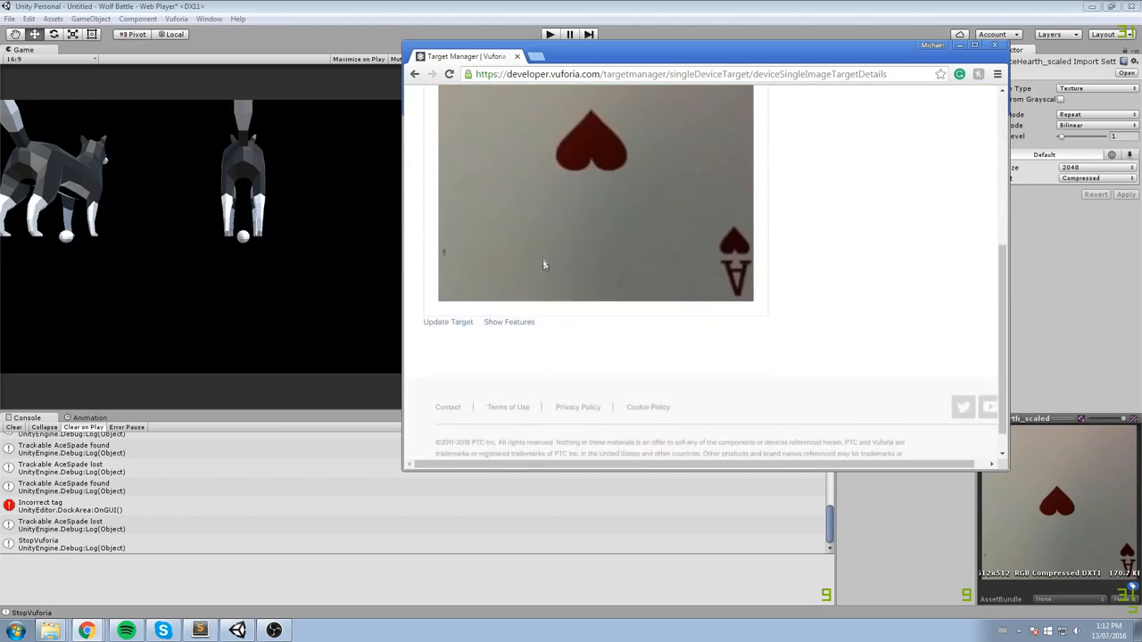
pyautogui.scroll(-3)
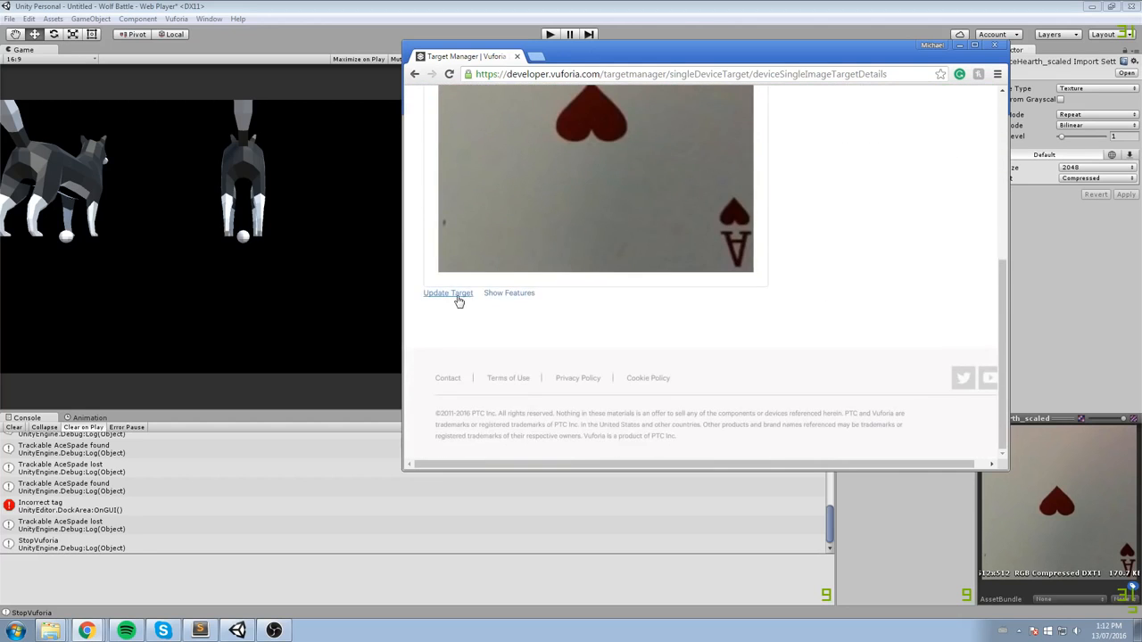
pyautogui.click(448, 292)
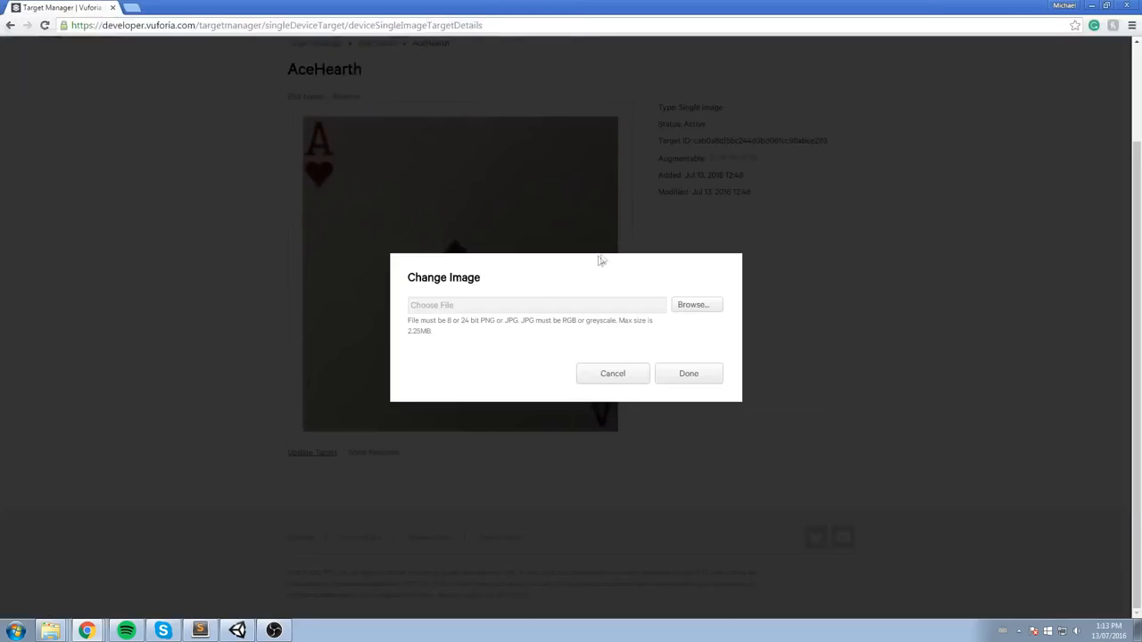
# - Upload Poker-sm-221-Ah.png from the Desktop as AceHearth's new image
pyautogui.click(696, 303)
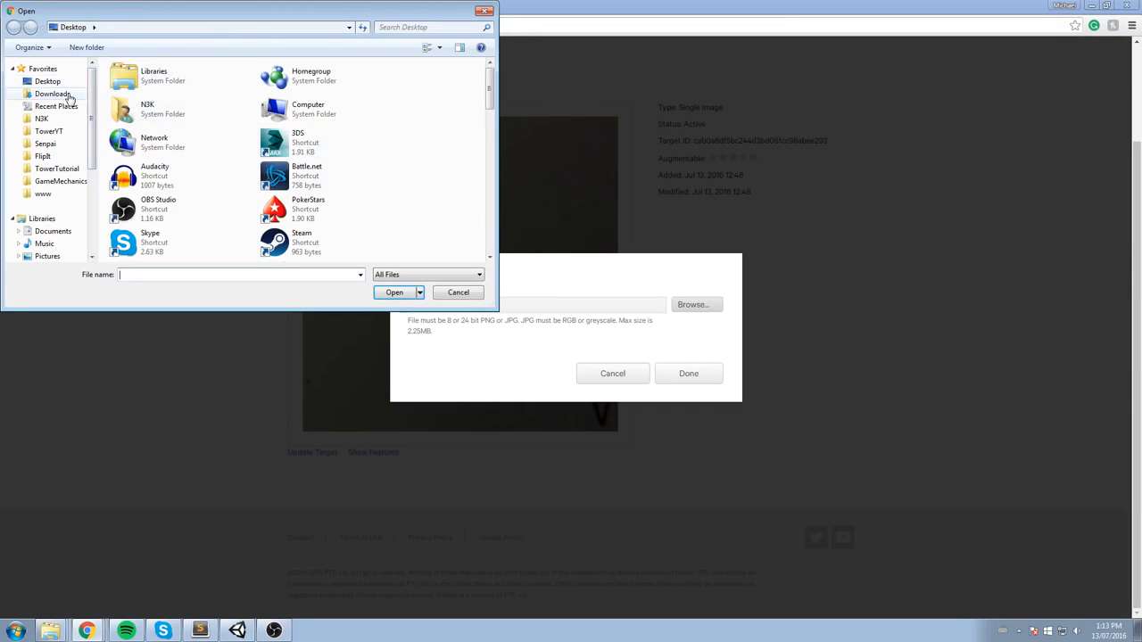
pyautogui.click(167, 139)
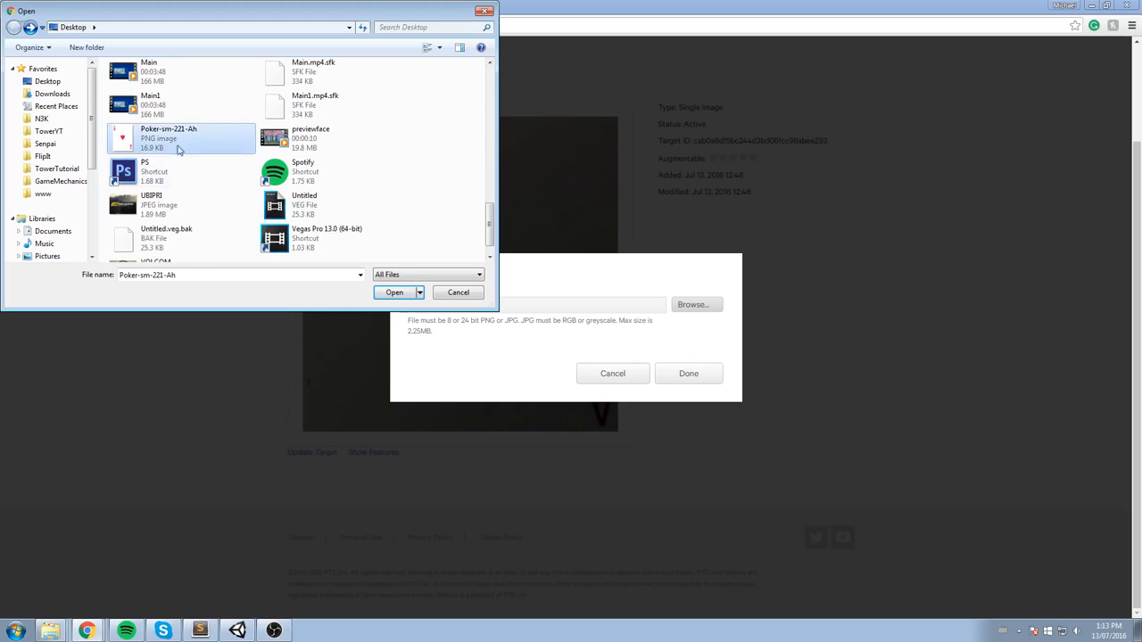
pyautogui.click(392, 292)
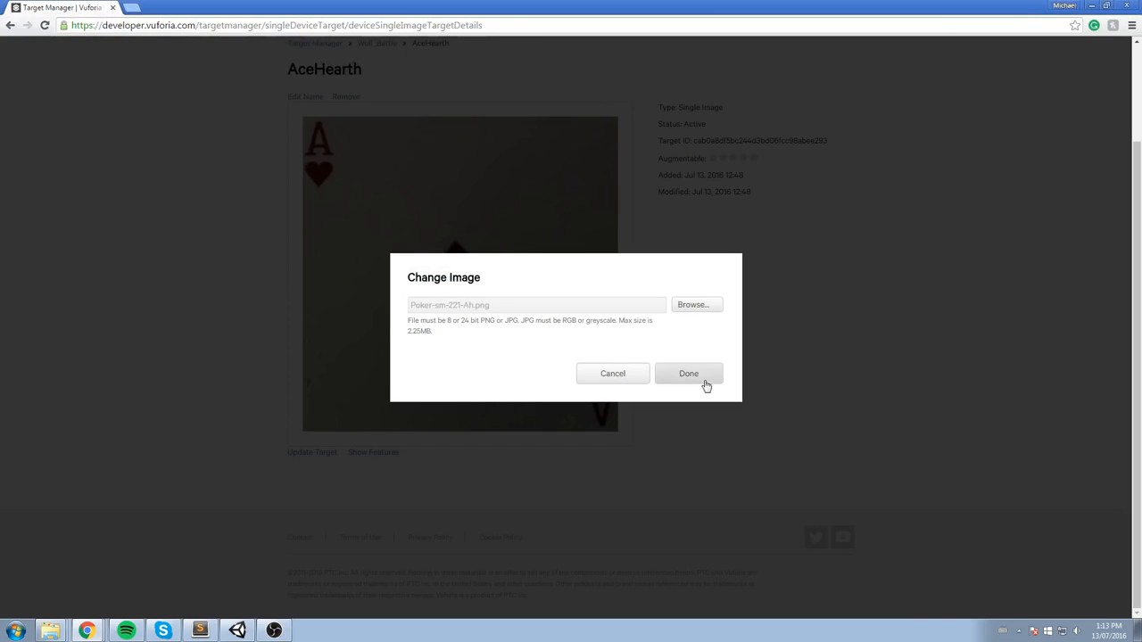
pyautogui.click(688, 373)
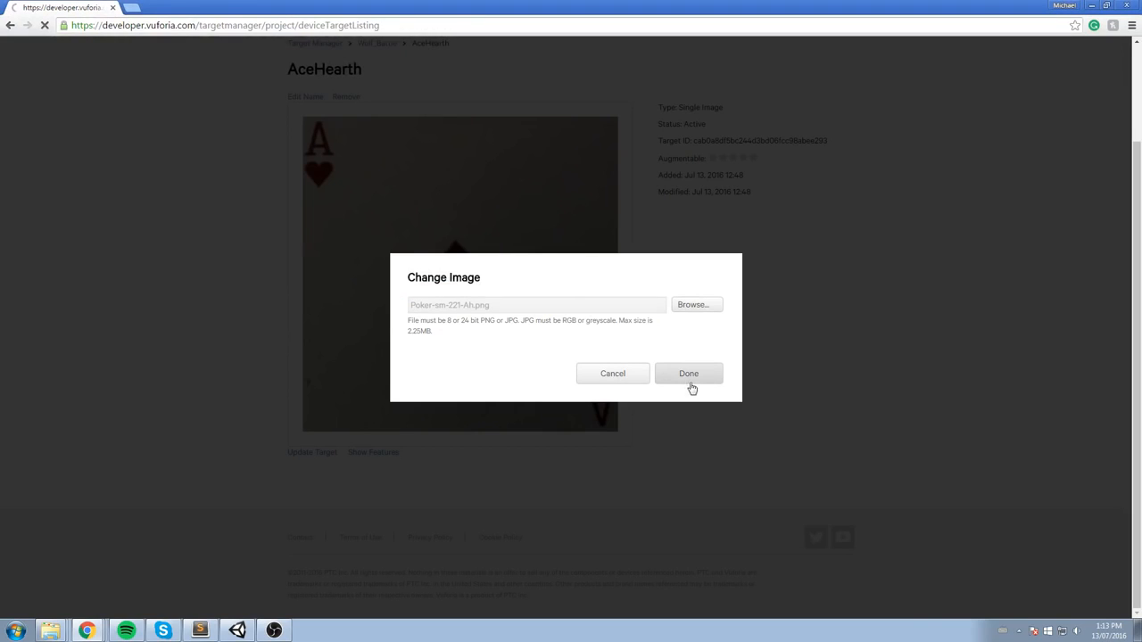
pyautogui.click(689, 372)
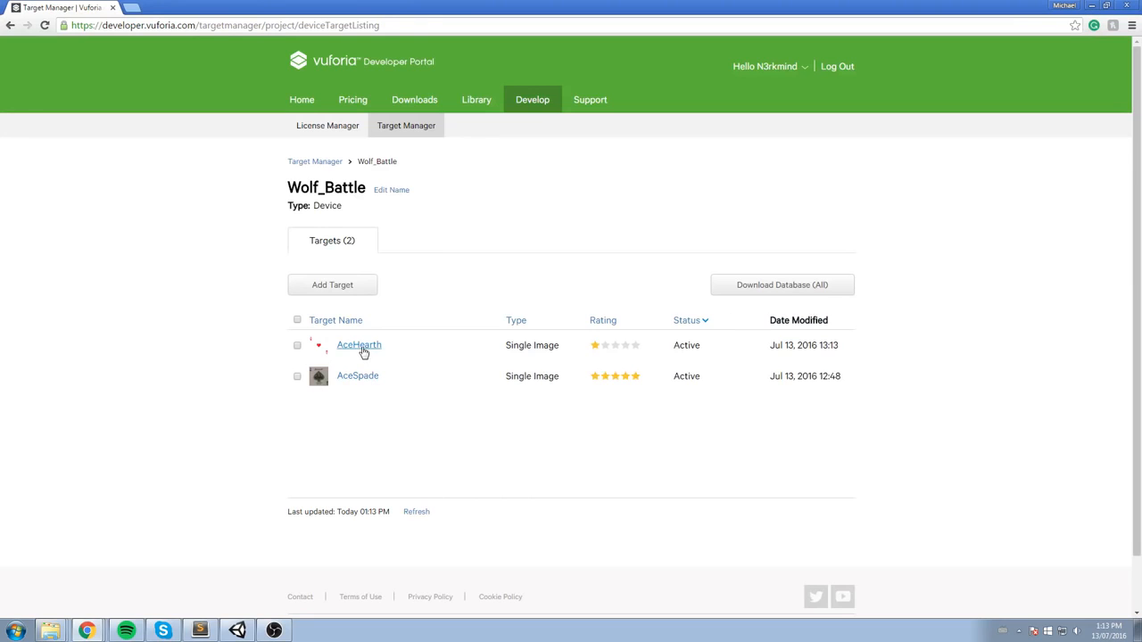
# - Check the updated AceHearth target, still one star, and return to the Wolf_Battle list
pyautogui.click(358, 346)
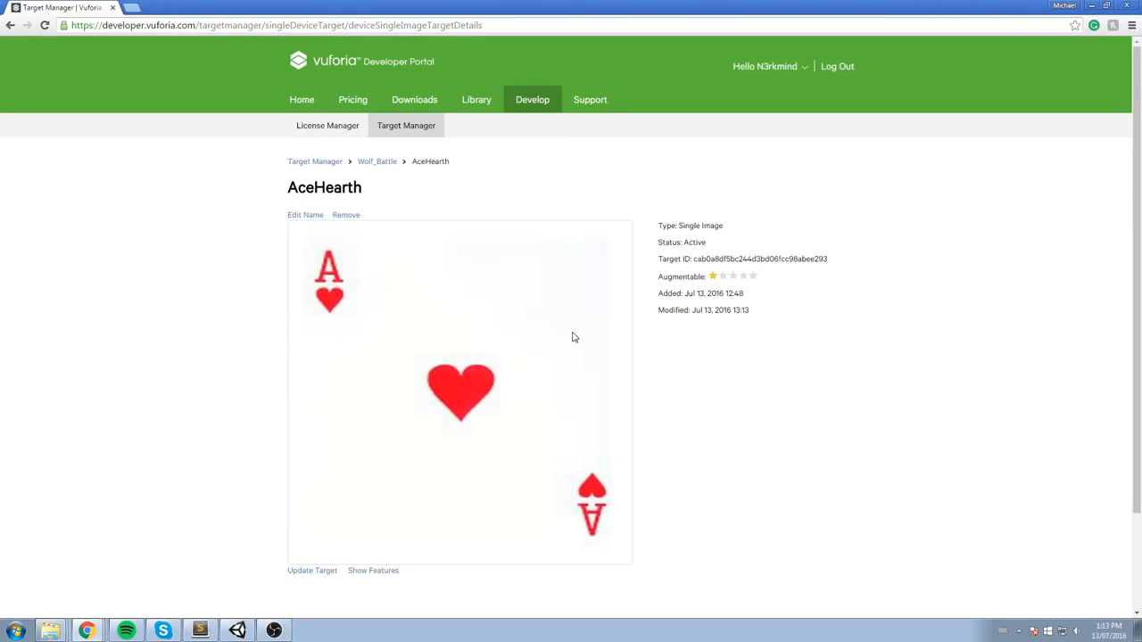
pyautogui.moveTo(411, 296)
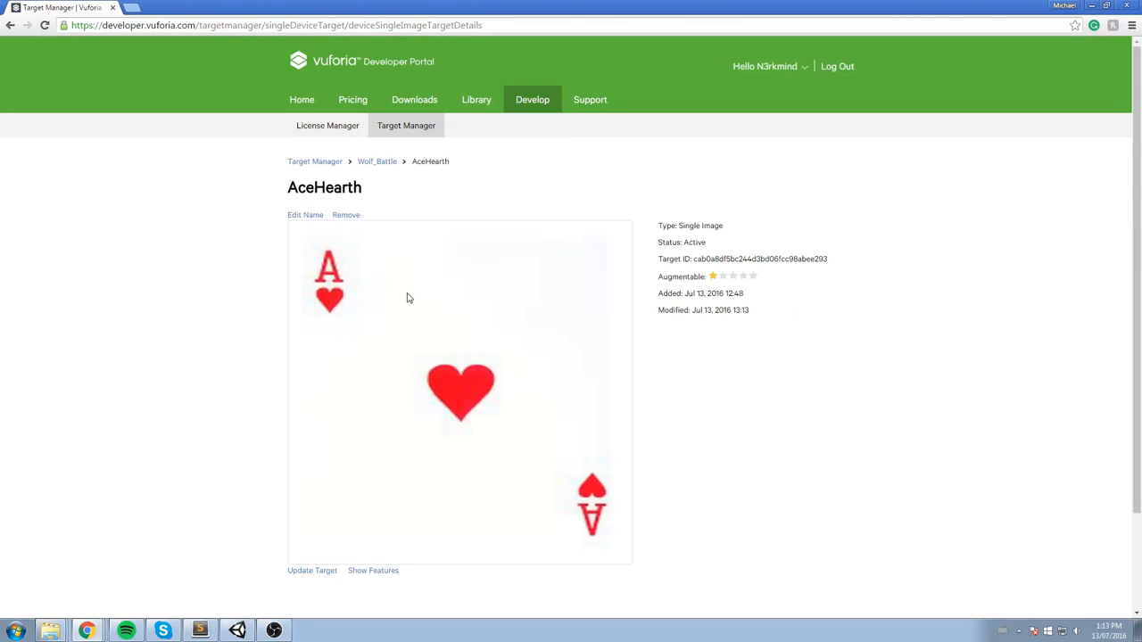
pyautogui.moveTo(626, 337)
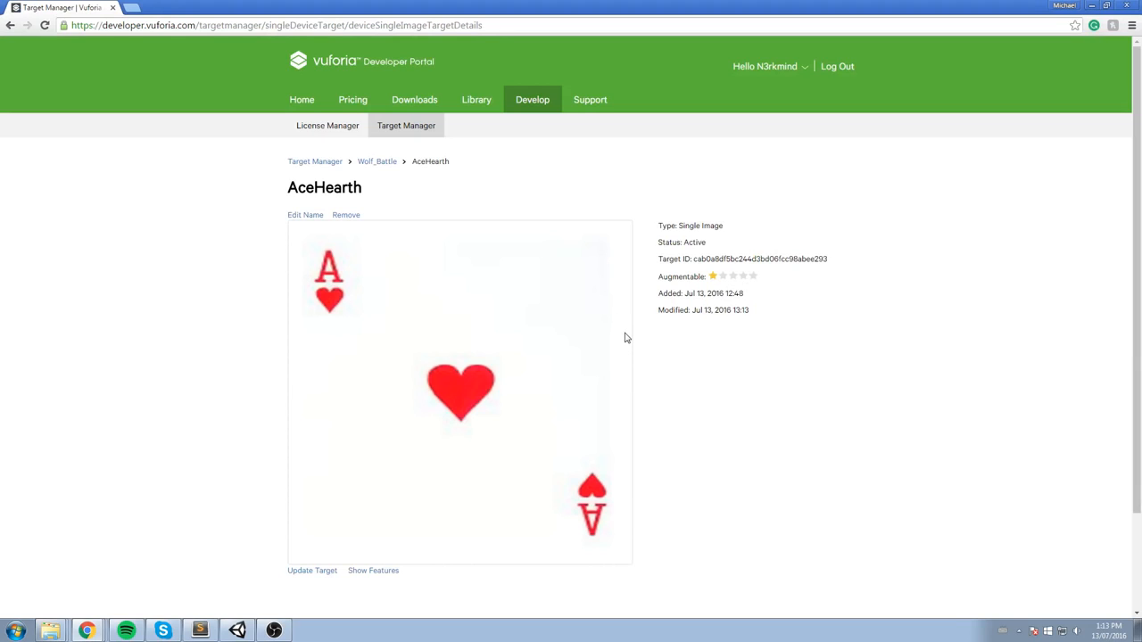
pyautogui.click(375, 160)
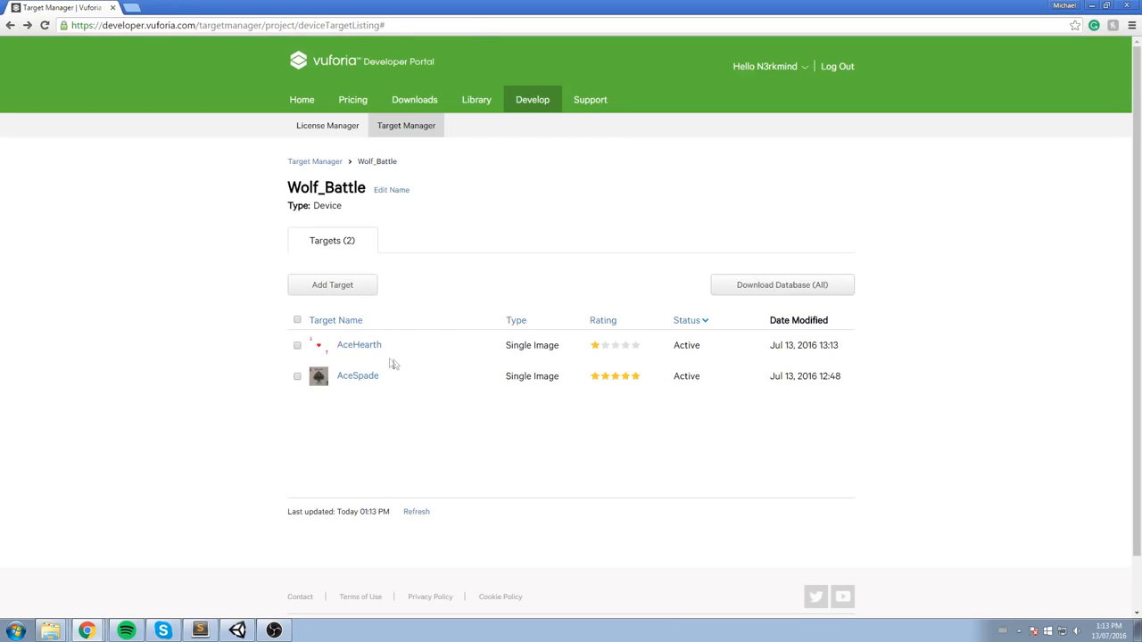
# - Download the Wolf_Battle database for Unity Editor and open the .unitypackage
pyautogui.click(781, 286)
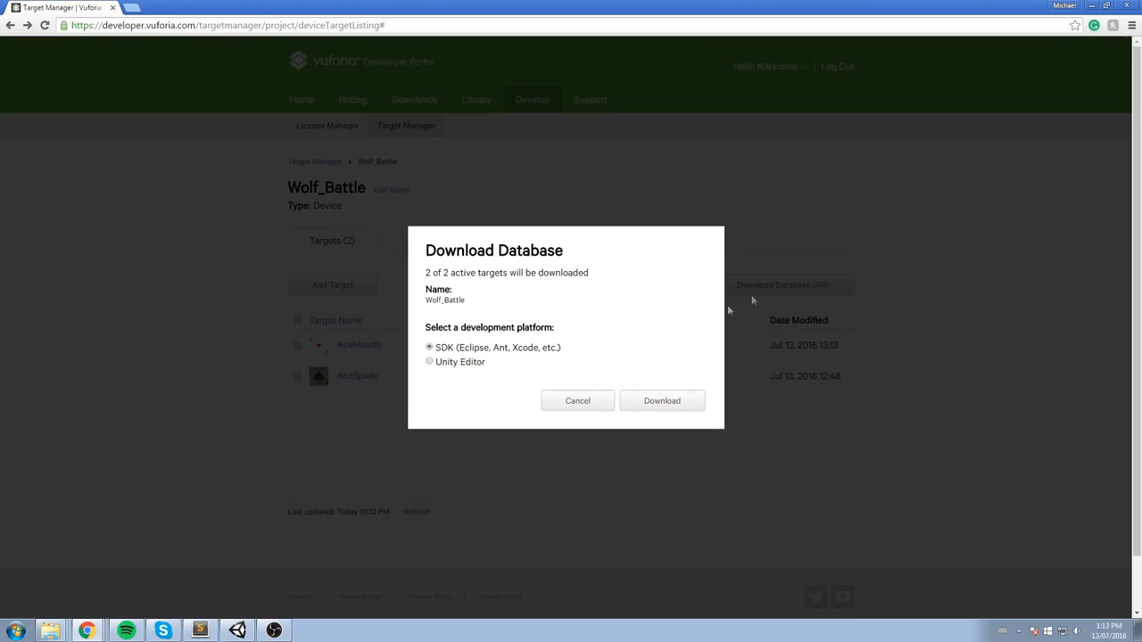
pyautogui.click(662, 400)
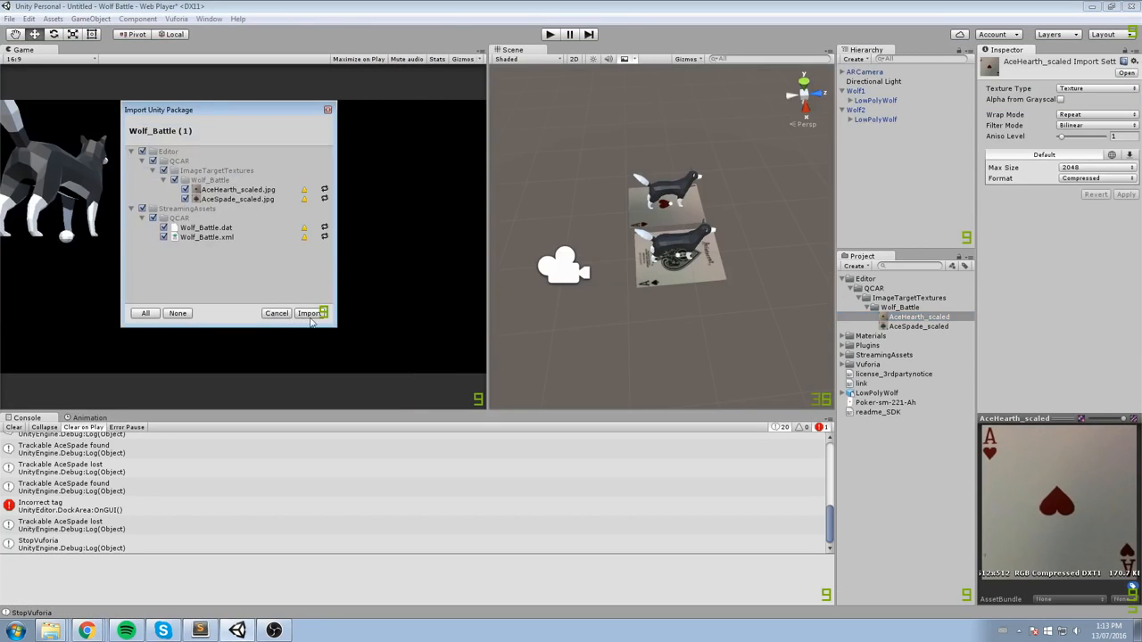
# - Import the updated package, check Wolf1's target, and play the scene with webcam allowed
pyautogui.click(311, 314)
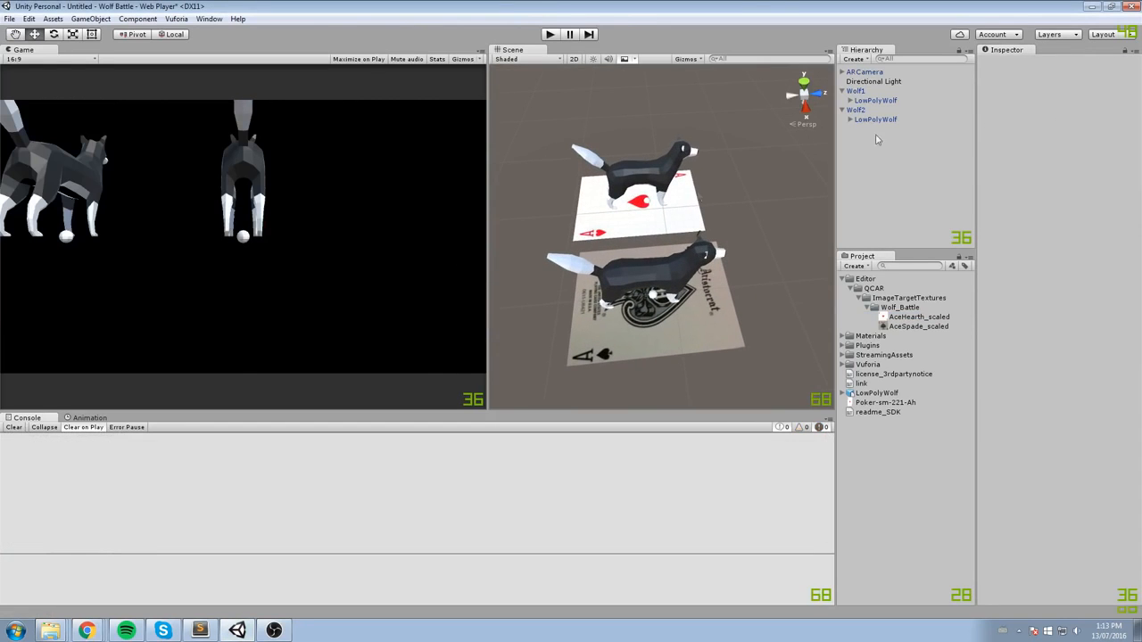
pyautogui.click(860, 89)
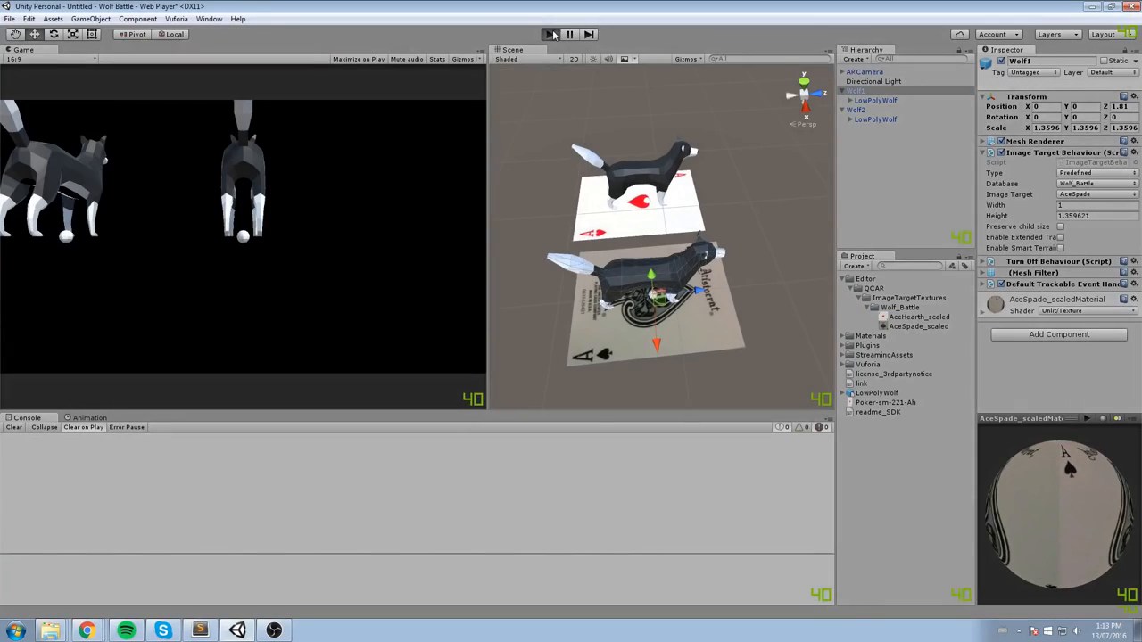
pyautogui.click(557, 34)
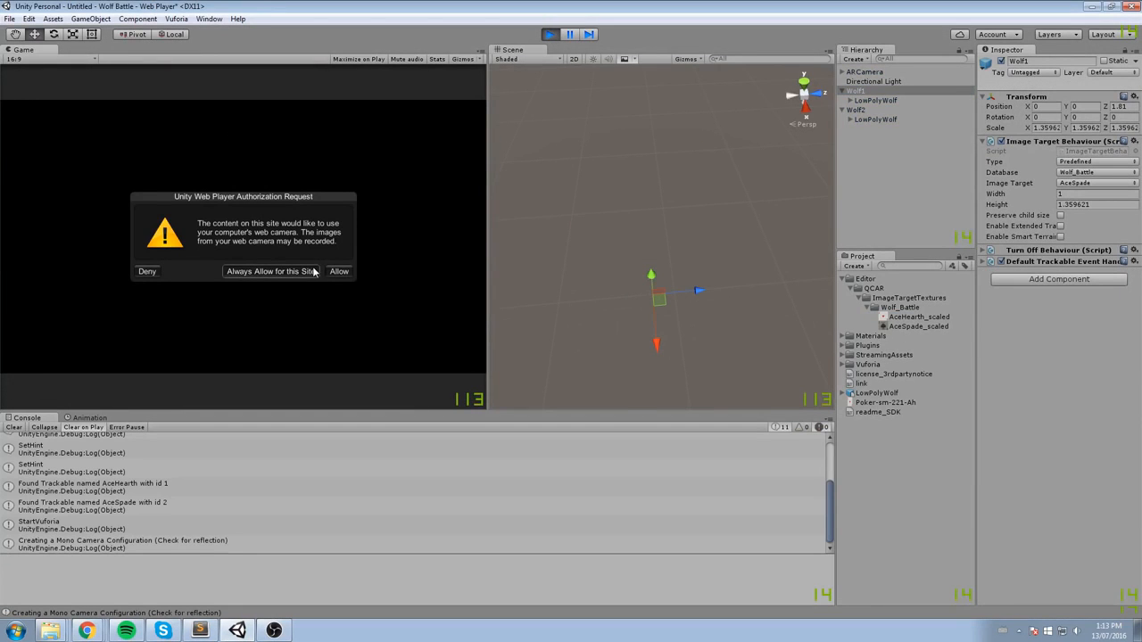
pyautogui.click(339, 272)
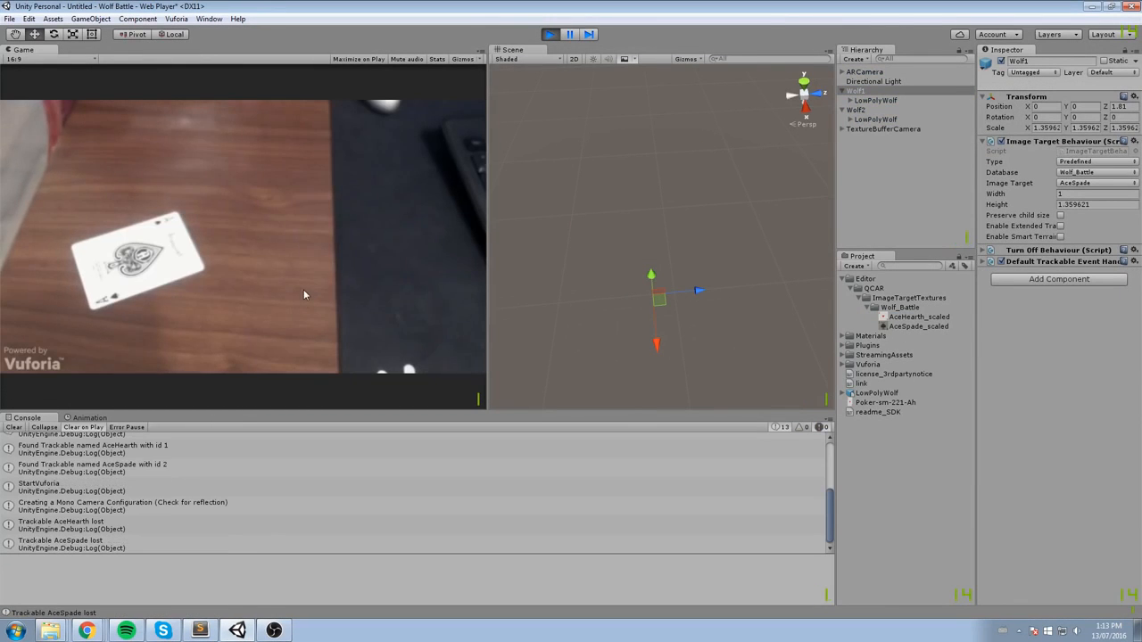